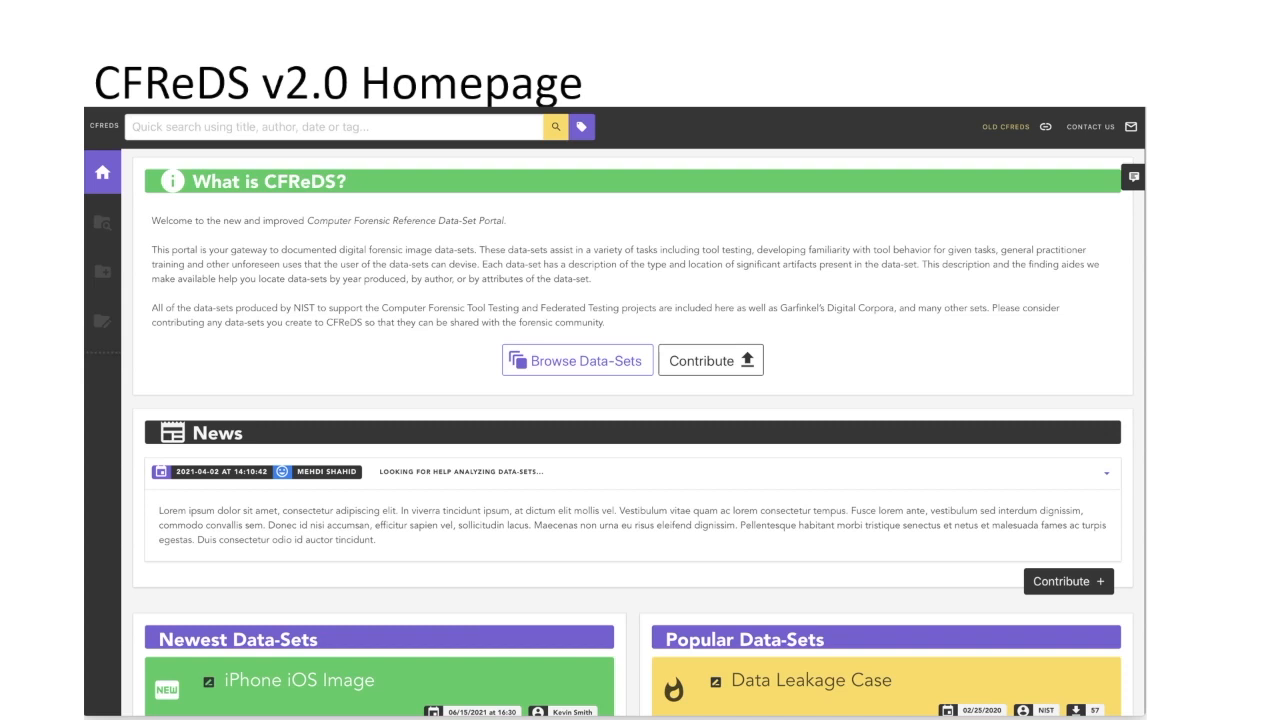
- Advance past the CFReDS v2.0 Homepage slide to the live homepage recording
click(576, 360)
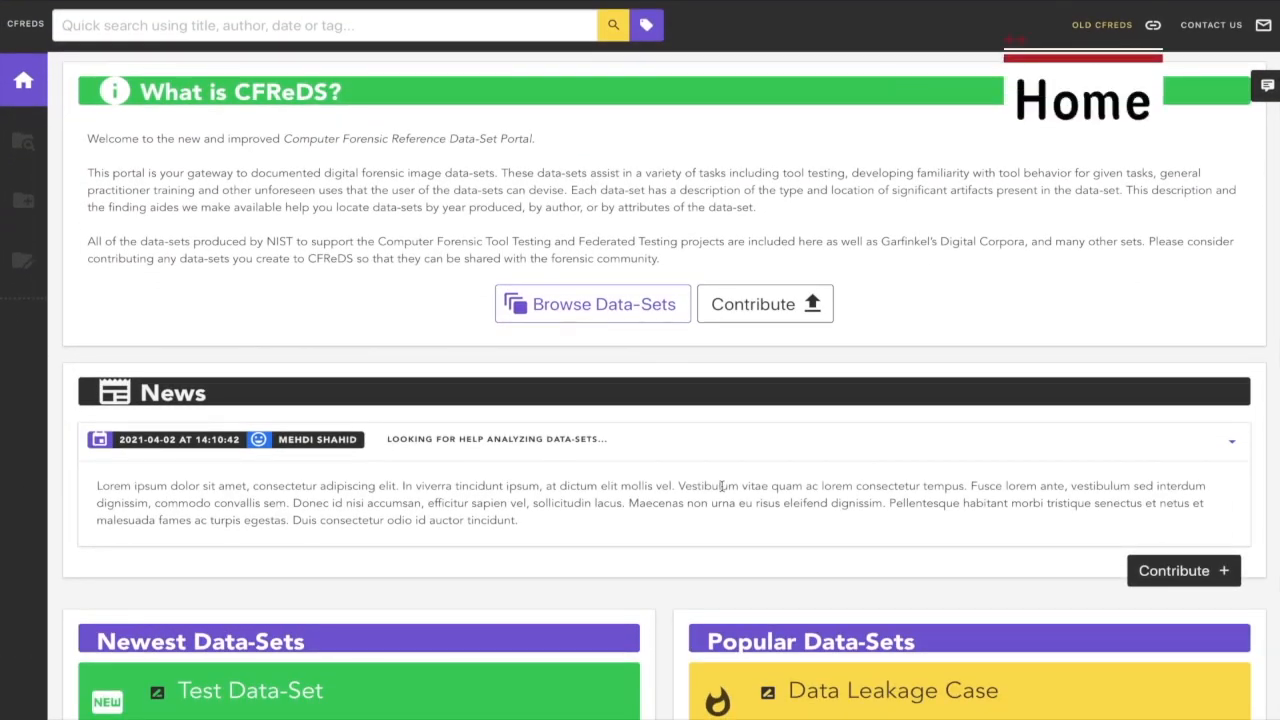
scroll(down, 3)
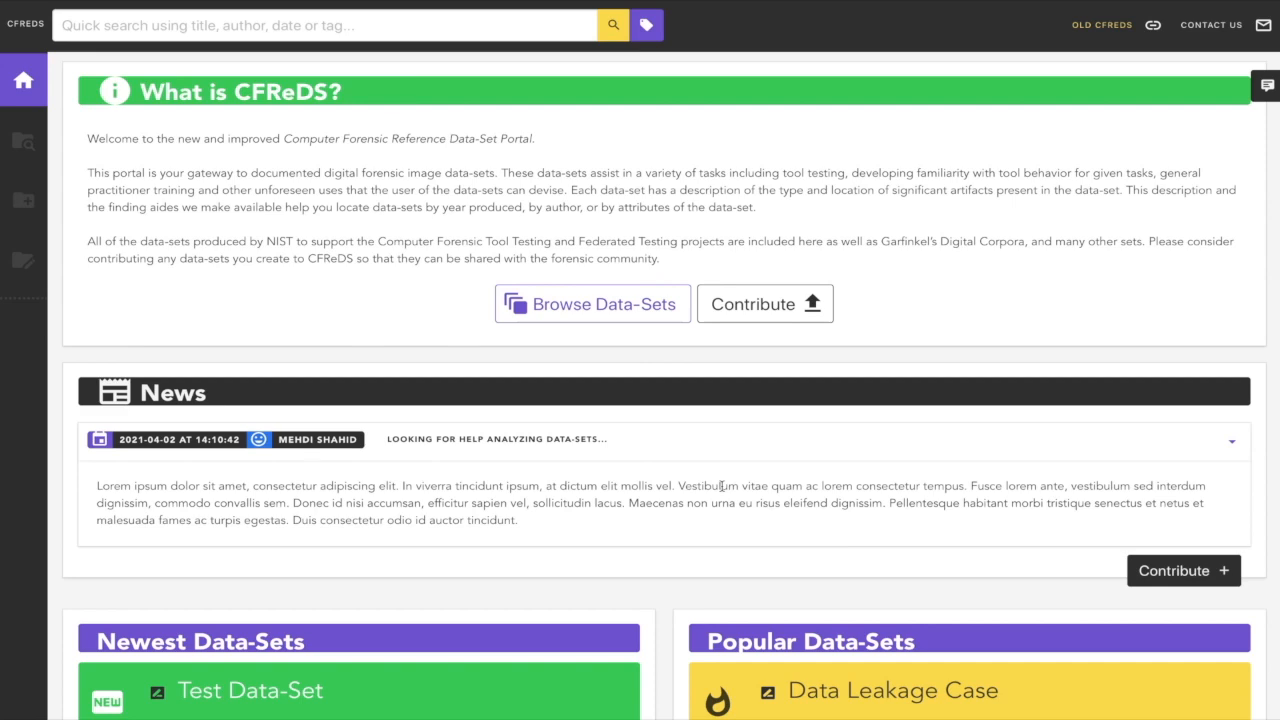
scroll(down, 3)
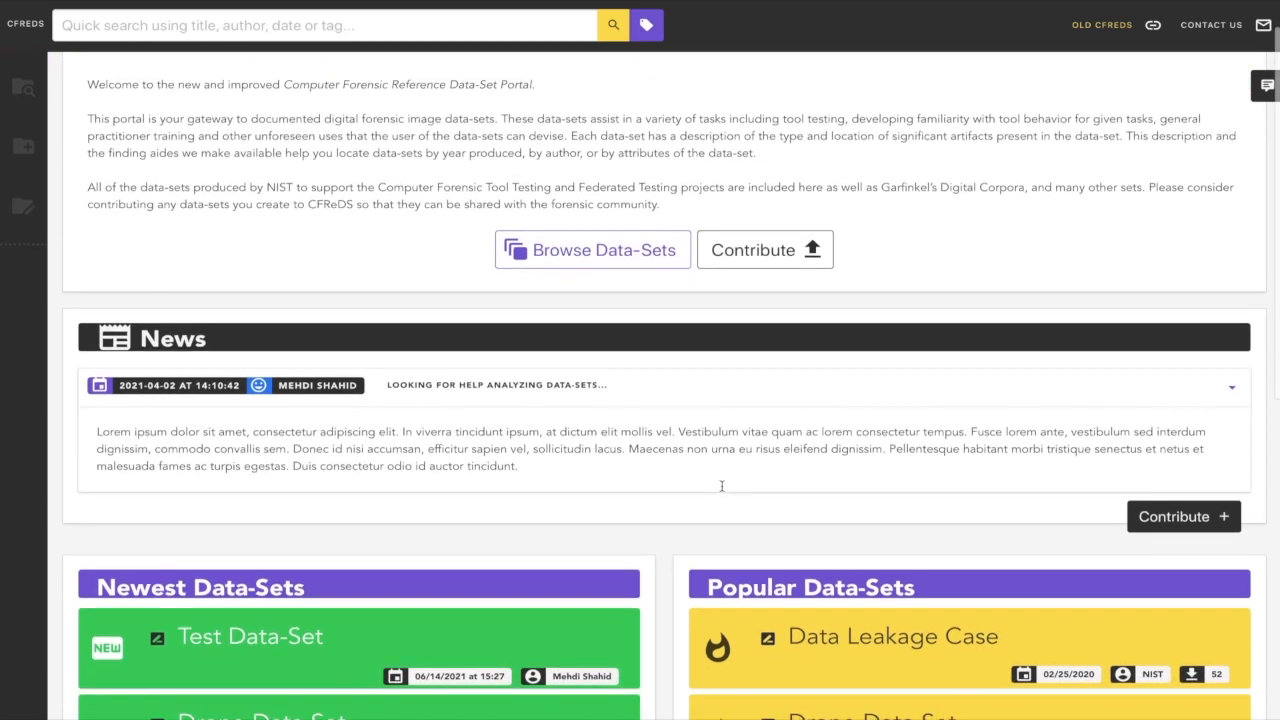
scroll(down, 3)
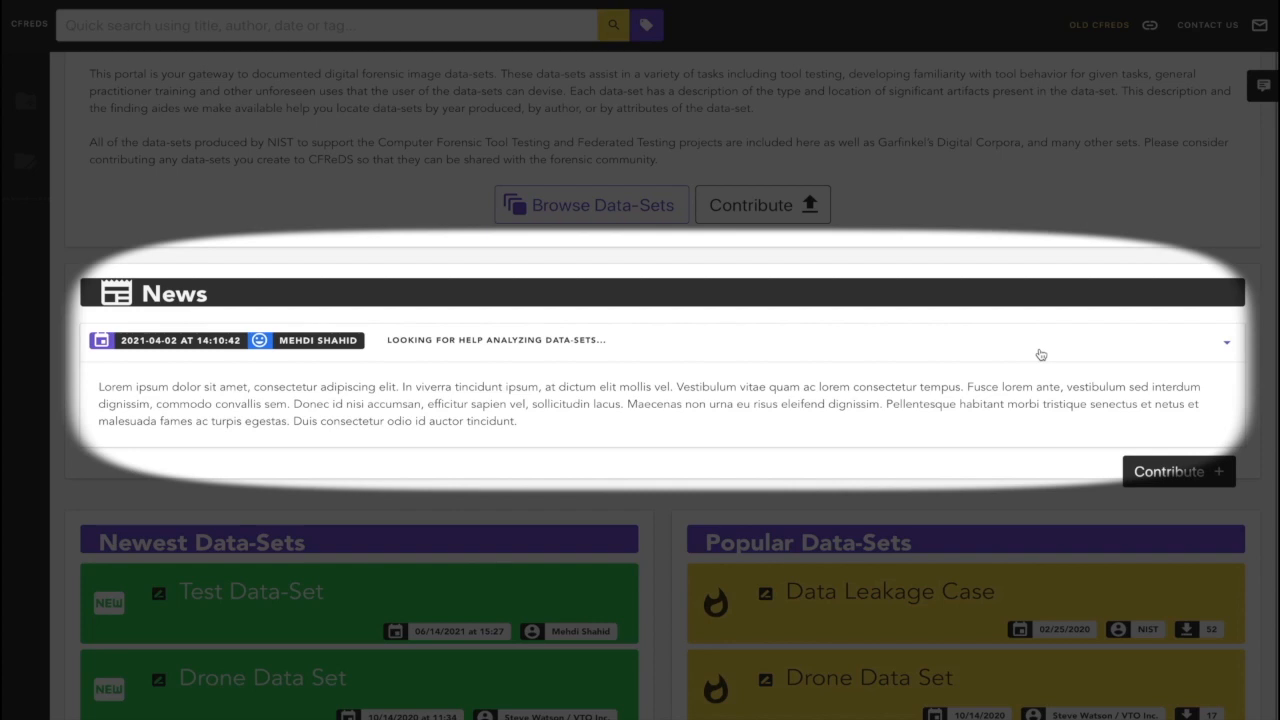
scroll(down, 3)
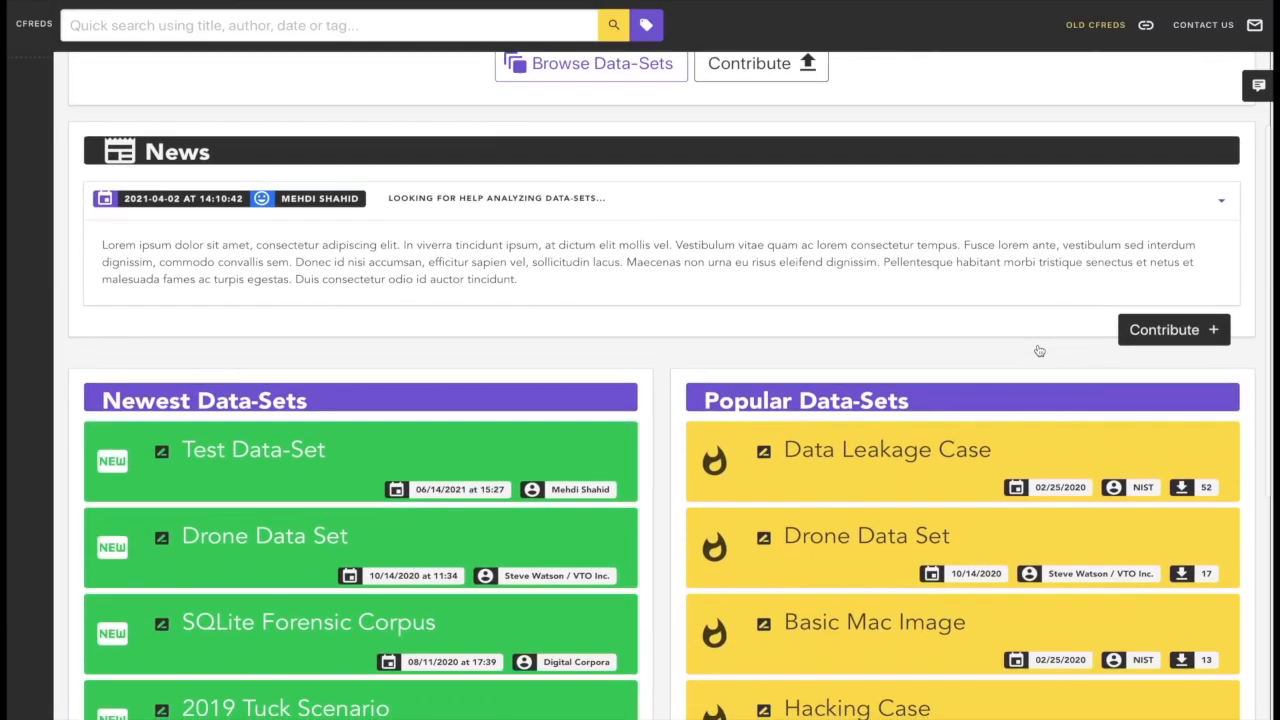
scroll(down, 3)
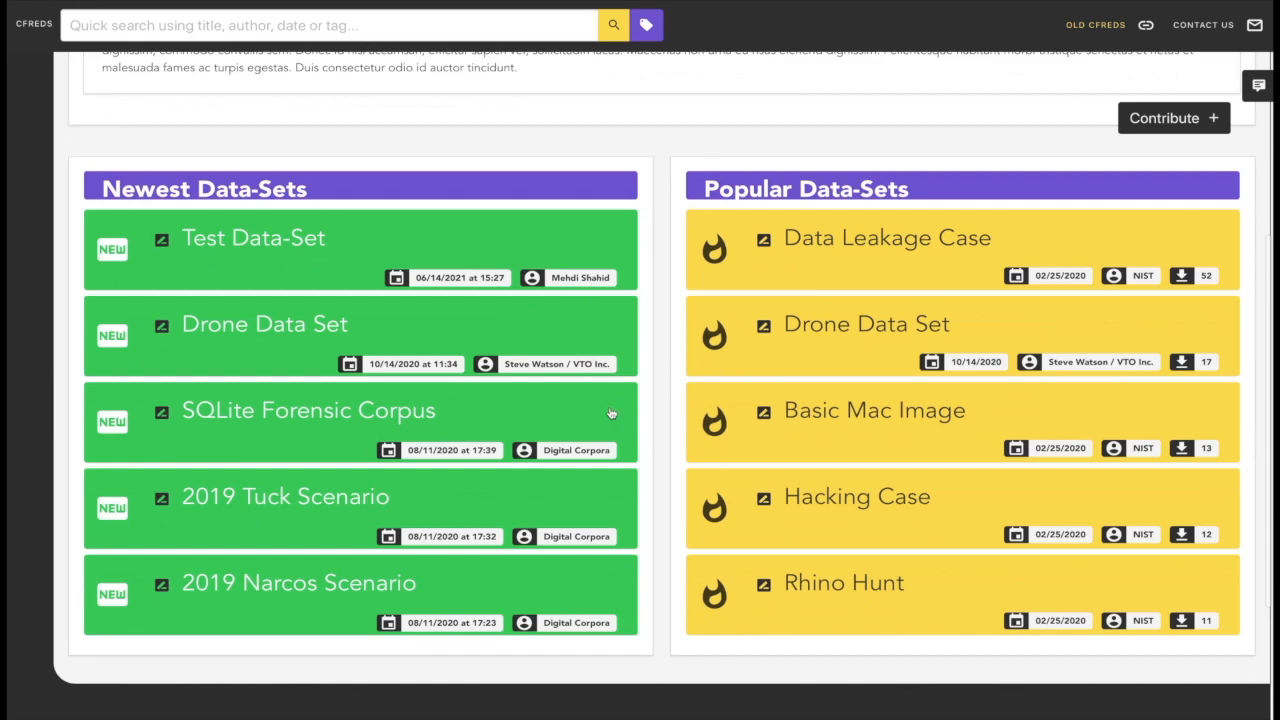
scroll(down, 3)
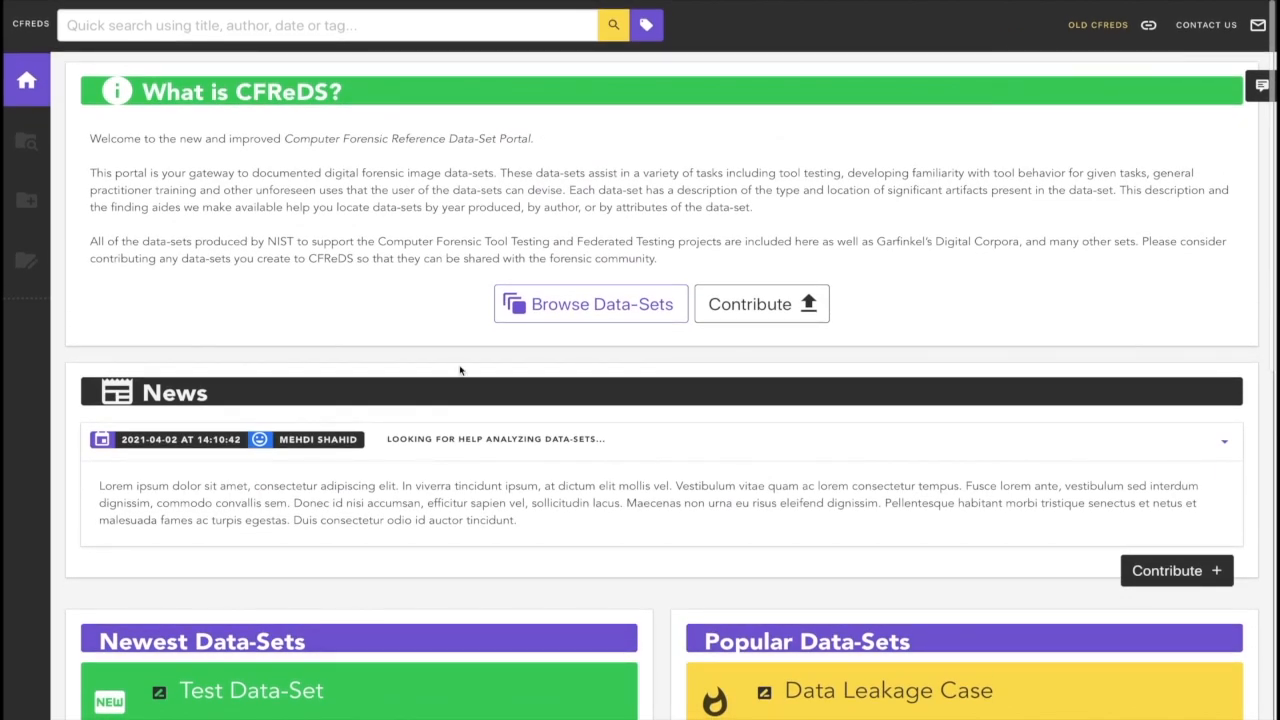
click(27, 140)
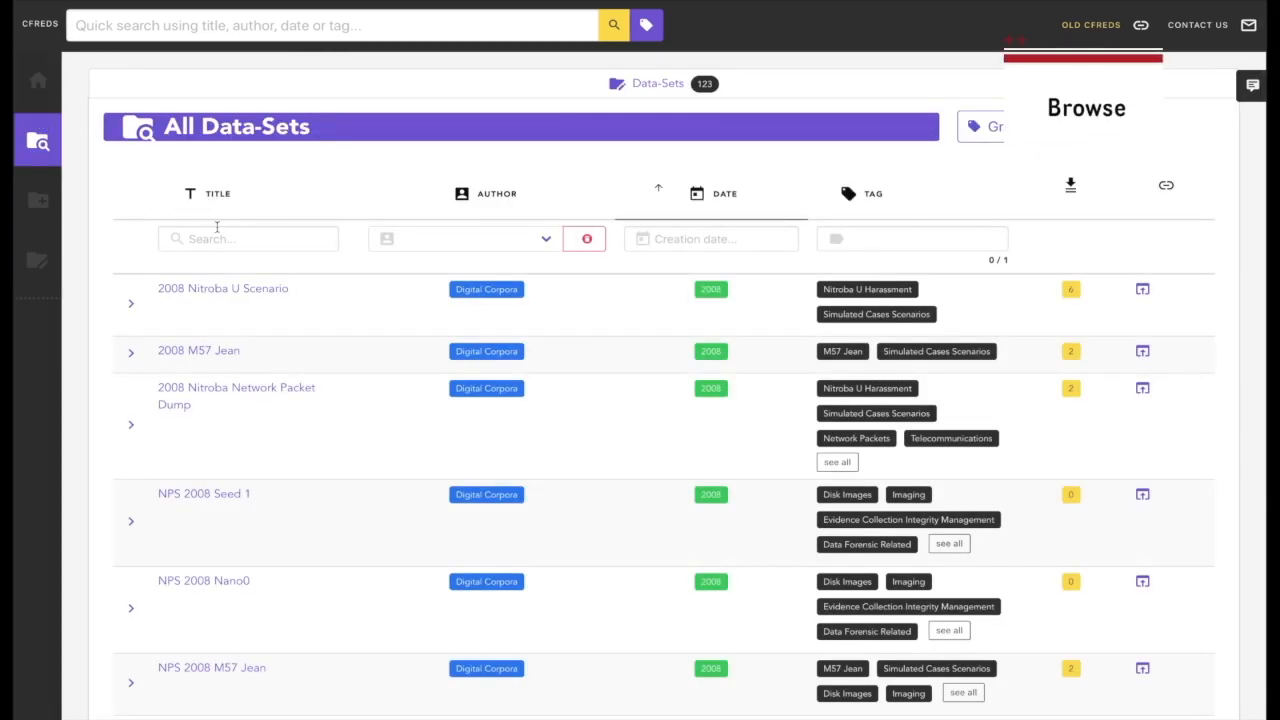
text(io)
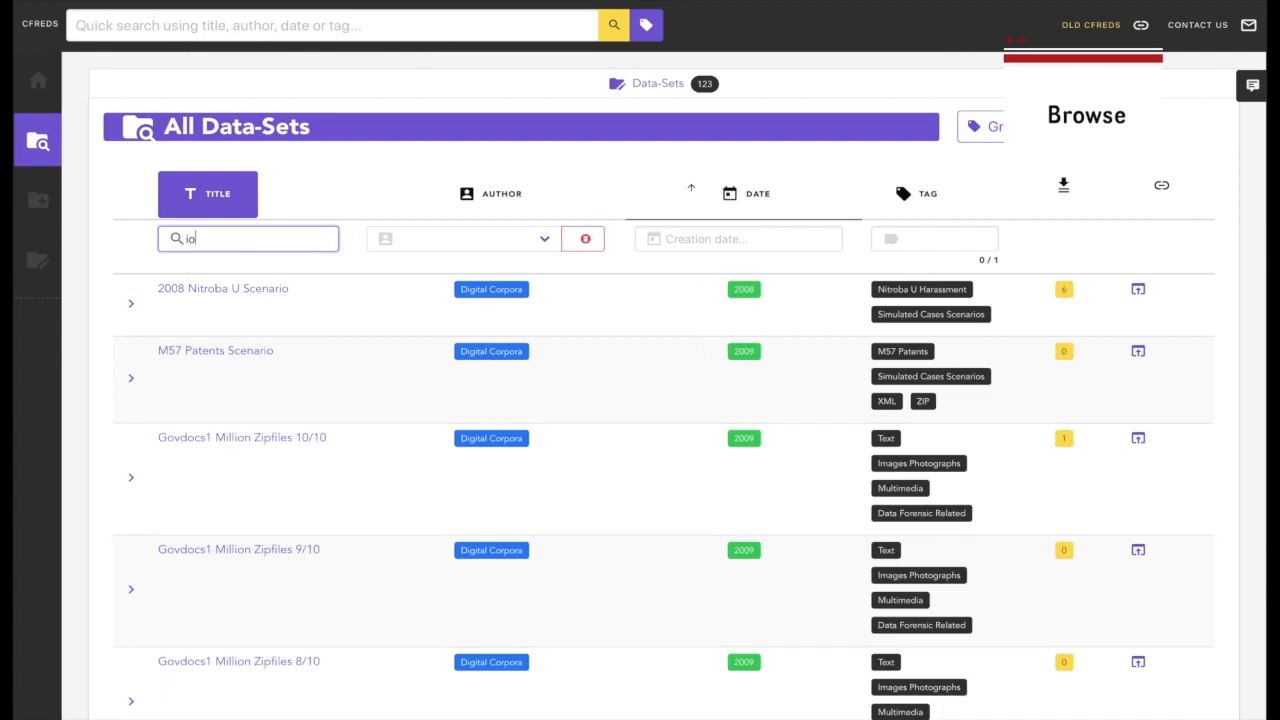
text(s)
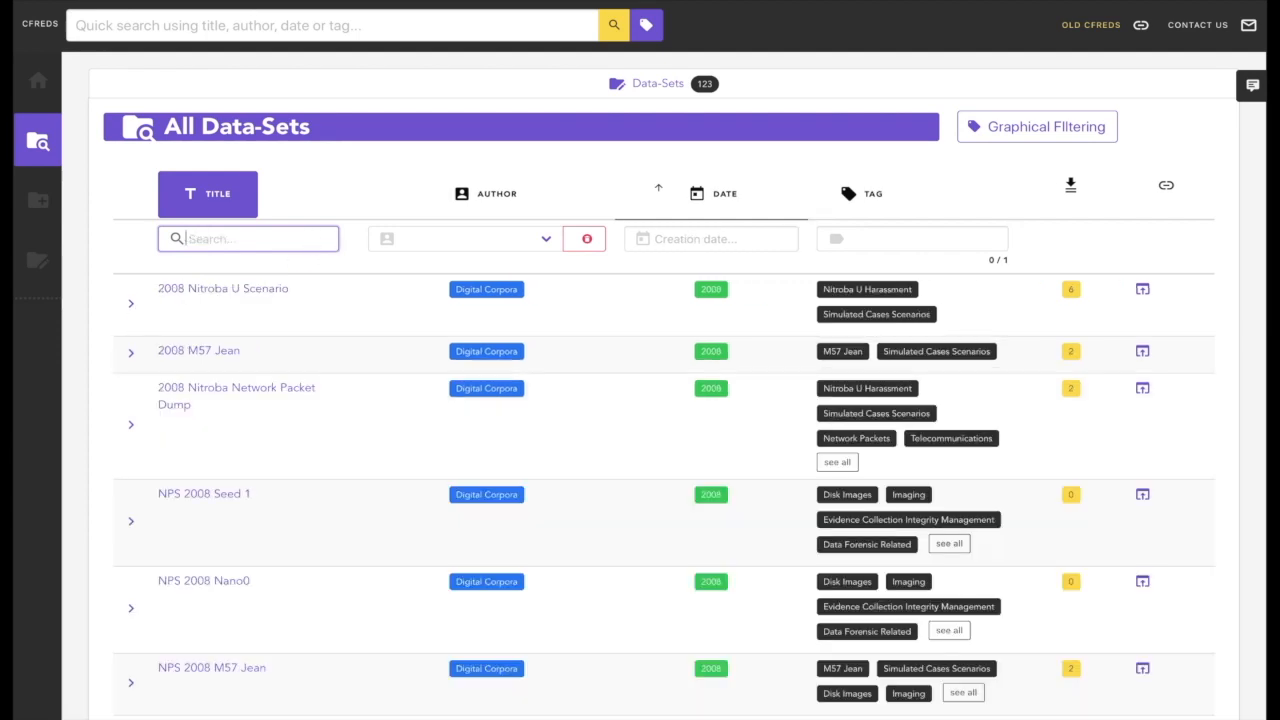
click(463, 238)
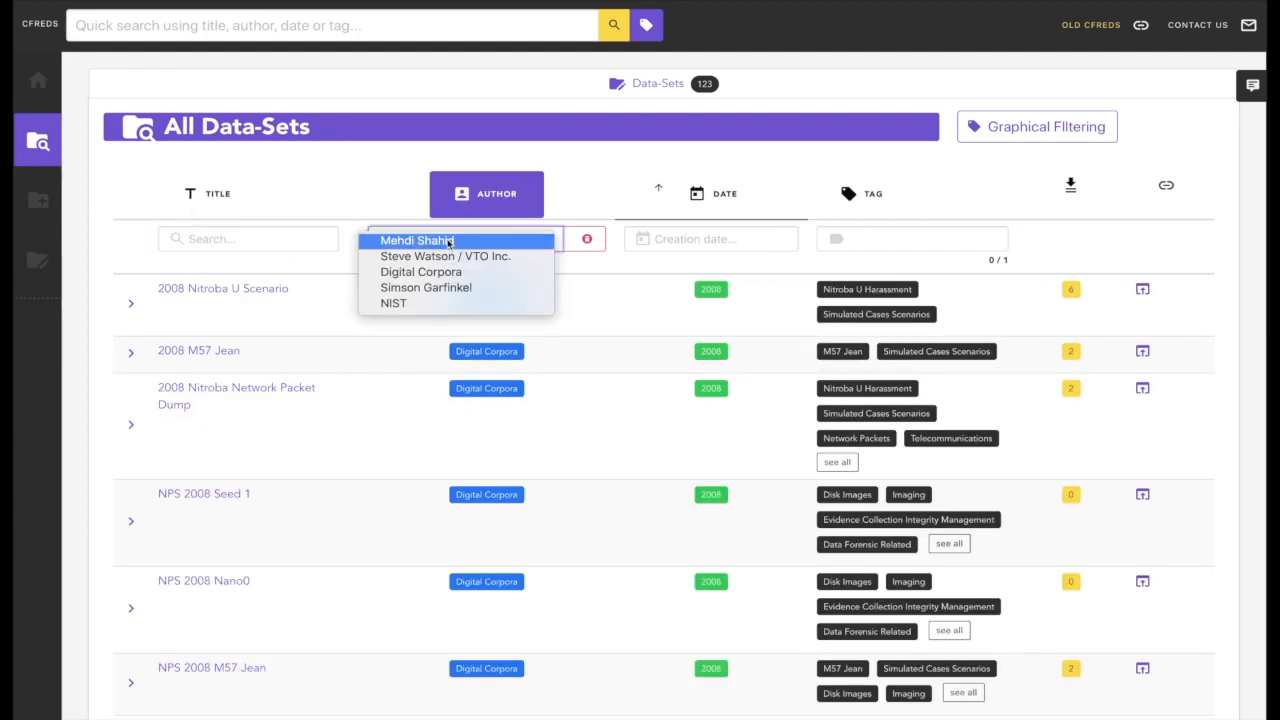
click(393, 302)
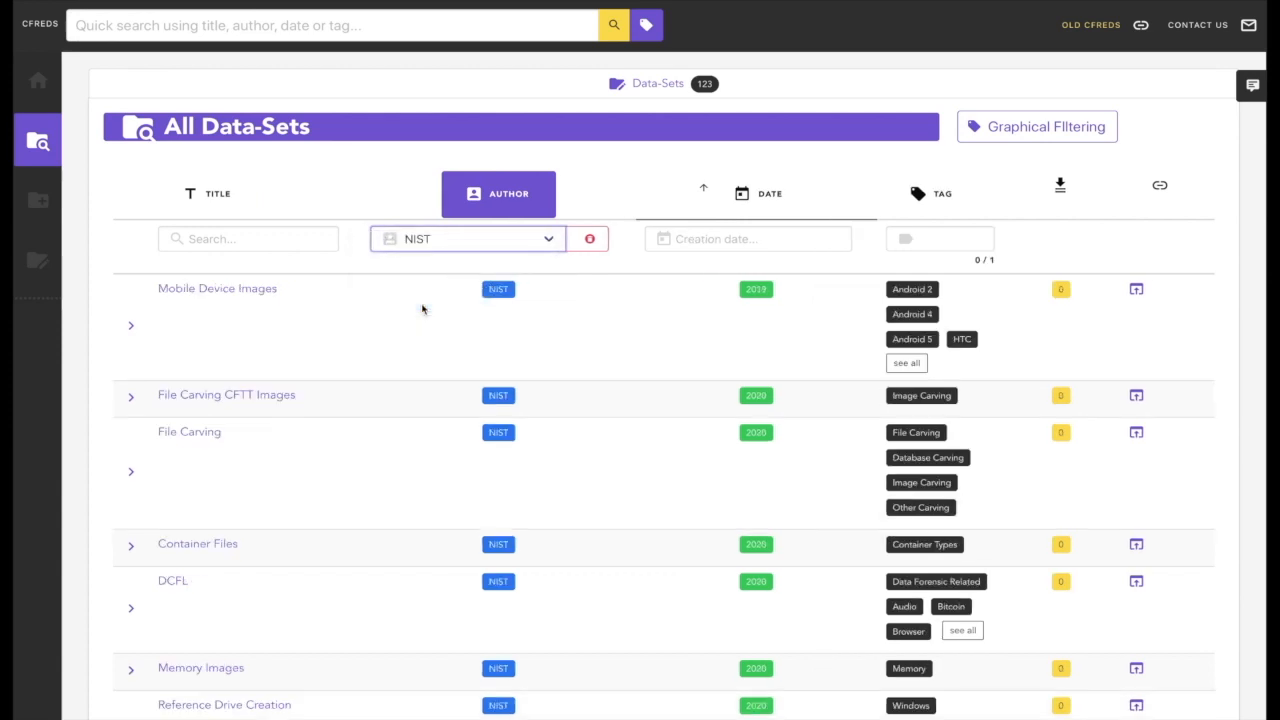
scroll(up, 3)
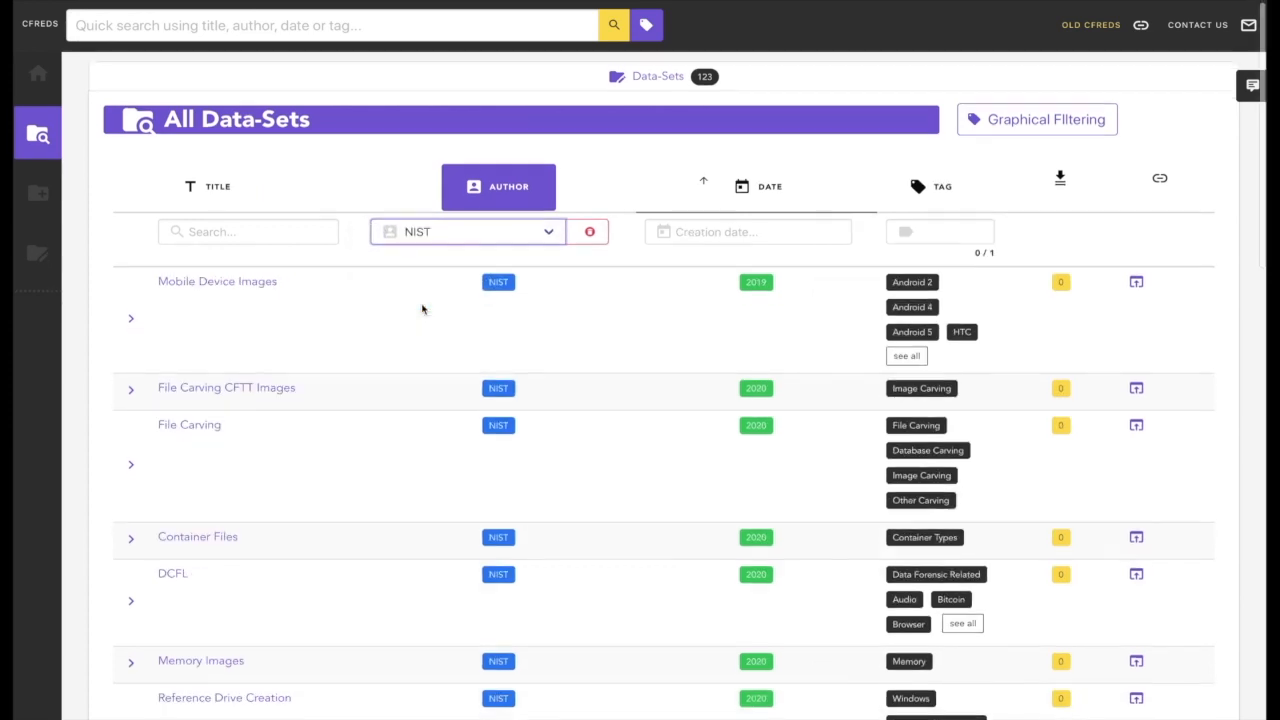
scroll(down, 3)
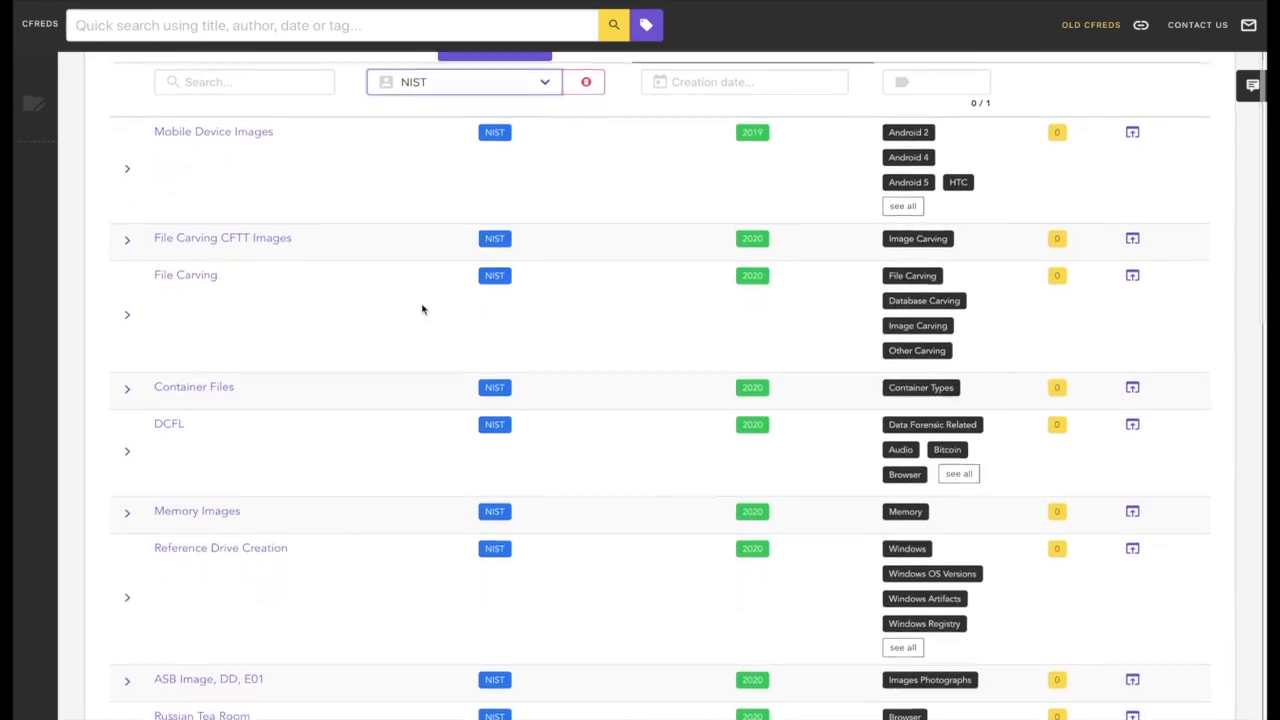
scroll(down, 3)
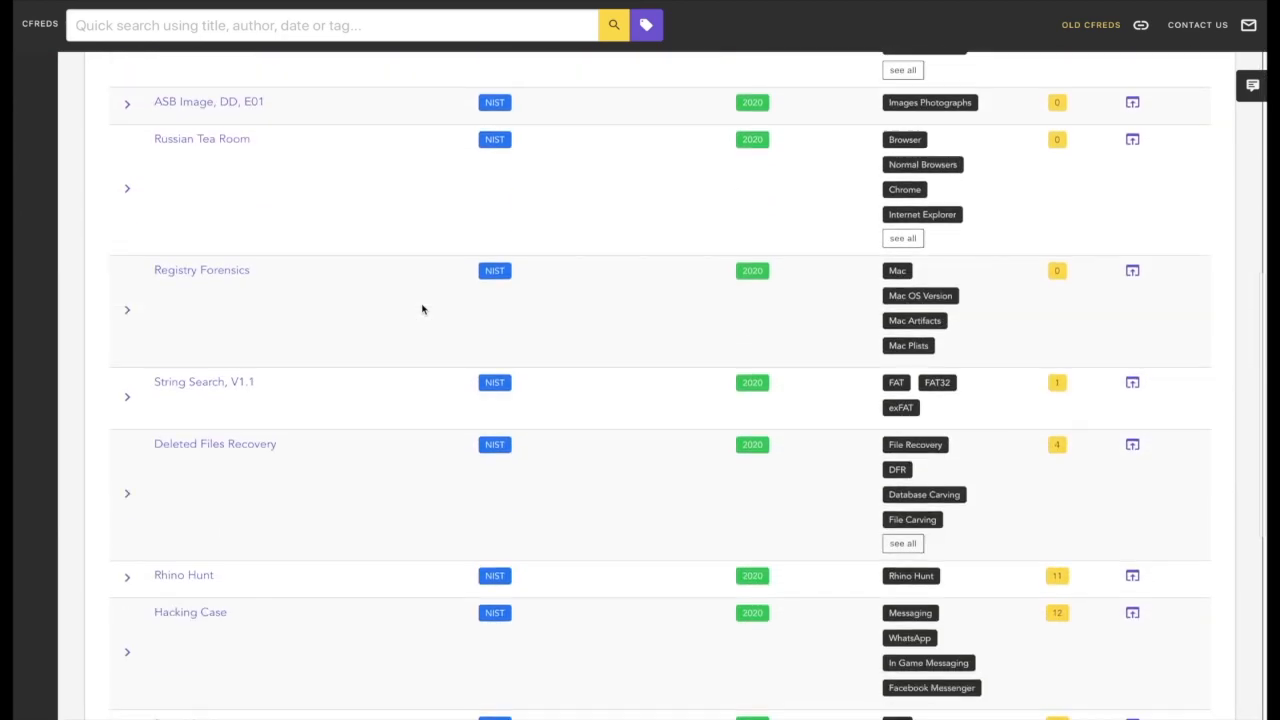
scroll(up, 3)
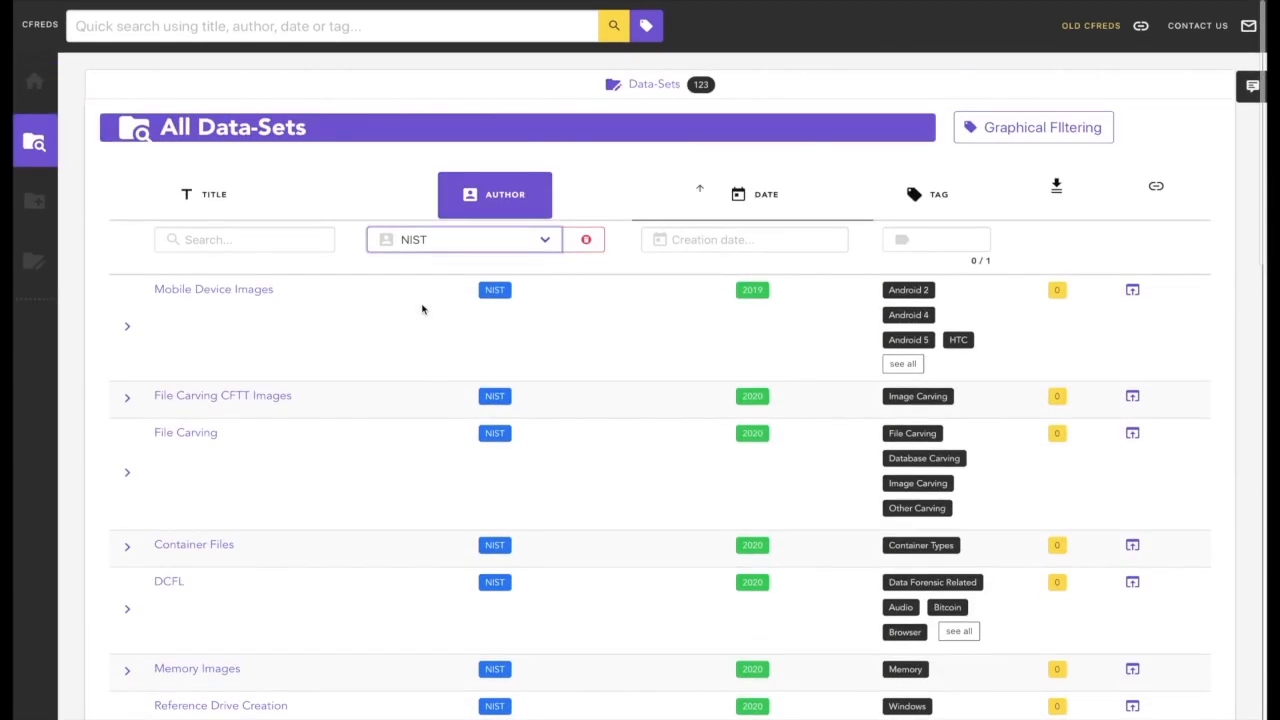
click(585, 239)
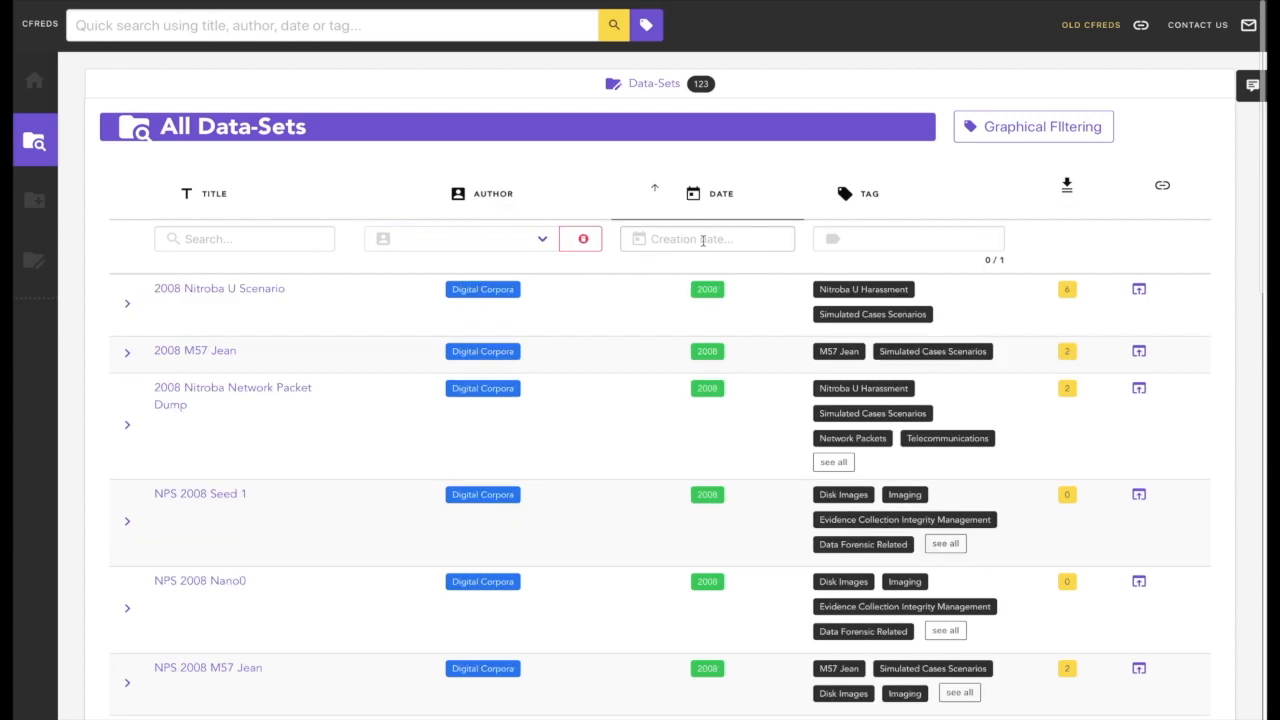
click(707, 238)
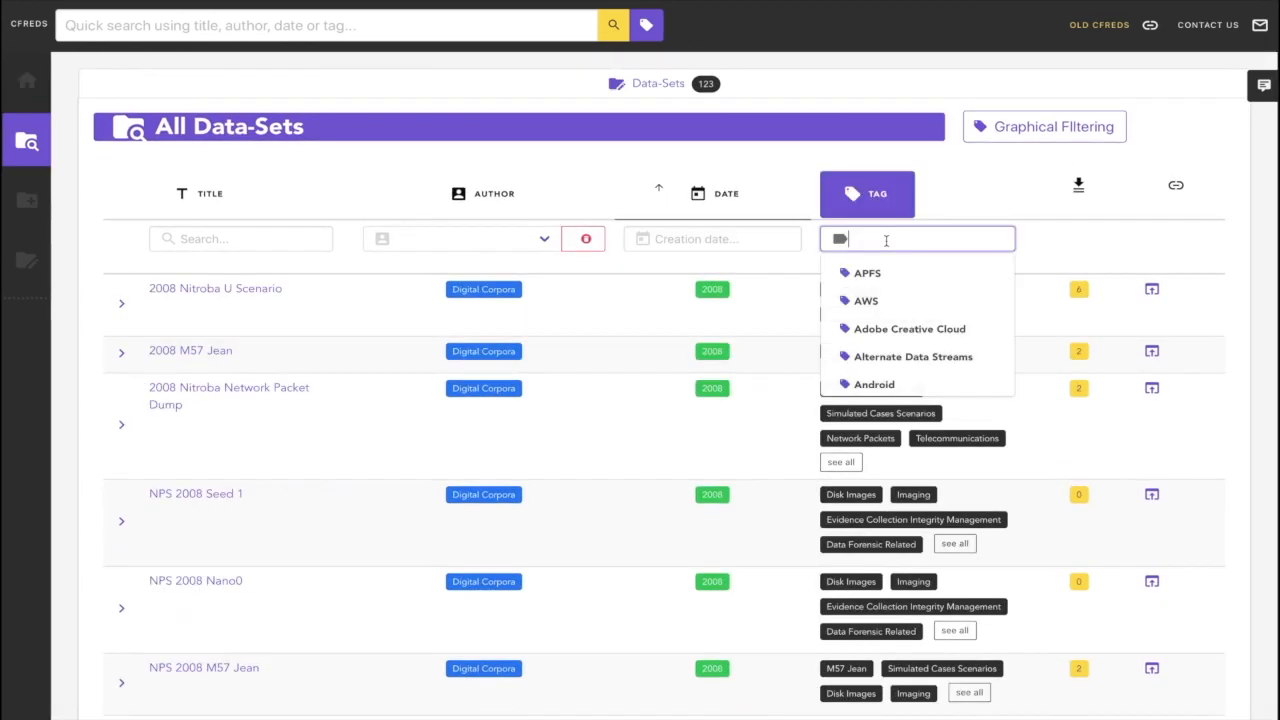
click(873, 384)
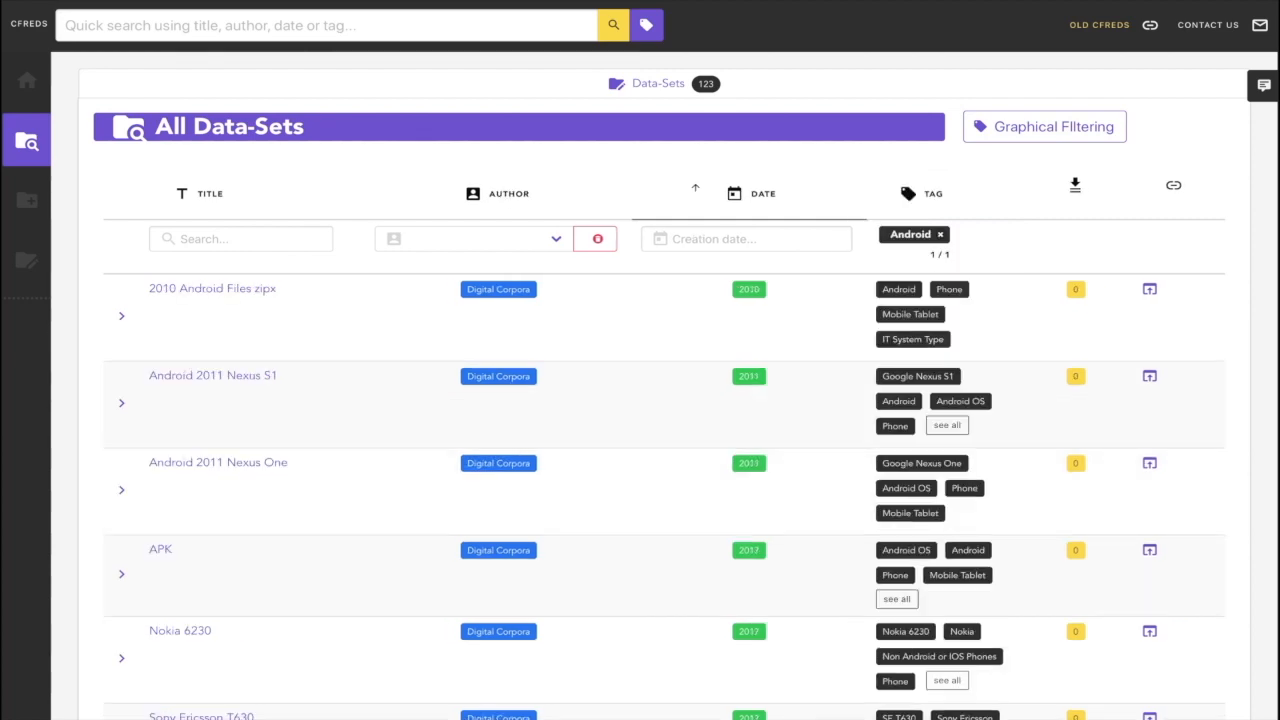
scroll(down, 3)
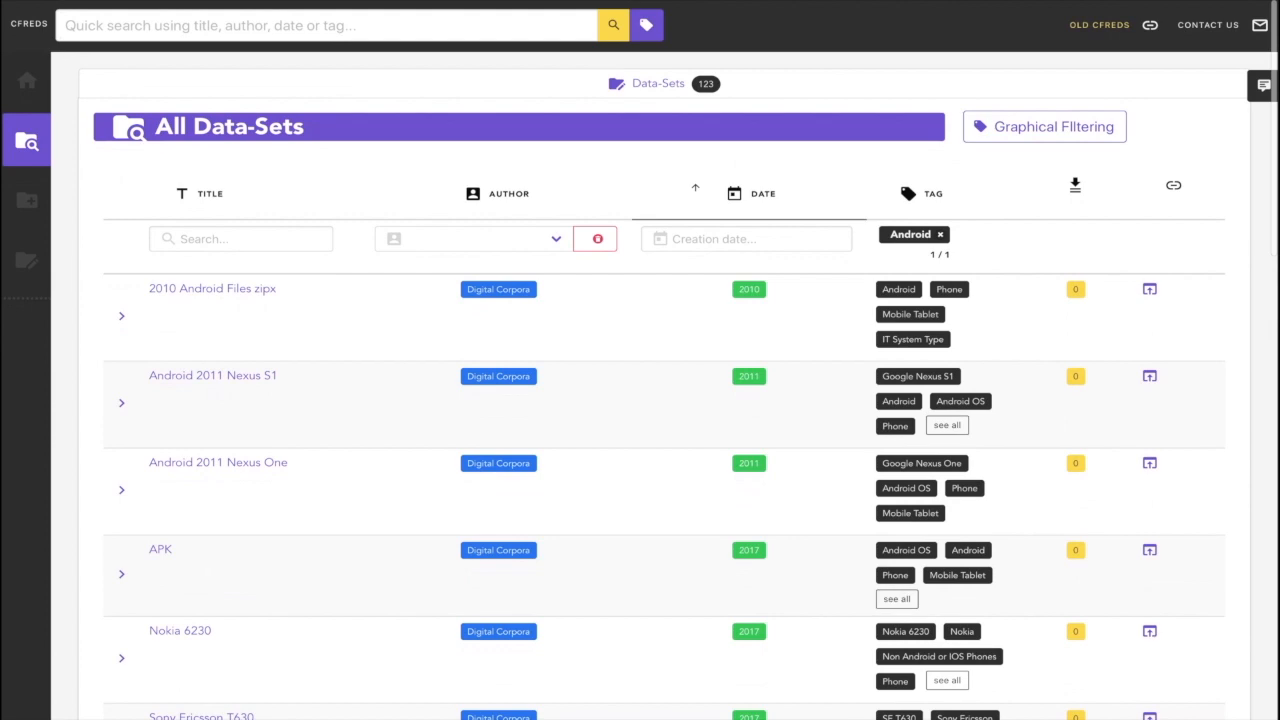
scroll(down, 3)
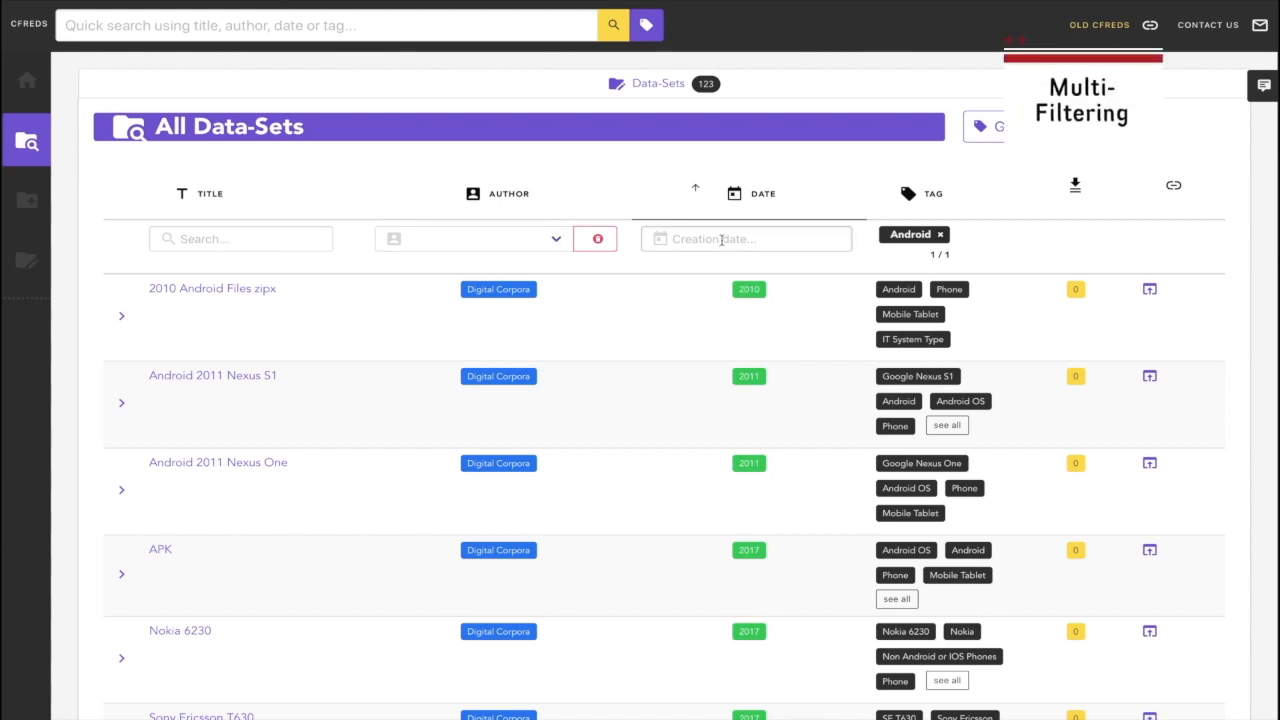
click(745, 238)
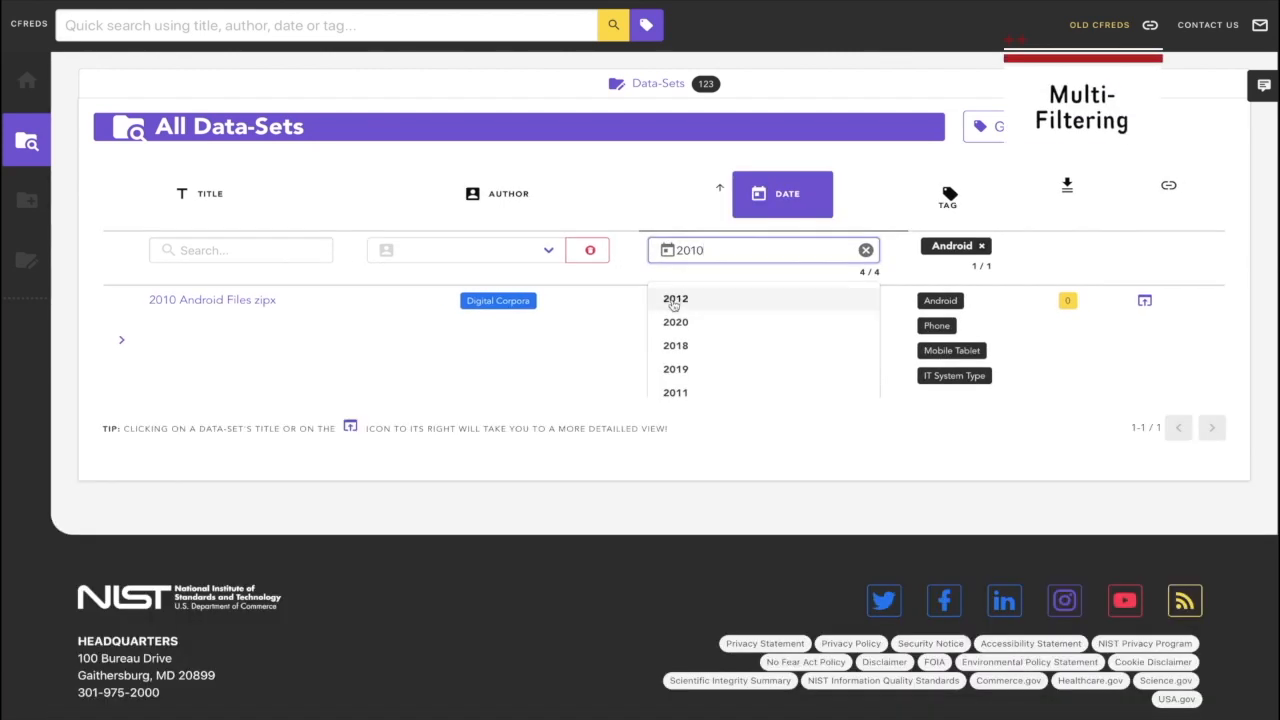
scroll(down, 3)
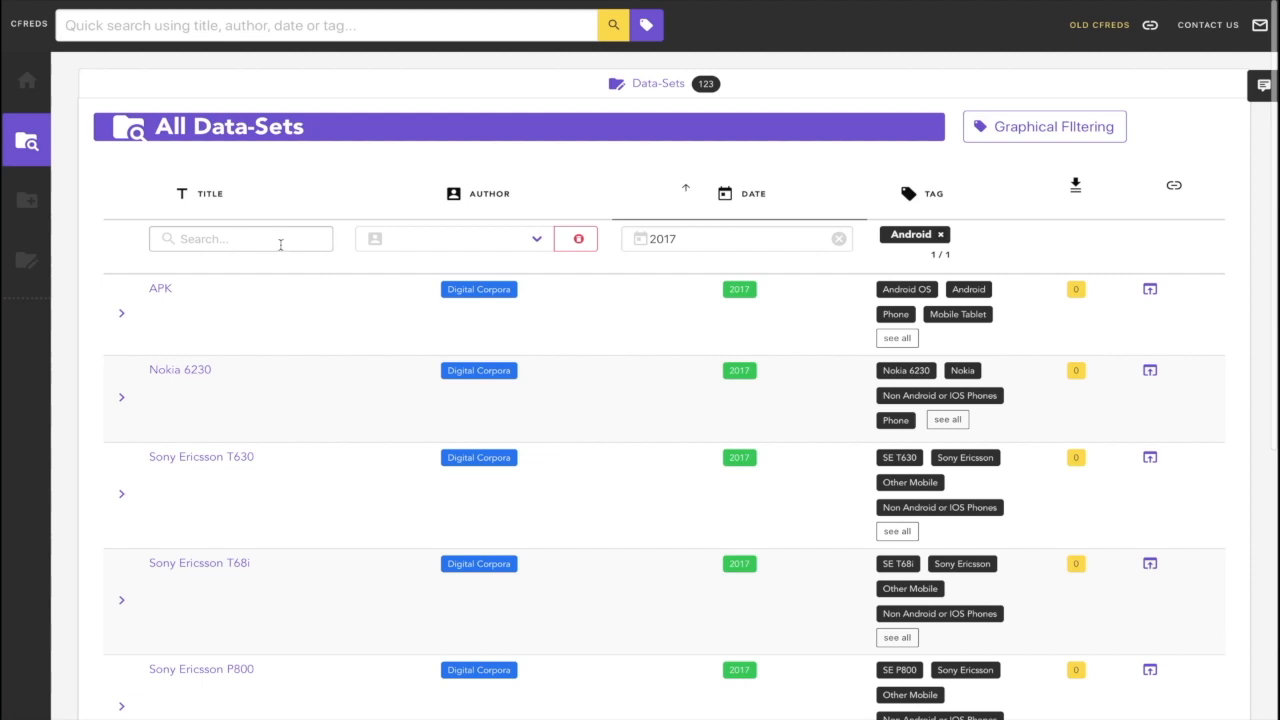
text(sony)
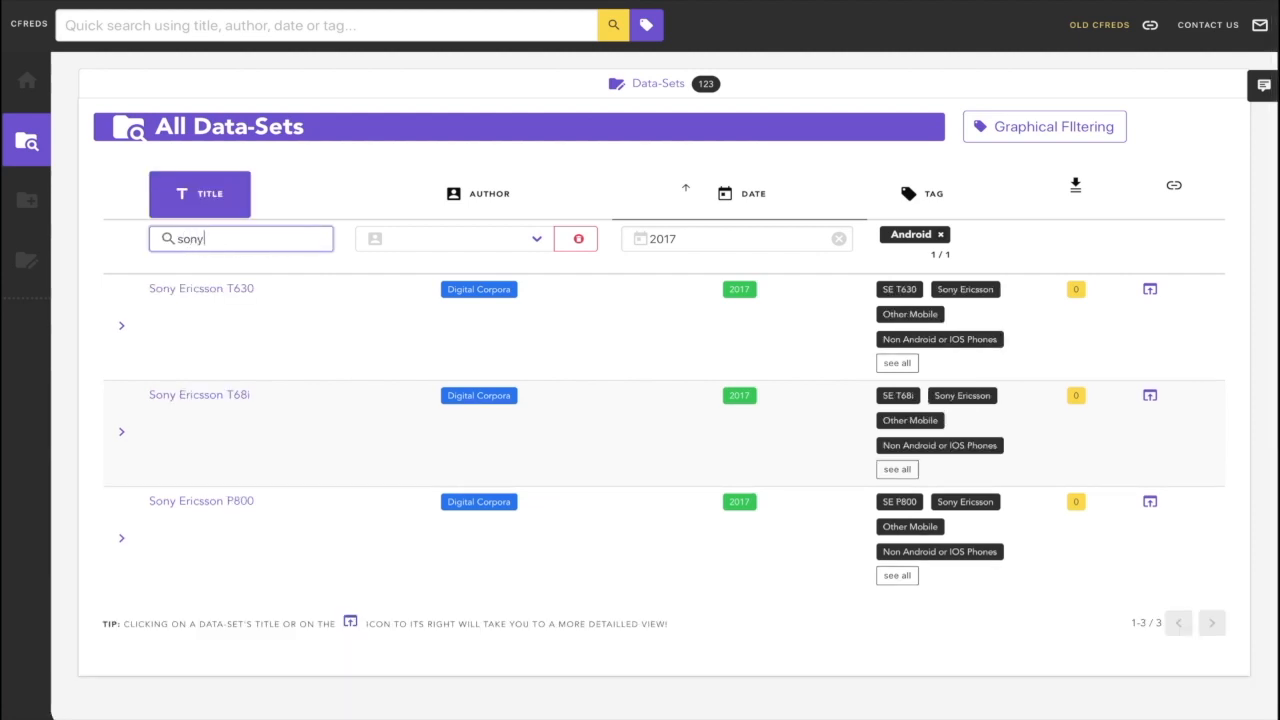
mouse_move(299, 243)
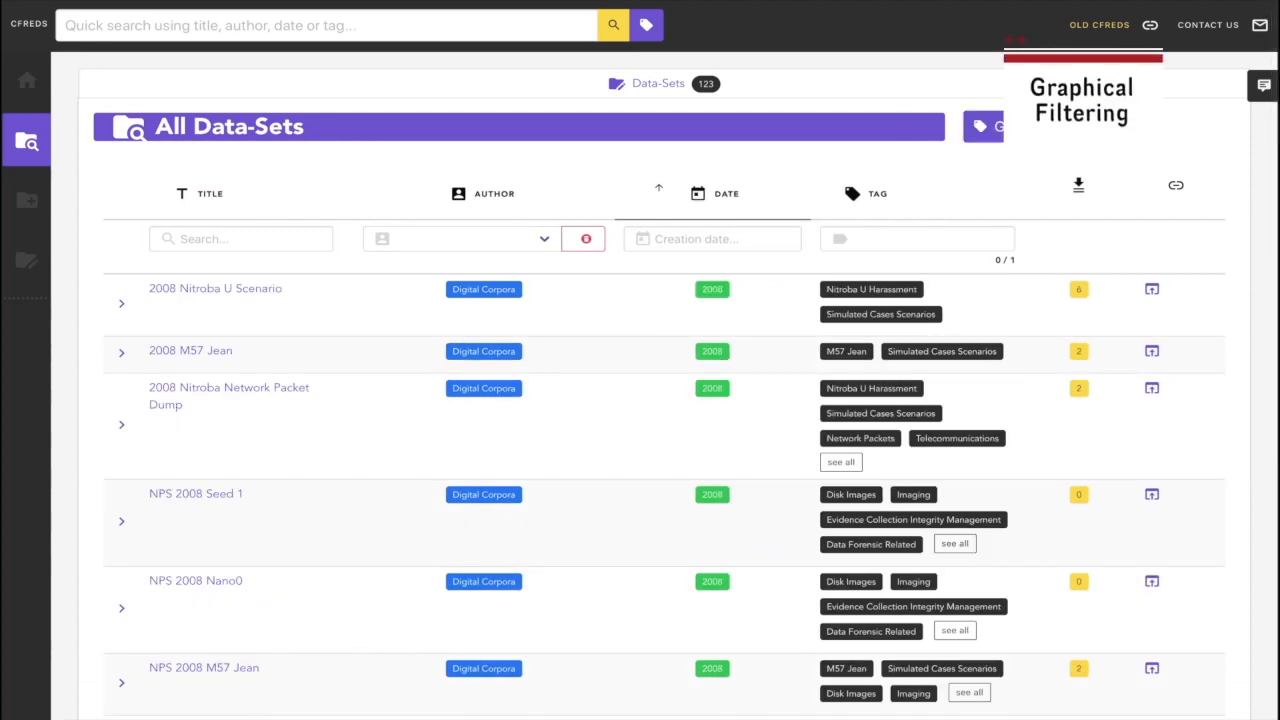
- Filter data sets by the iOS taxonomy node, then open 2008 M57 Jean from all data-sets
click(1080, 103)
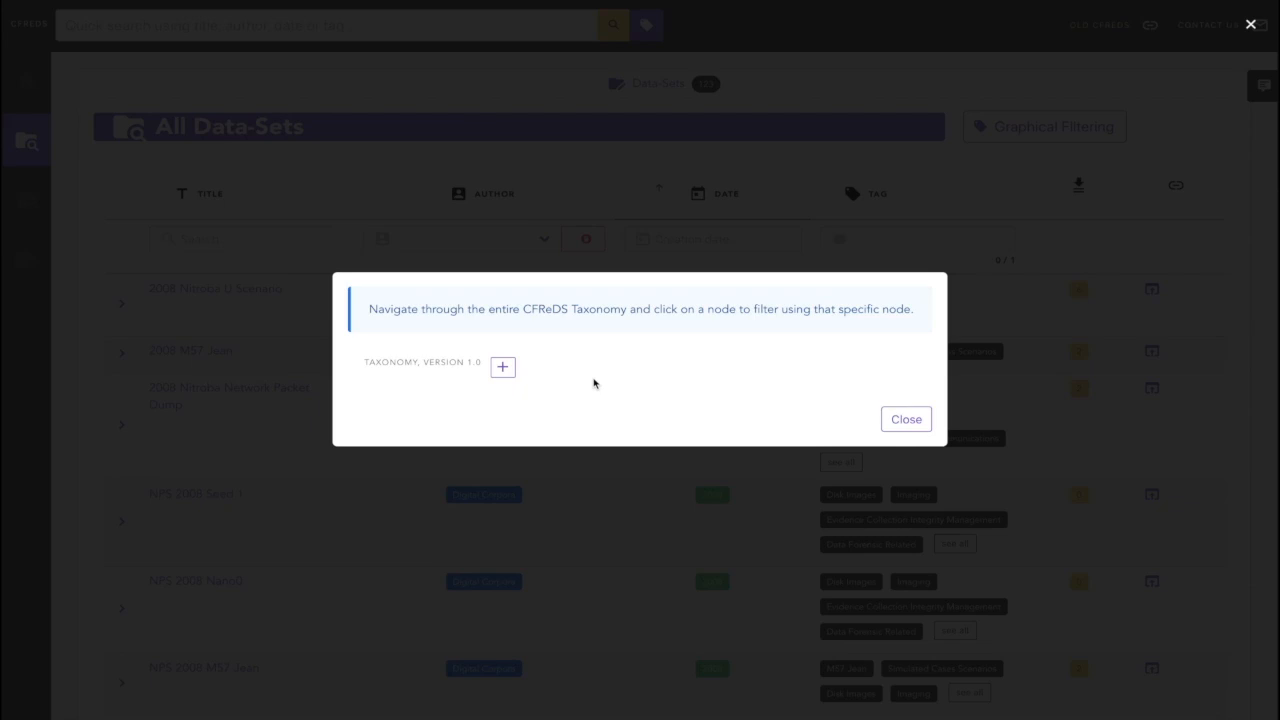
click(503, 367)
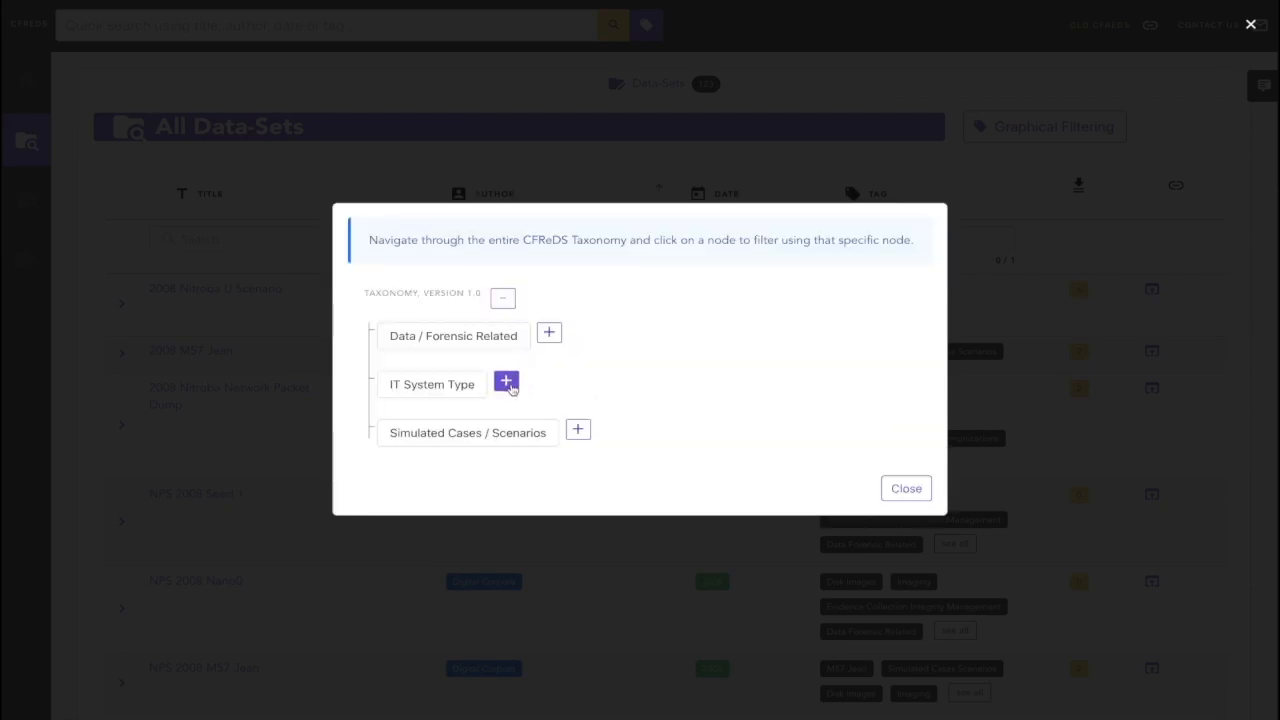
click(506, 384)
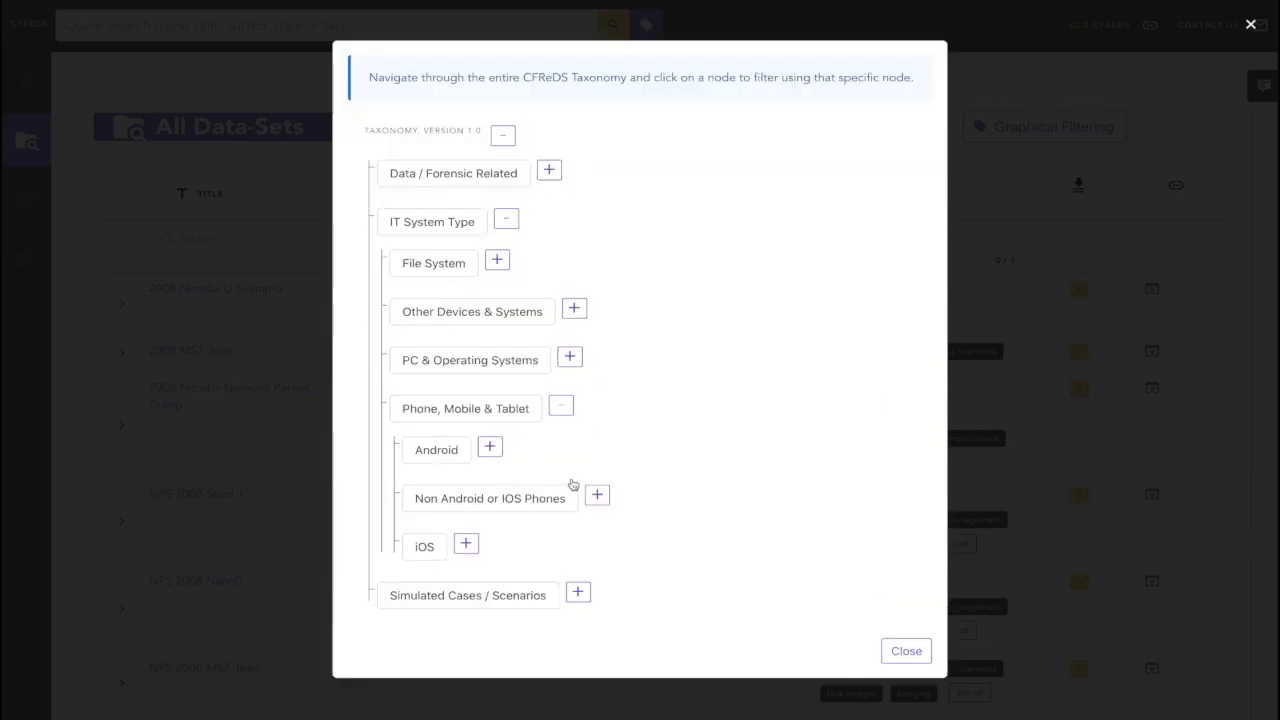
click(489, 447)
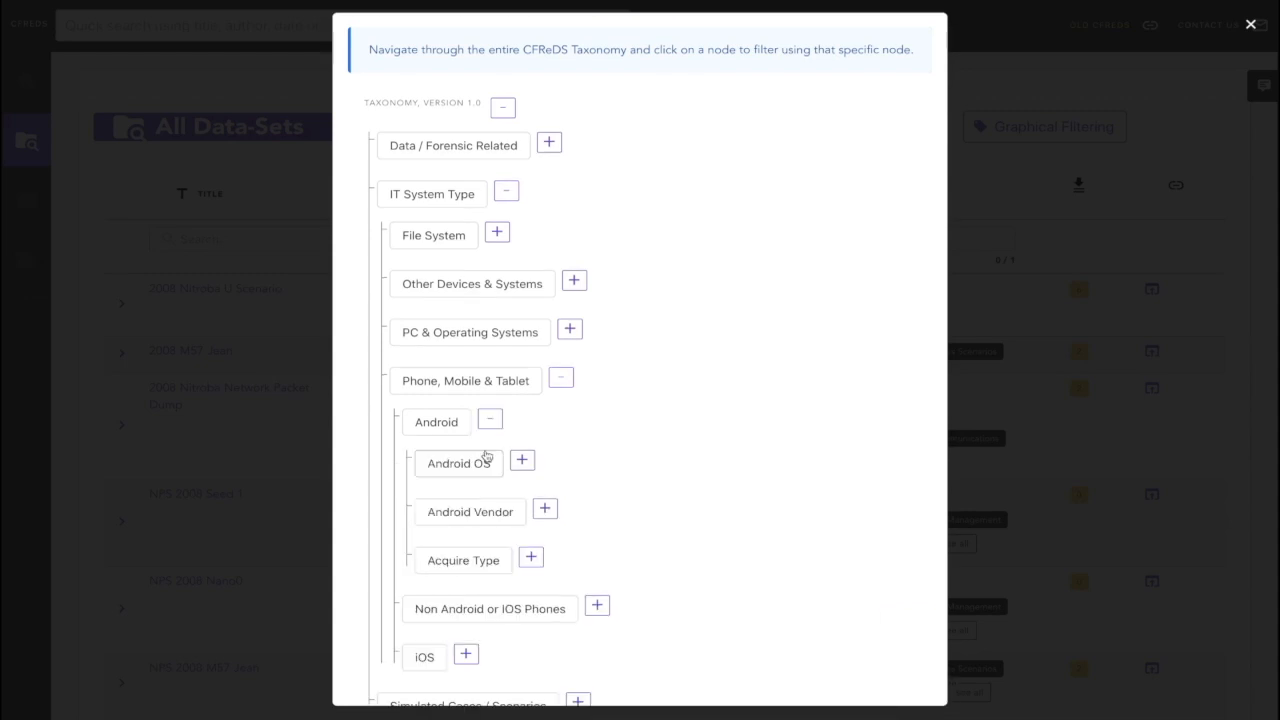
click(466, 655)
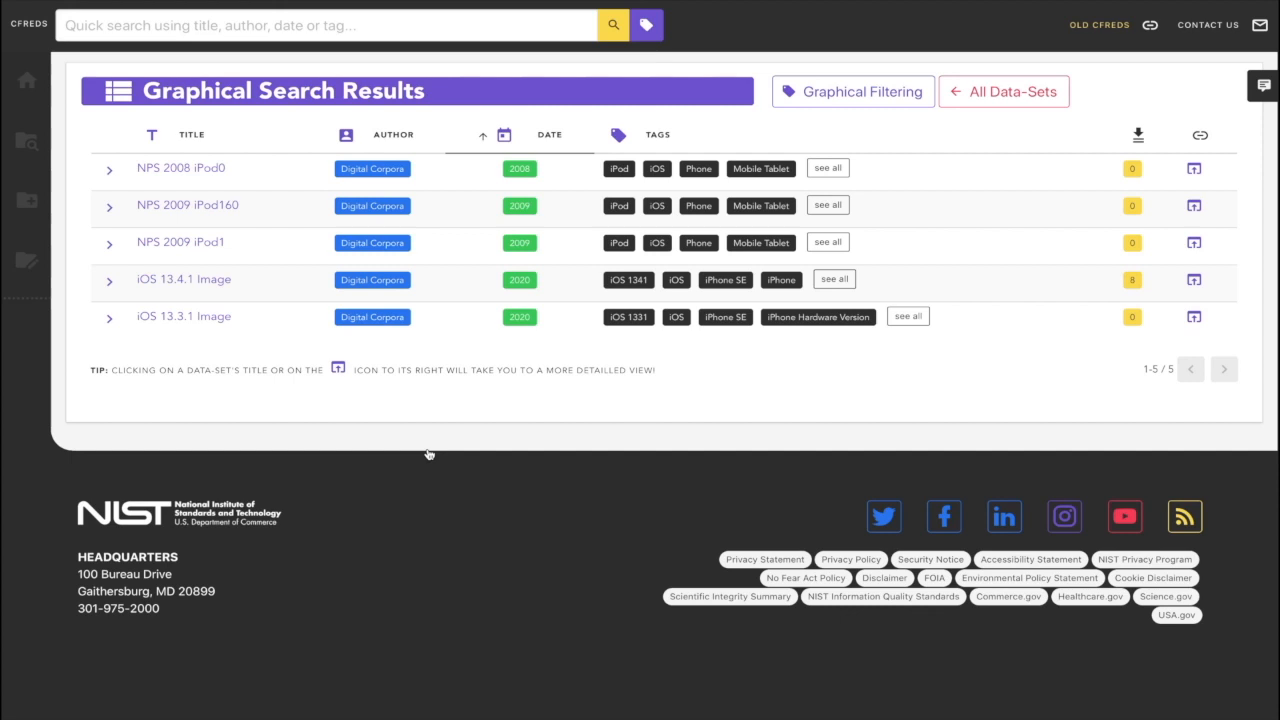
mouse_move(446, 417)
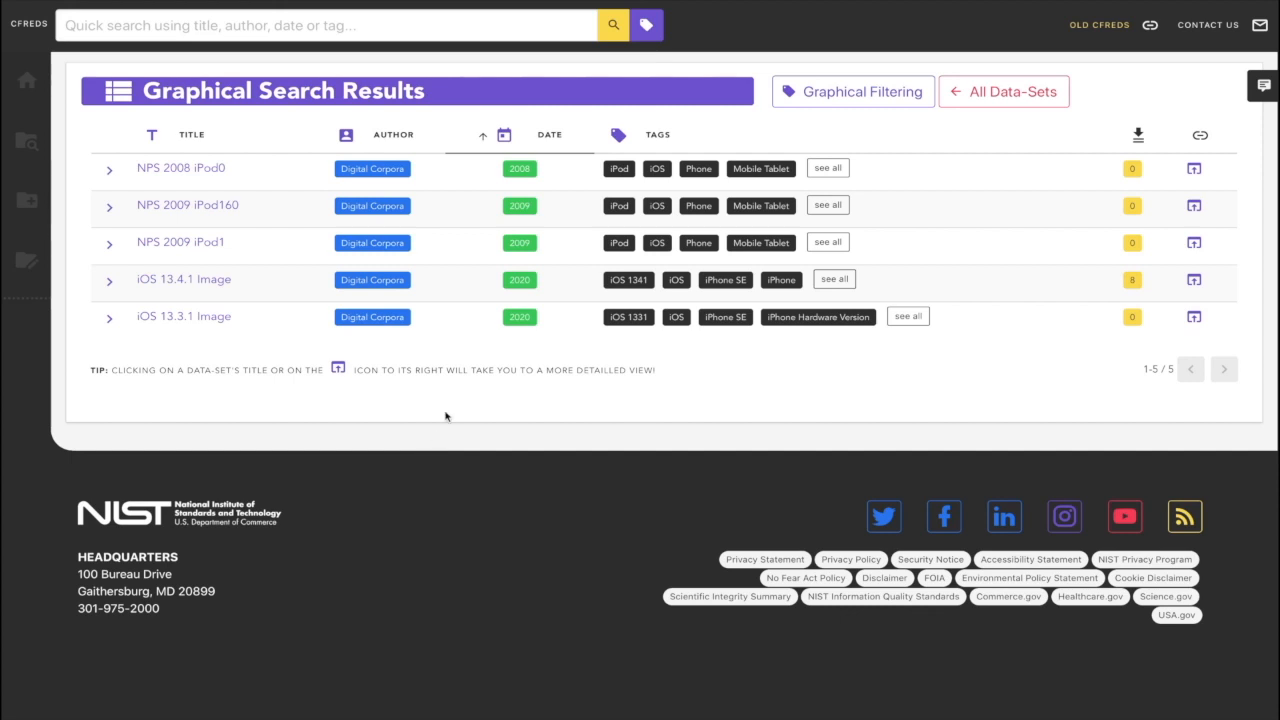
mouse_move(647, 271)
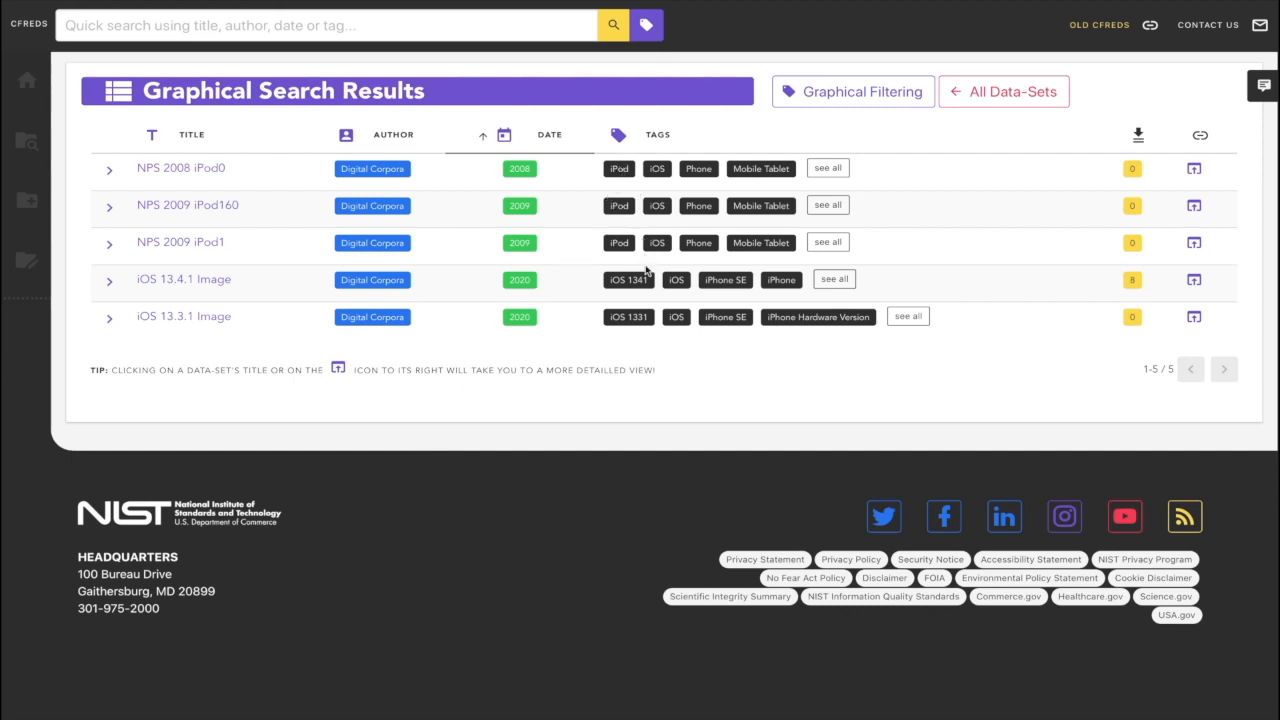
click(1004, 91)
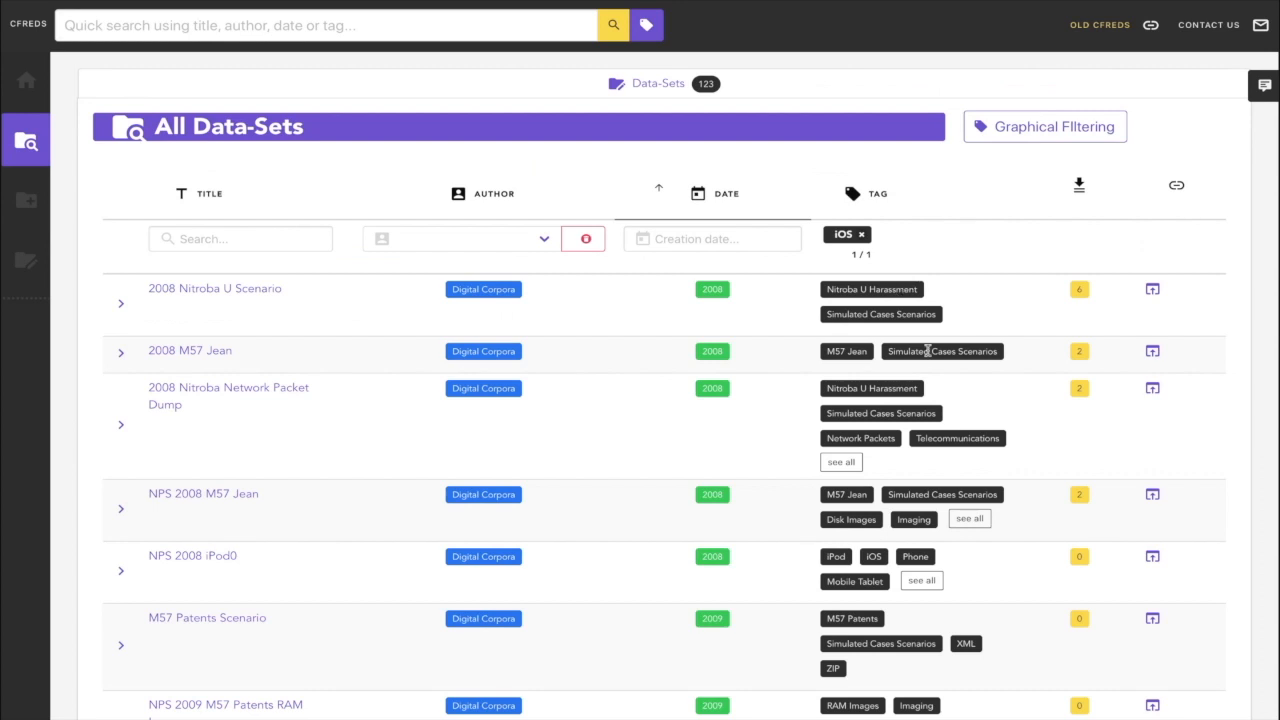
mouse_move(137, 363)
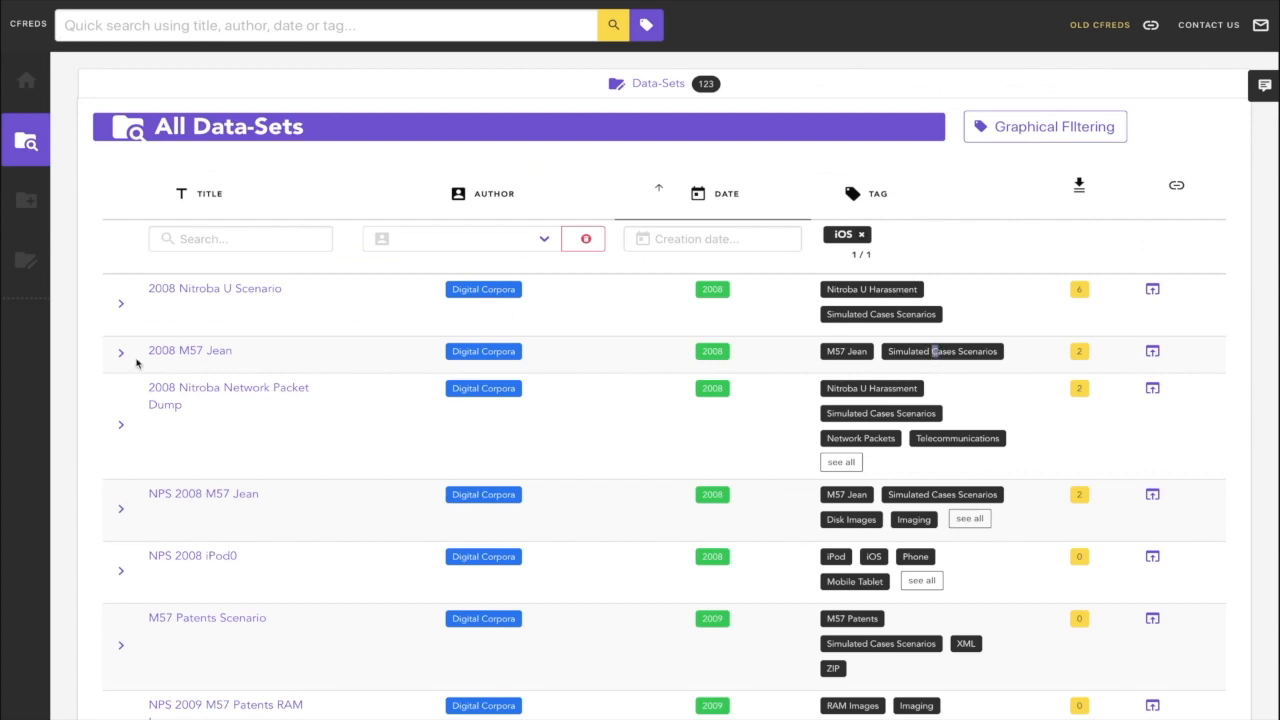
click(120, 352)
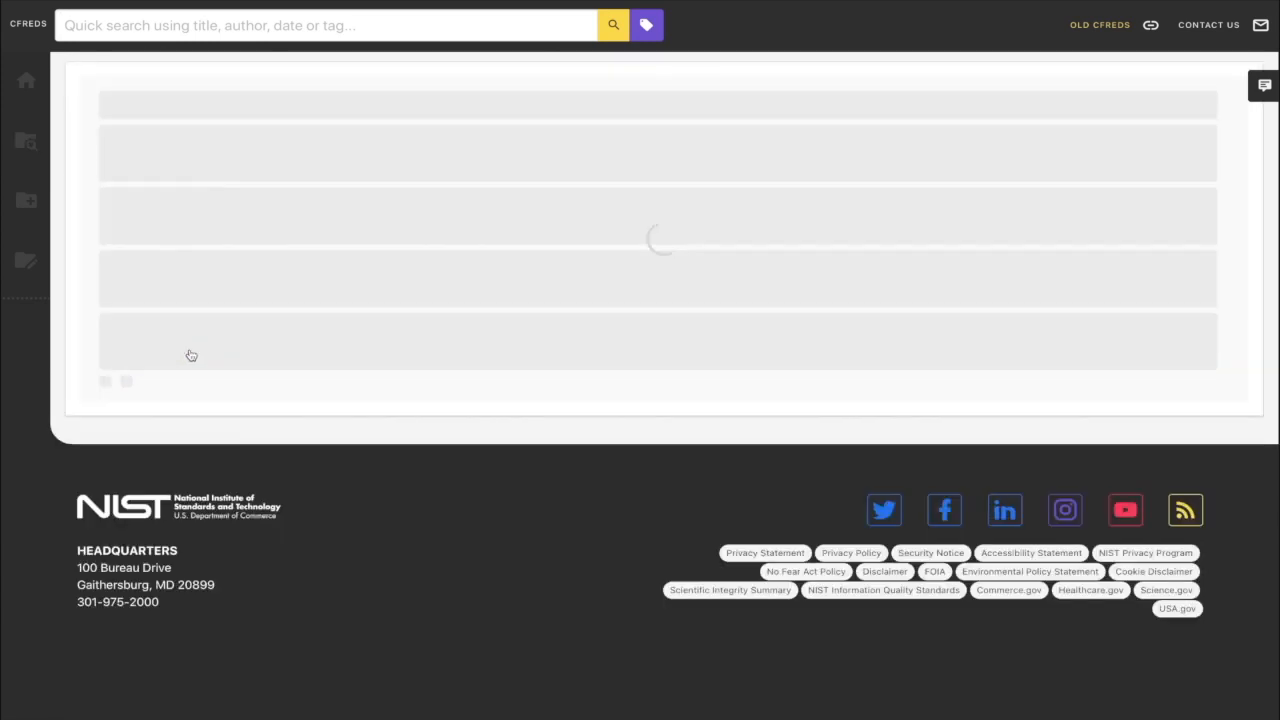
mouse_move(341, 376)
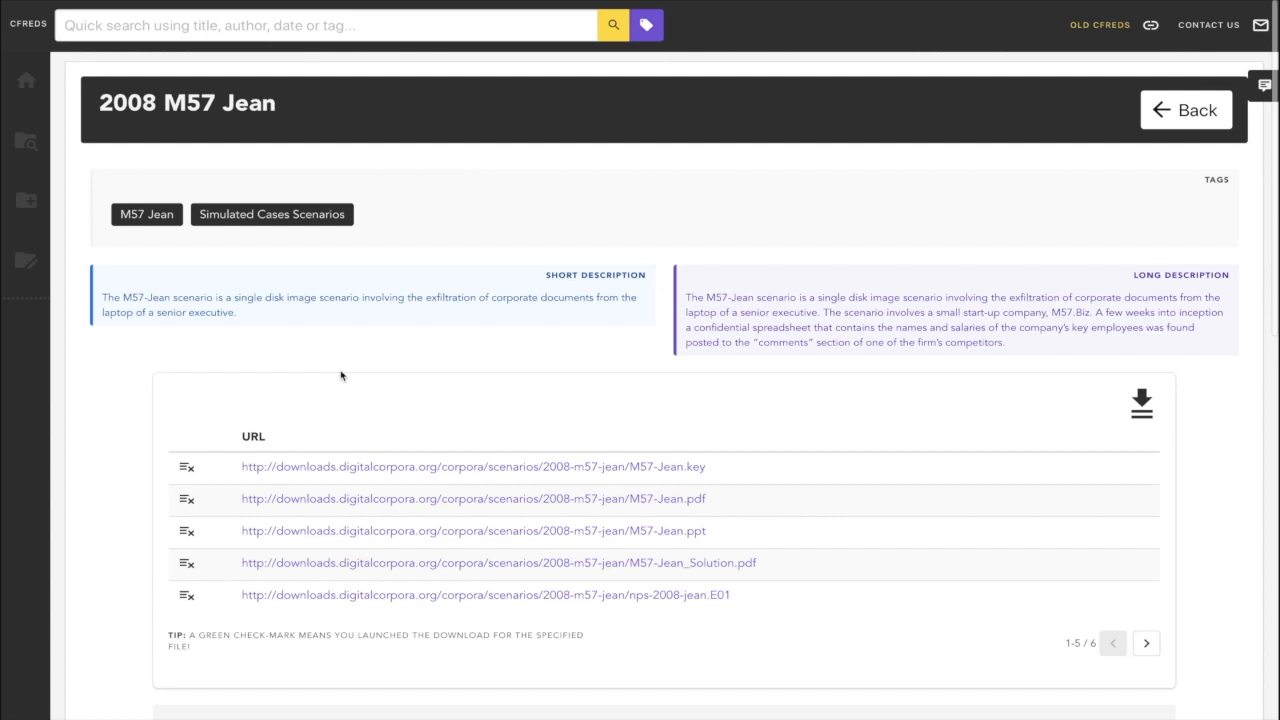
- Scroll the 2008 M57 Jean page past its download URLs to the empty Comments section
scroll(down, 3)
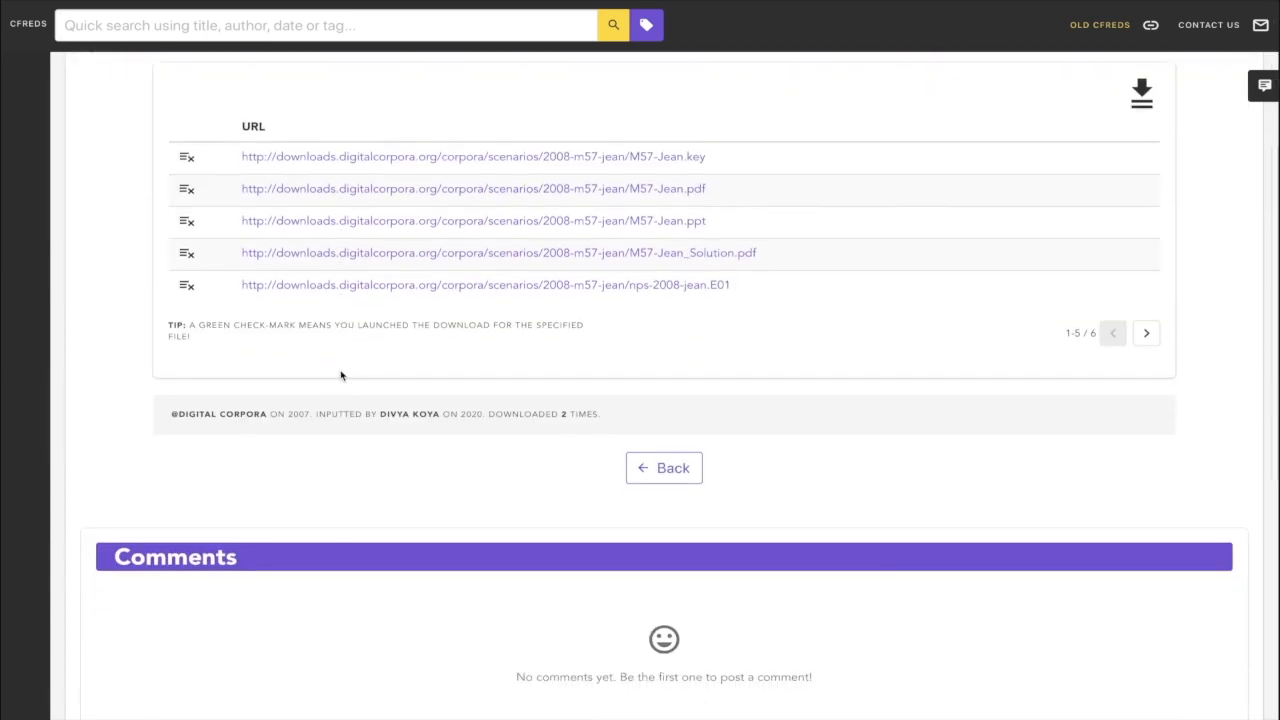
scroll(down, 3)
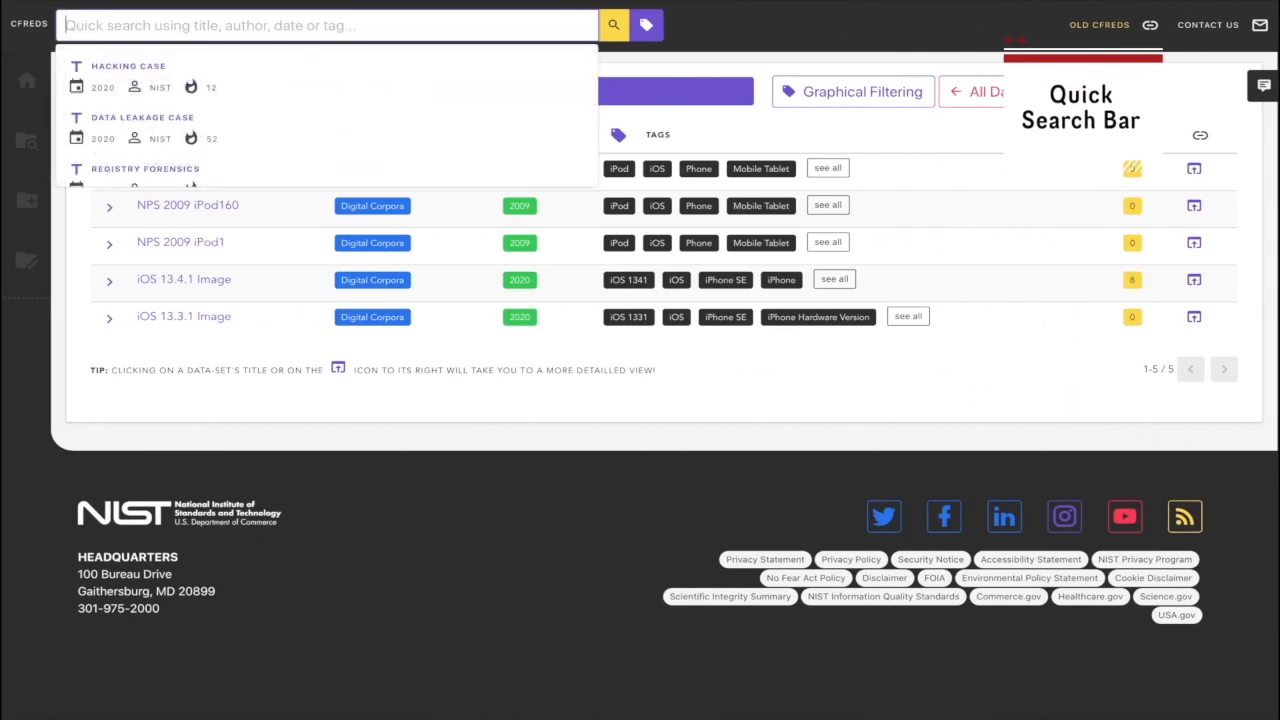
- Quick-search 'nps', open NPS 2008 iPod0, and review its tags, downloads and comments
text(nps)
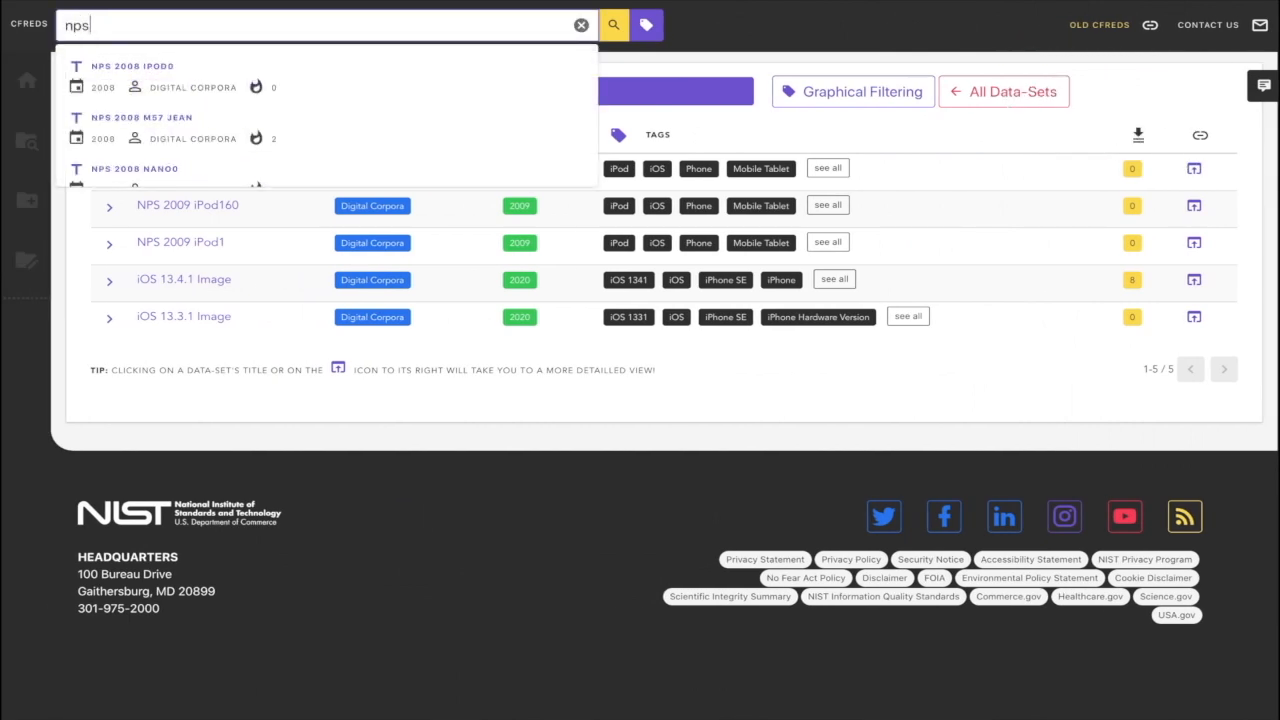
click(133, 66)
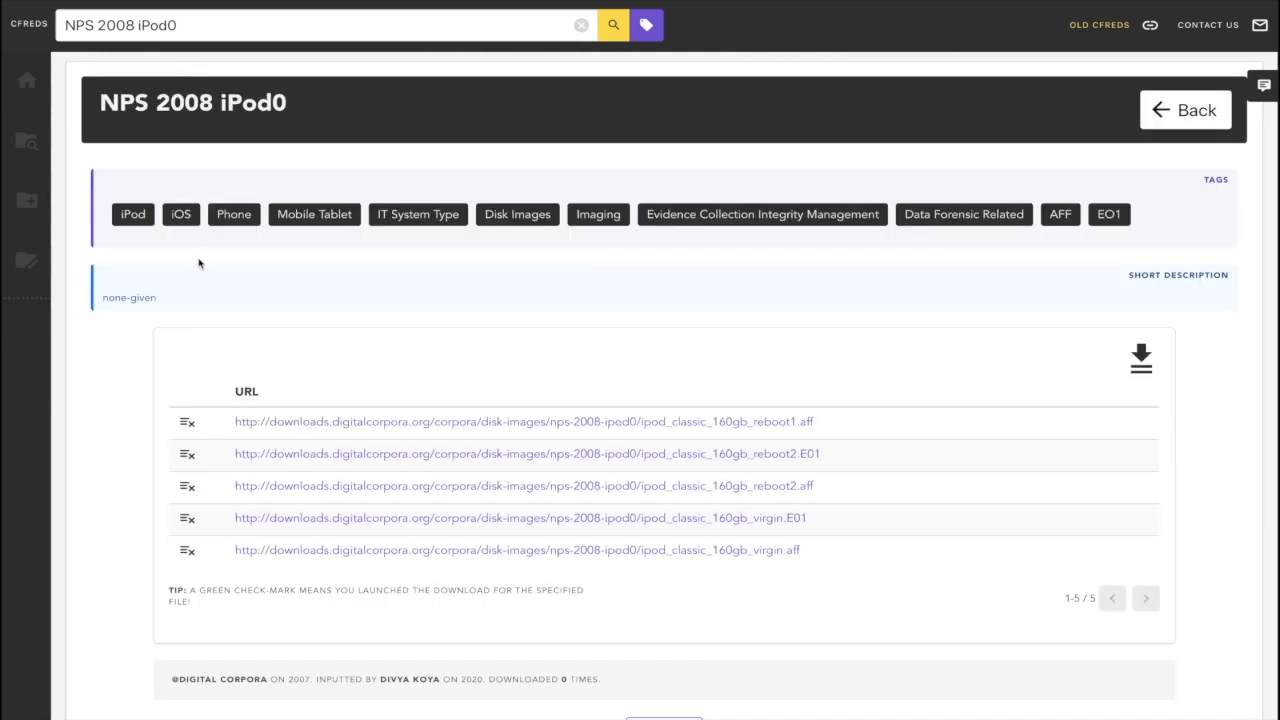
scroll(down, 3)
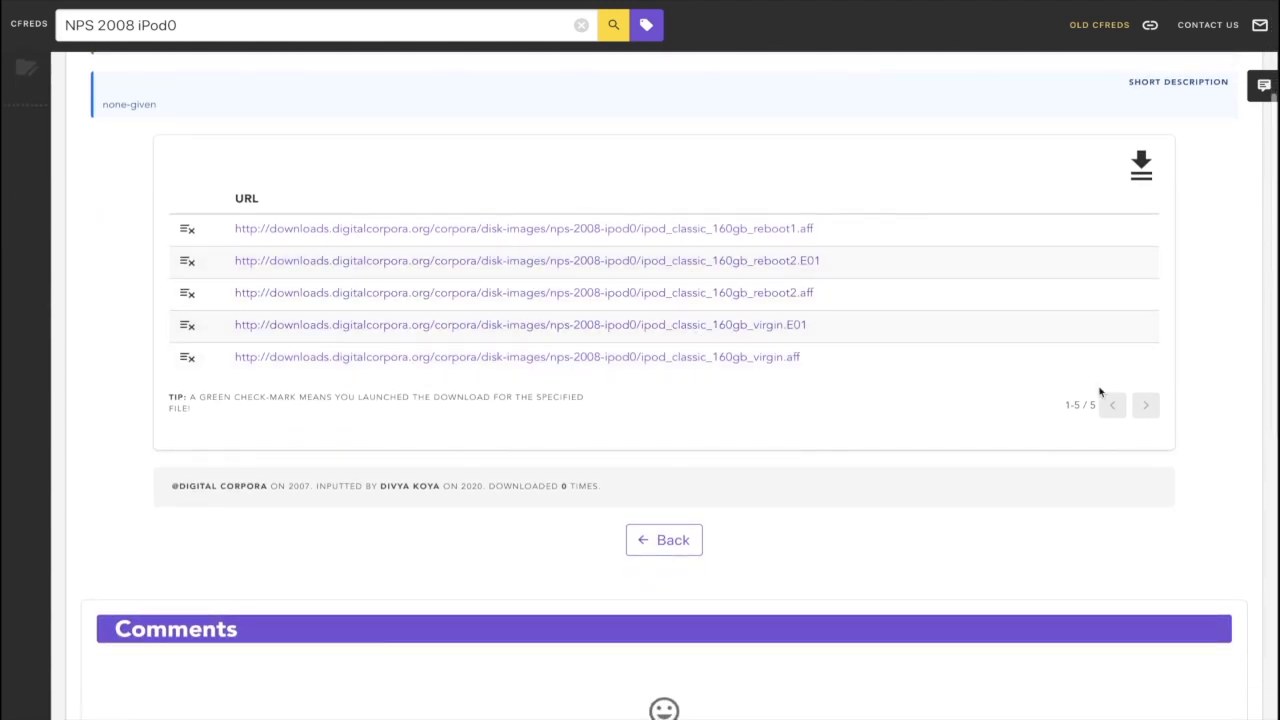
scroll(down, 3)
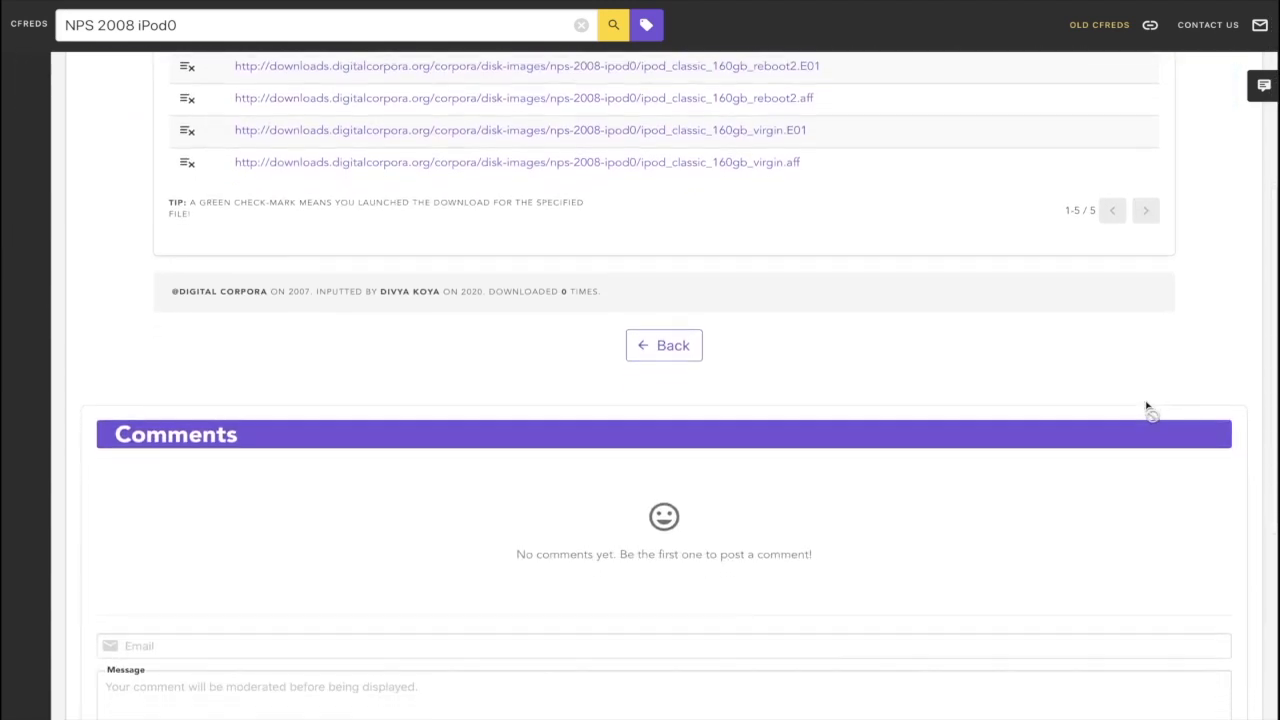
scroll(down, 3)
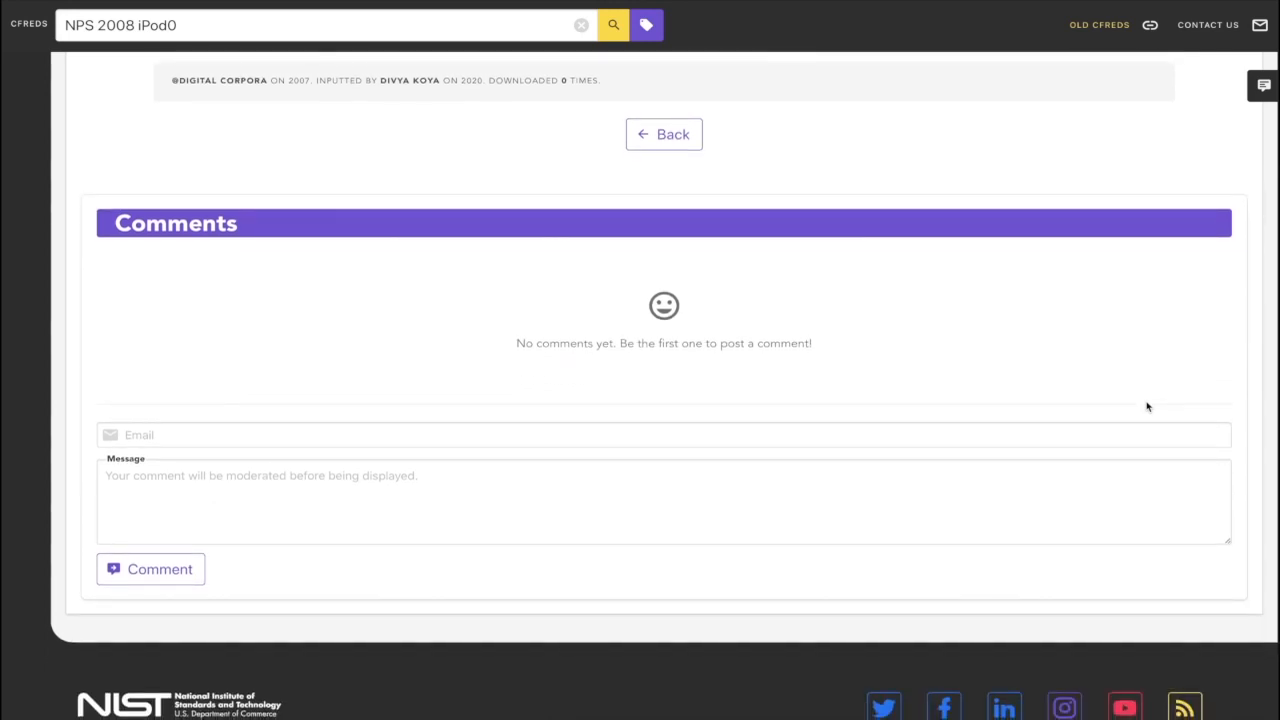
scroll(up, 3)
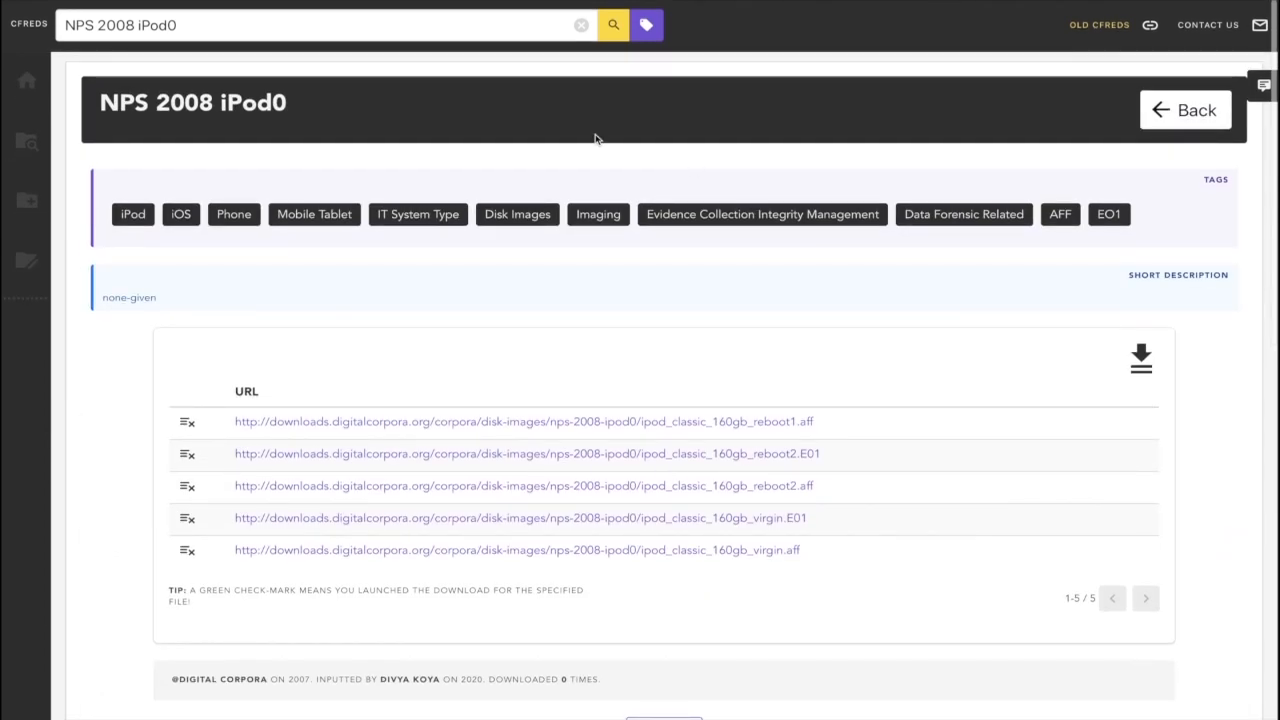
click(581, 24)
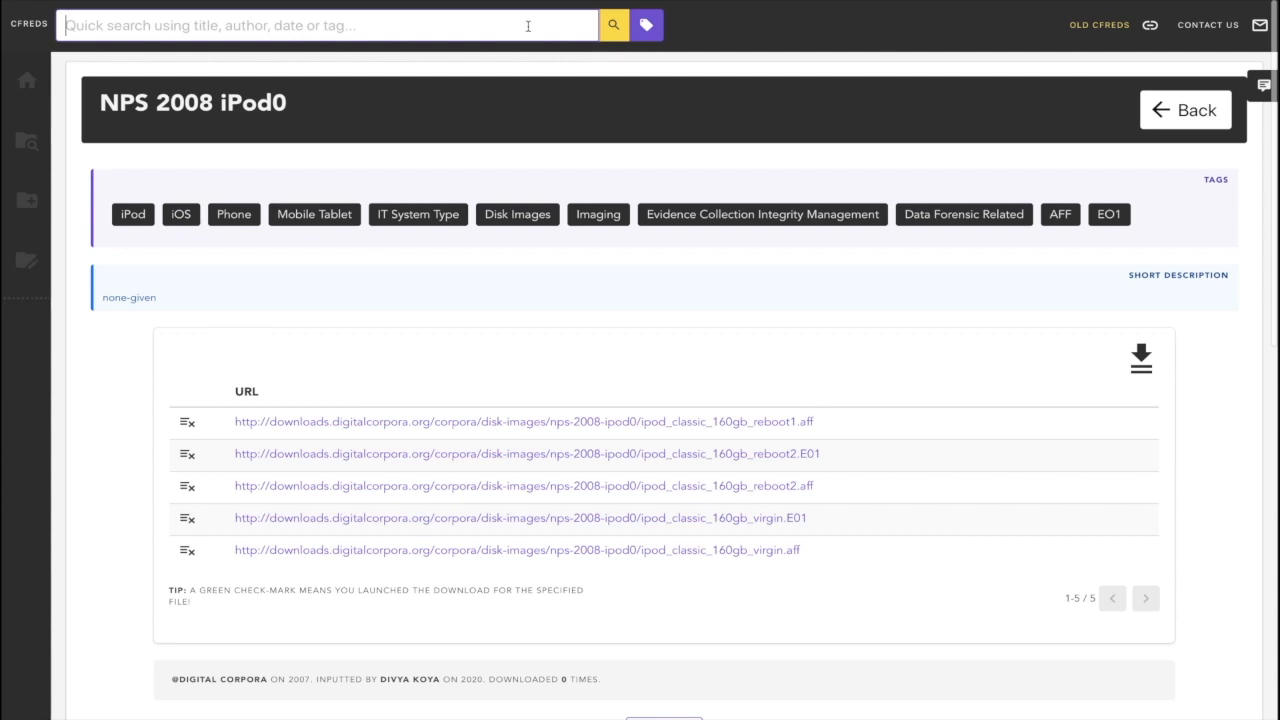
- Quick-search '2010' to list 2010 Android Files zipx and NPS 2010 Emails
text(2010)
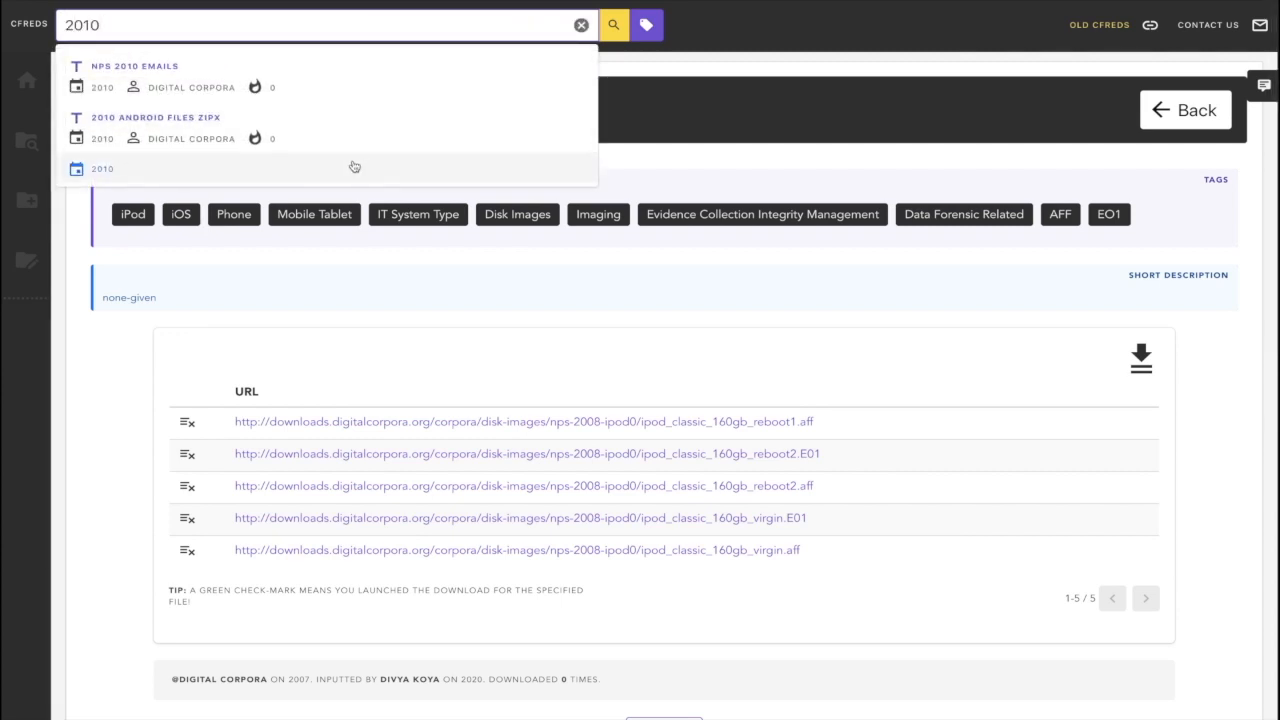
click(612, 25)
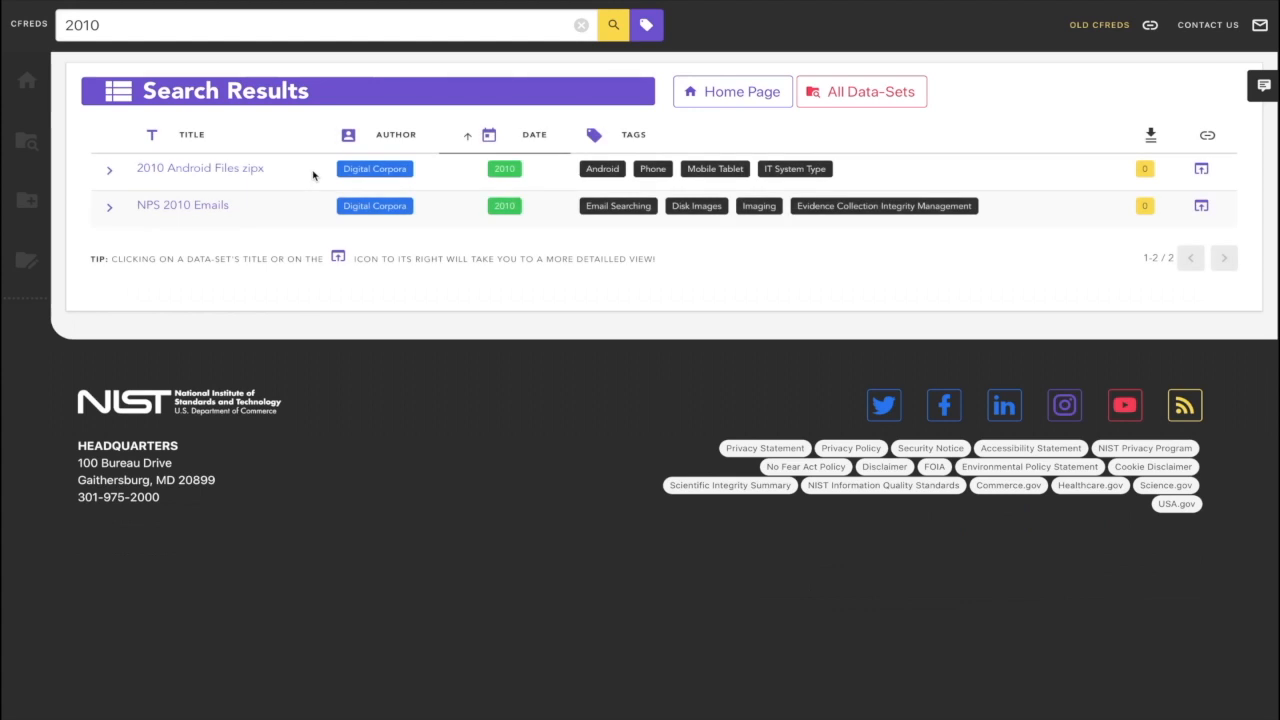
mouse_move(383, 108)
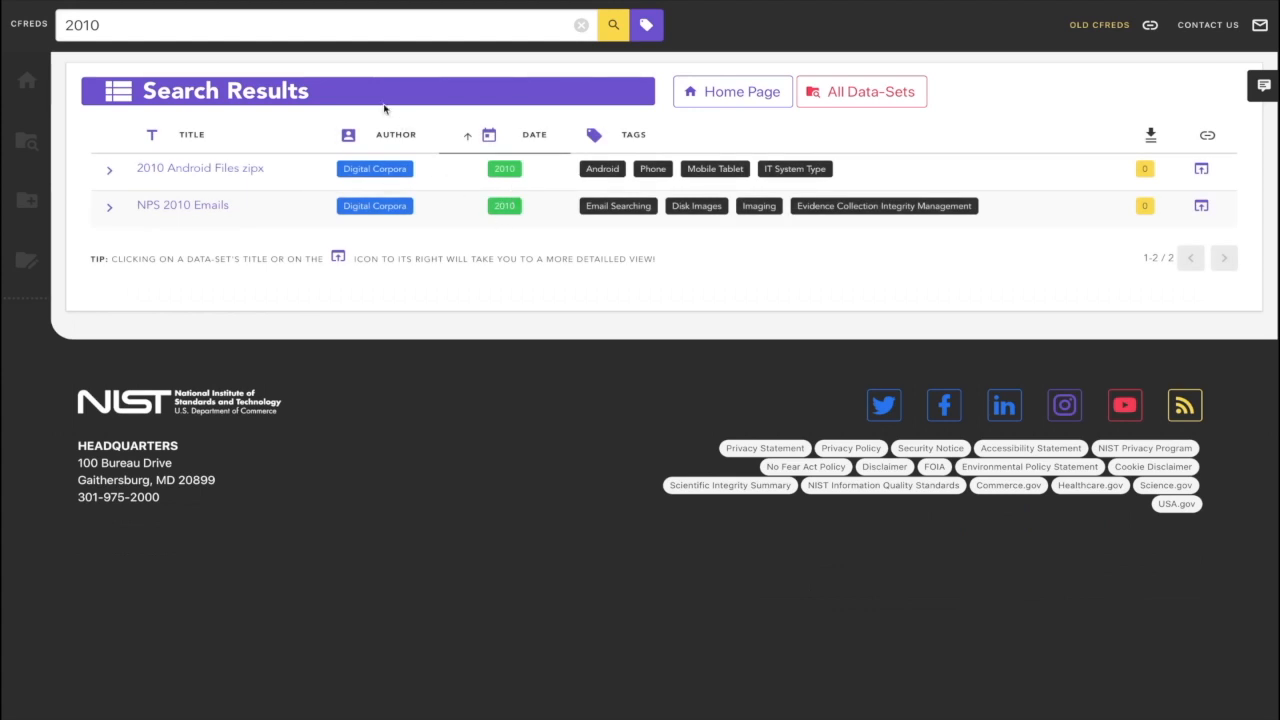
text(andr)
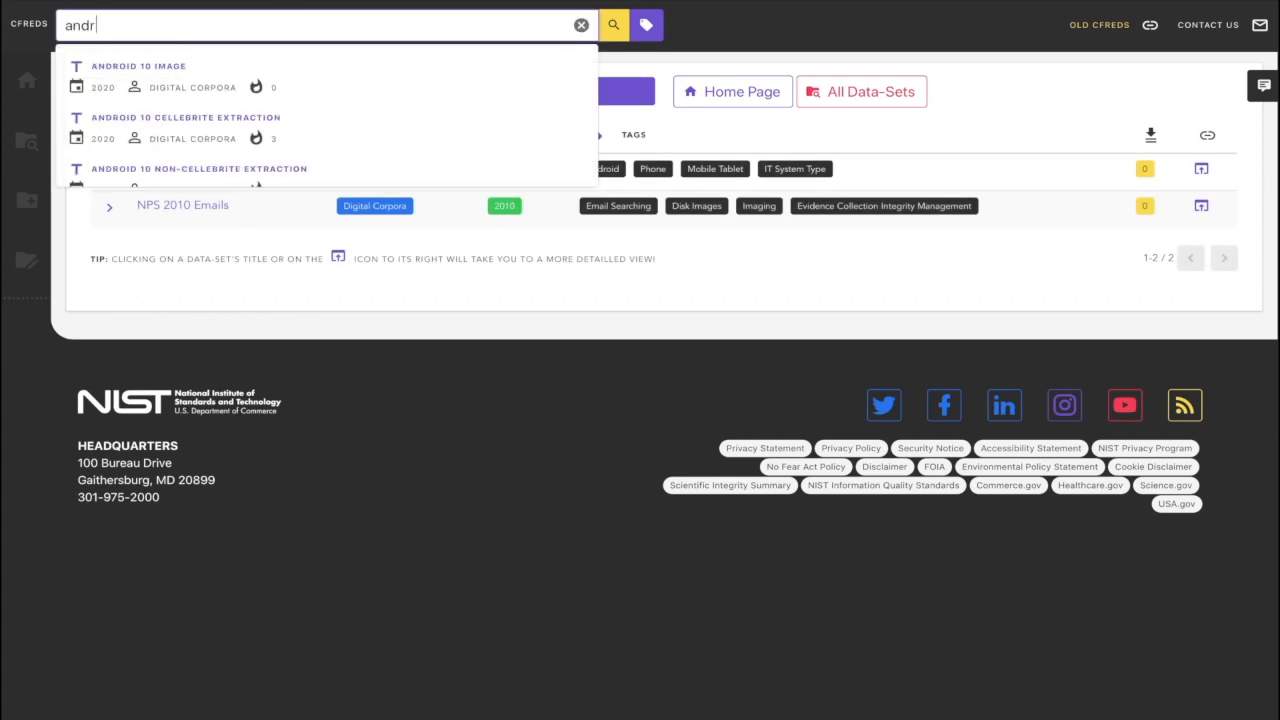
click(22, 200)
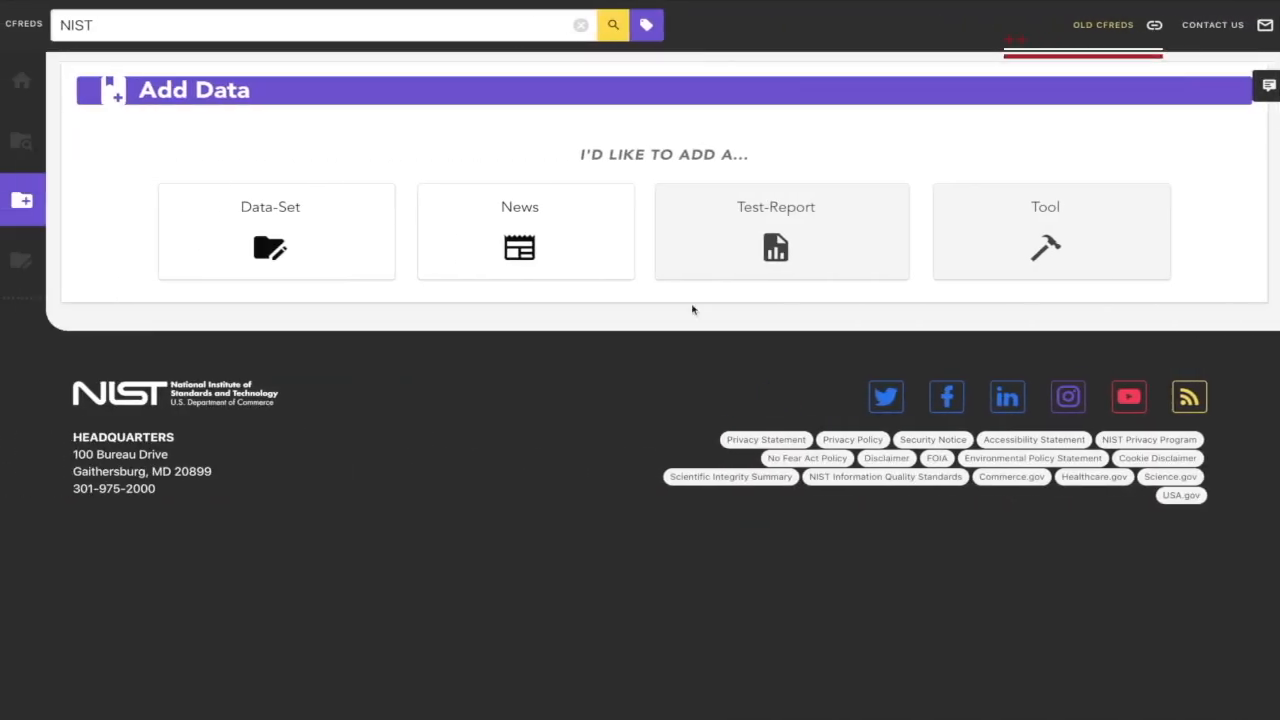
click(270, 230)
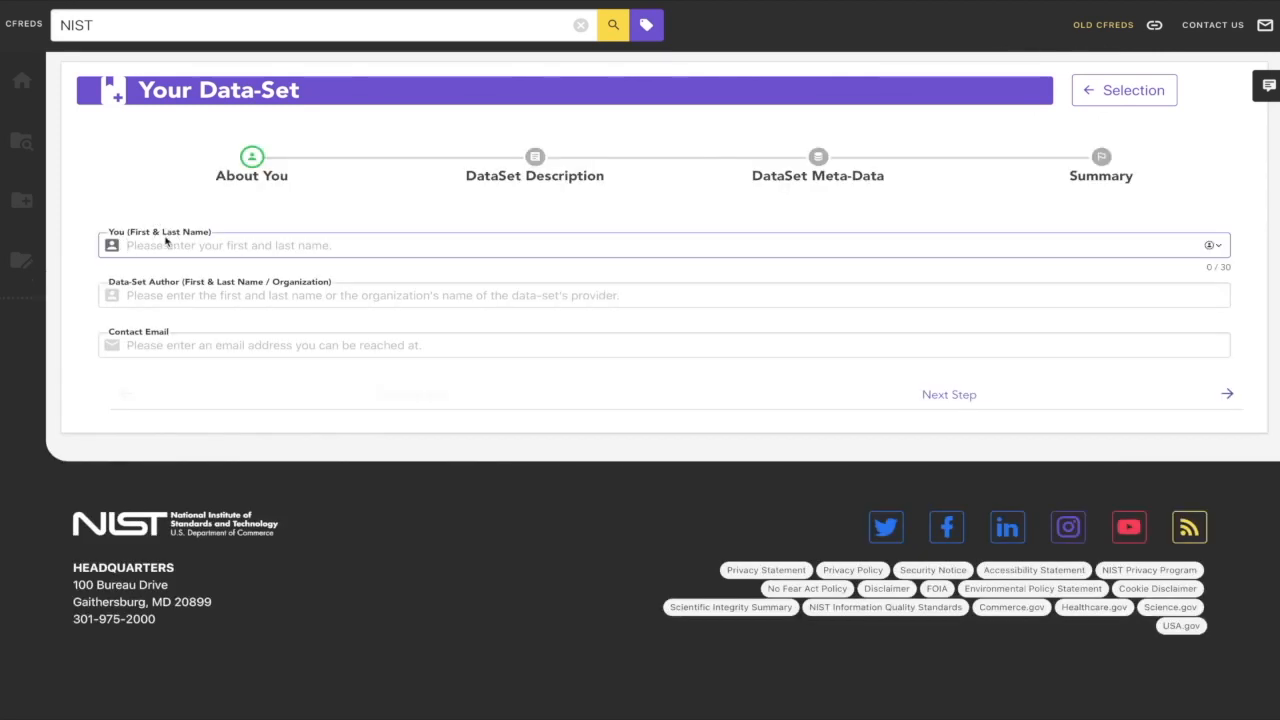
text(John Smit)
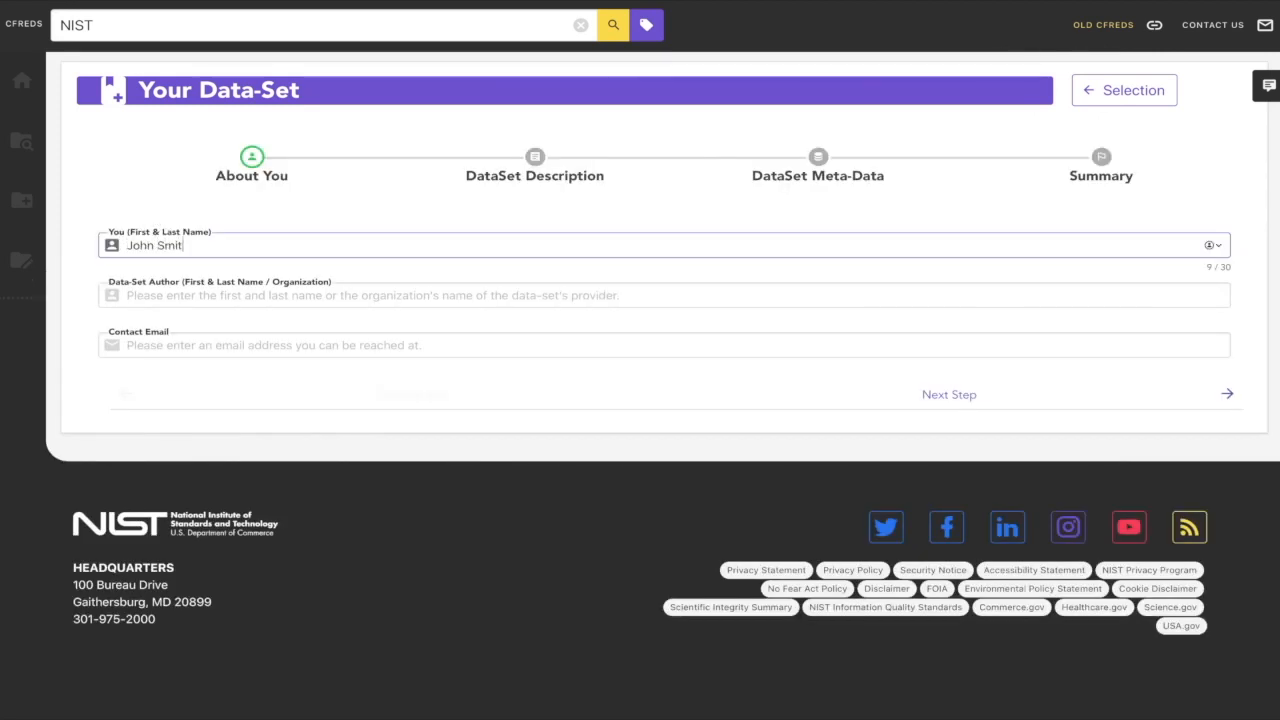
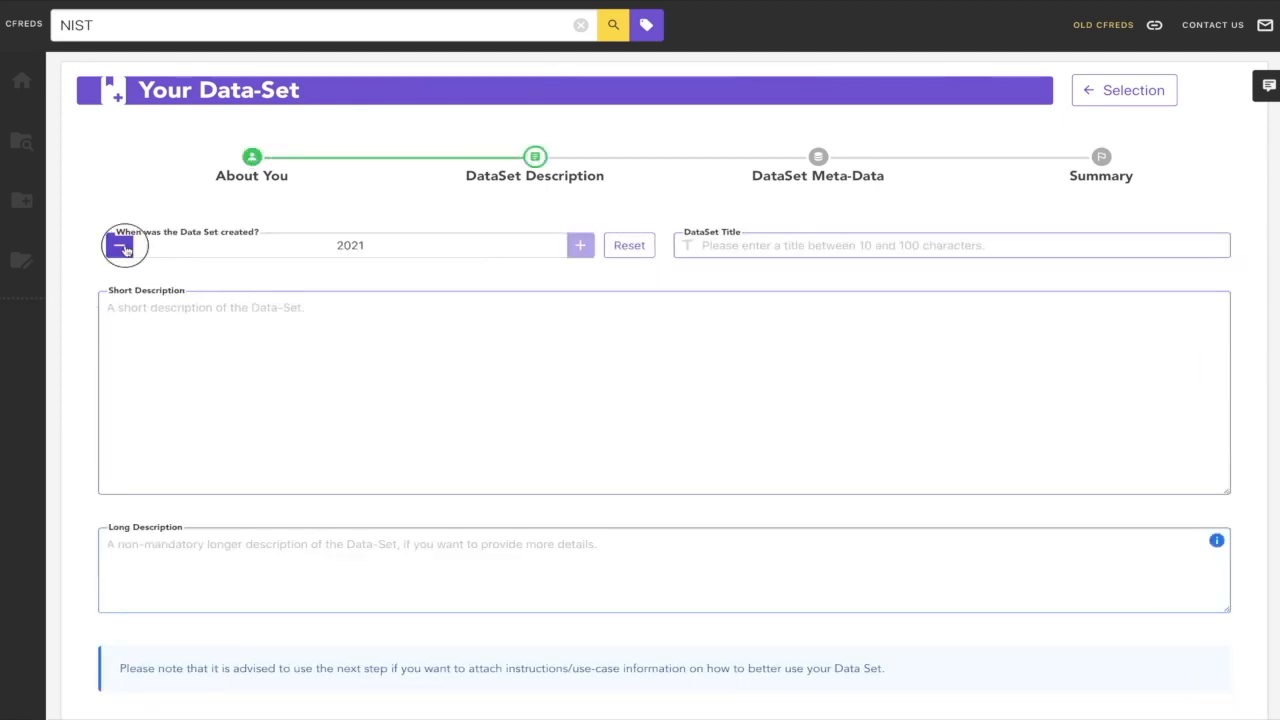
- Enter title 'iPhone iOS Image' and short description 'This is an iOS Image'
click(119, 245)
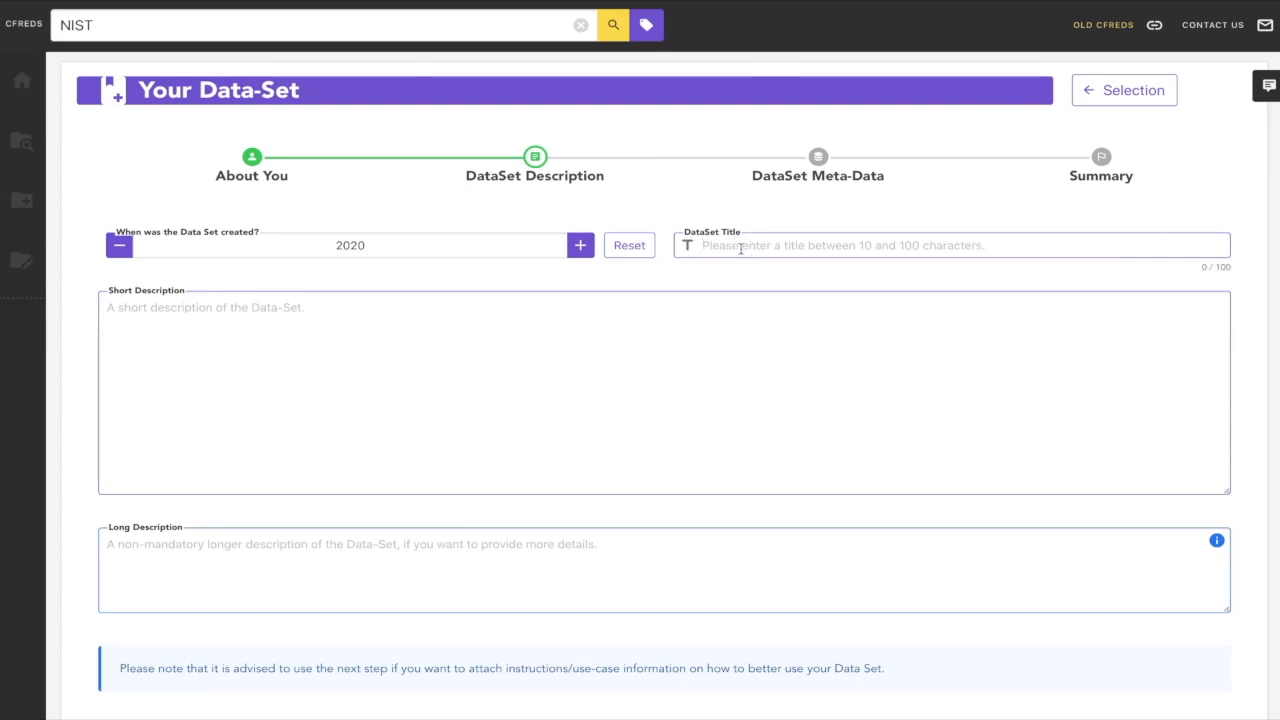
text(iPhone iOS Image)
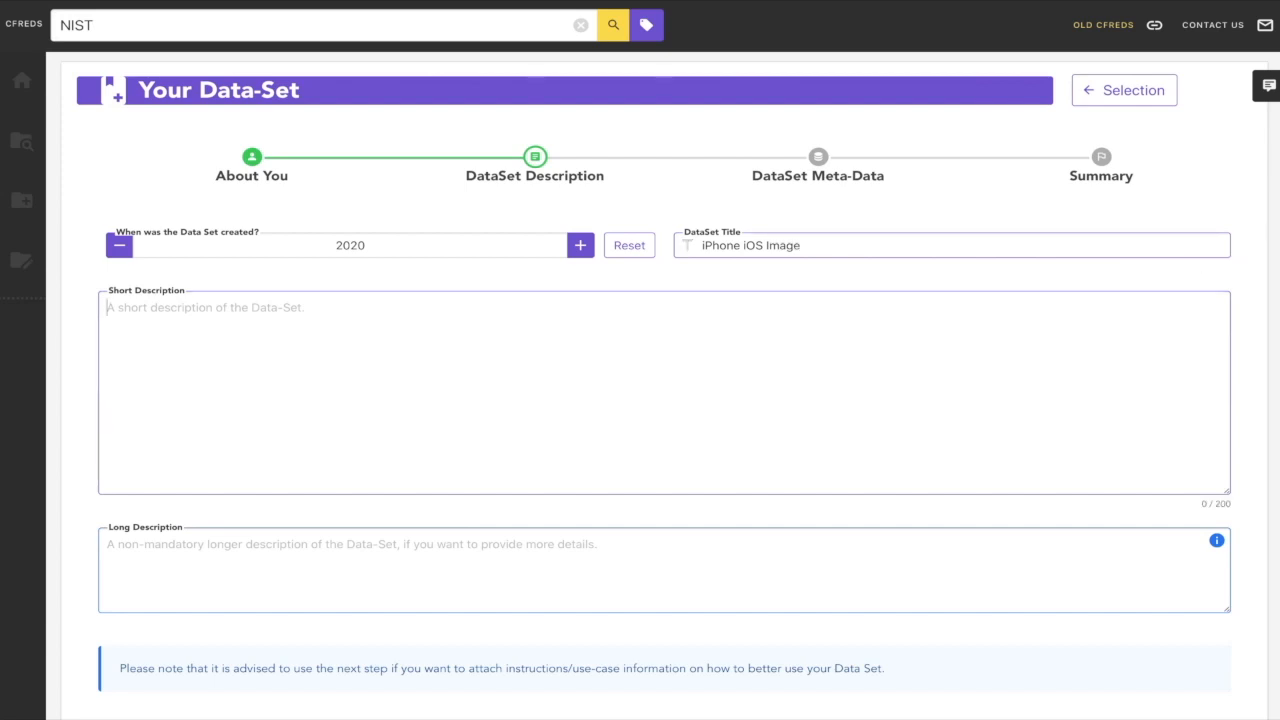
text(This is an iOS)
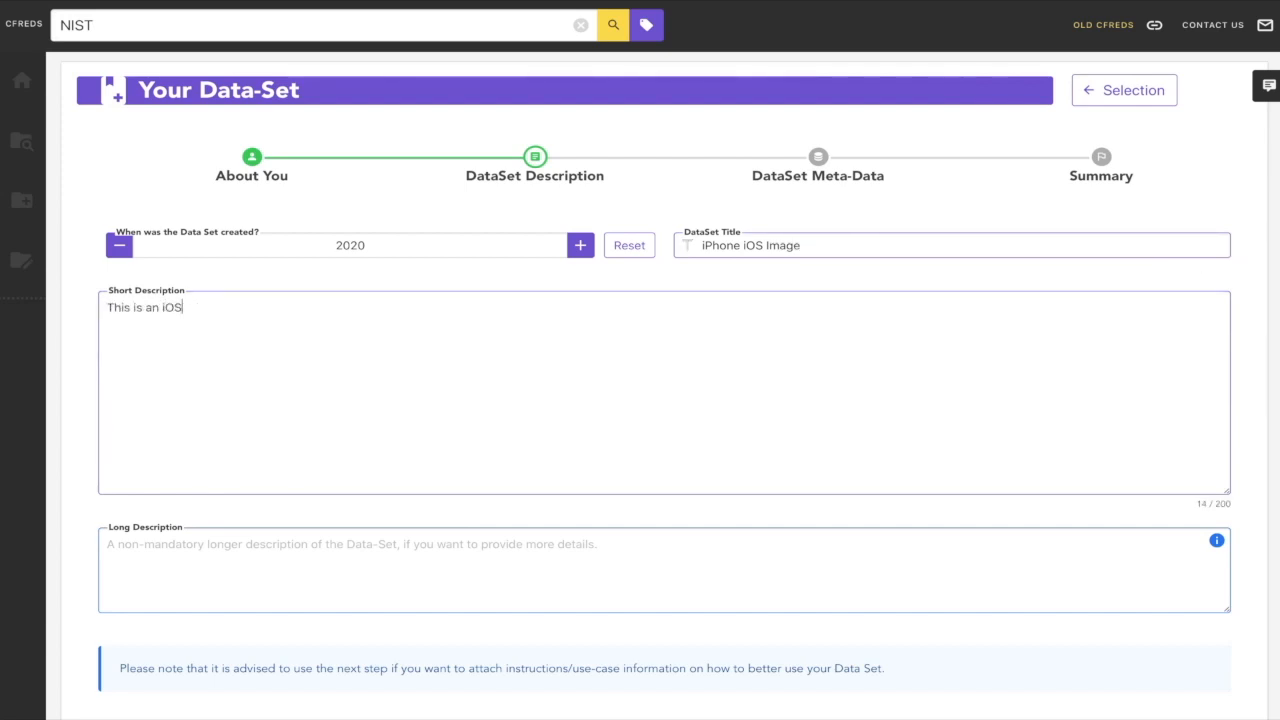
text(Imag)
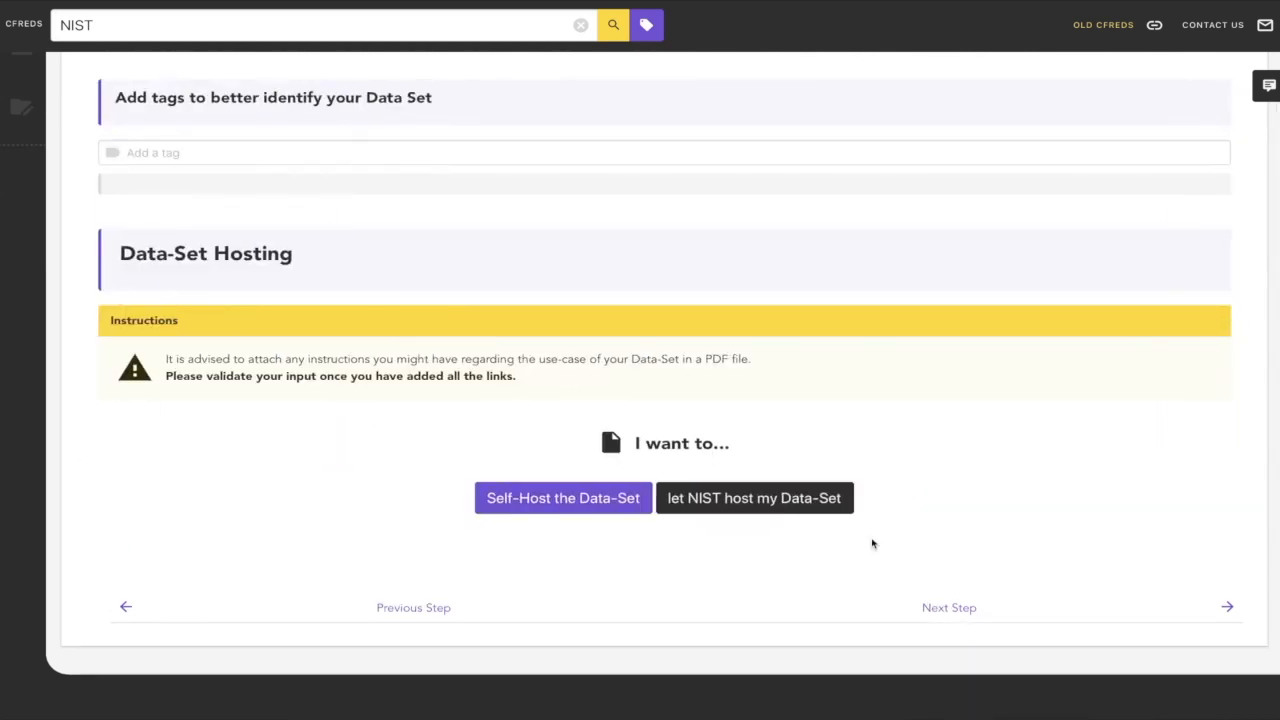
- Add the iOS tag to the dataset
text(io)
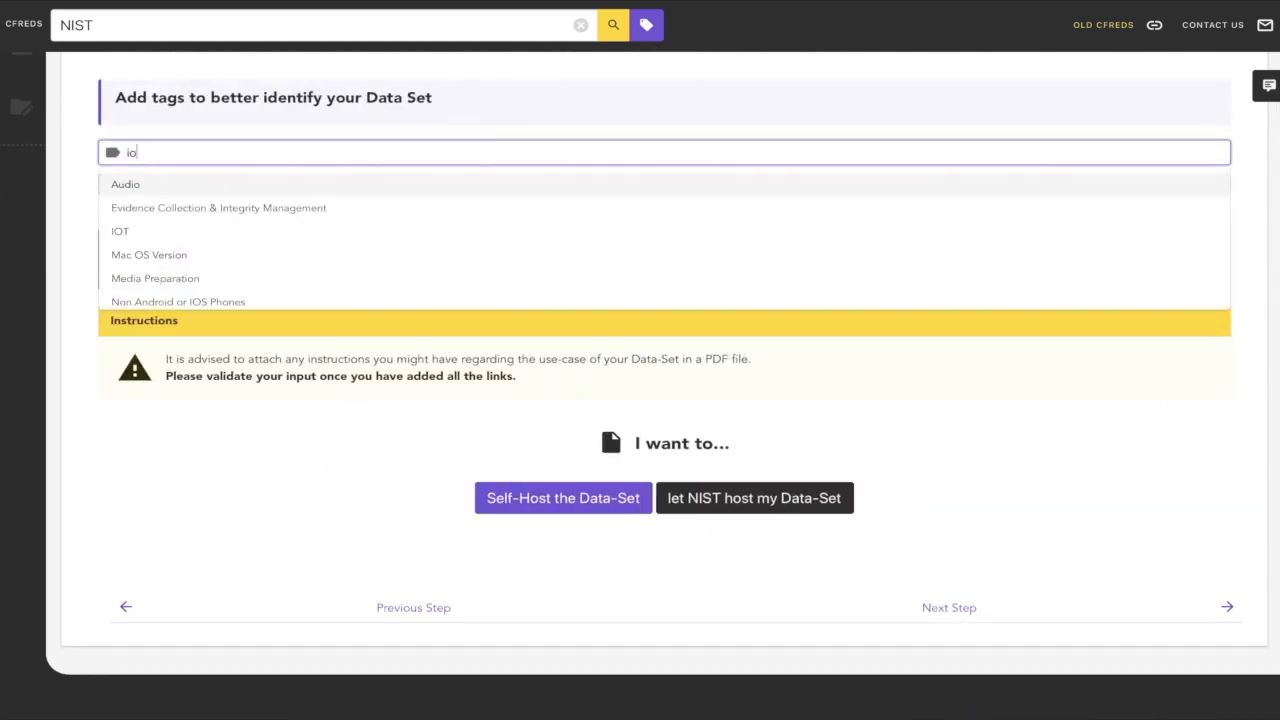
text(s)
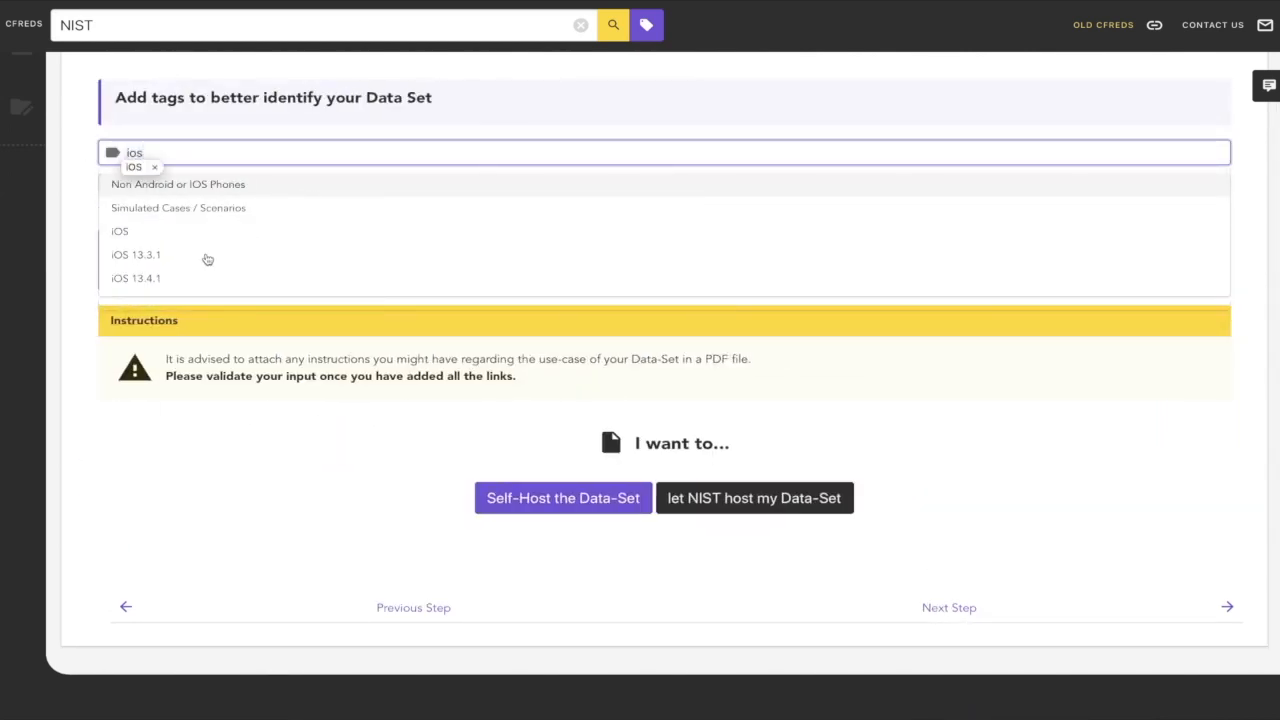
click(134, 166)
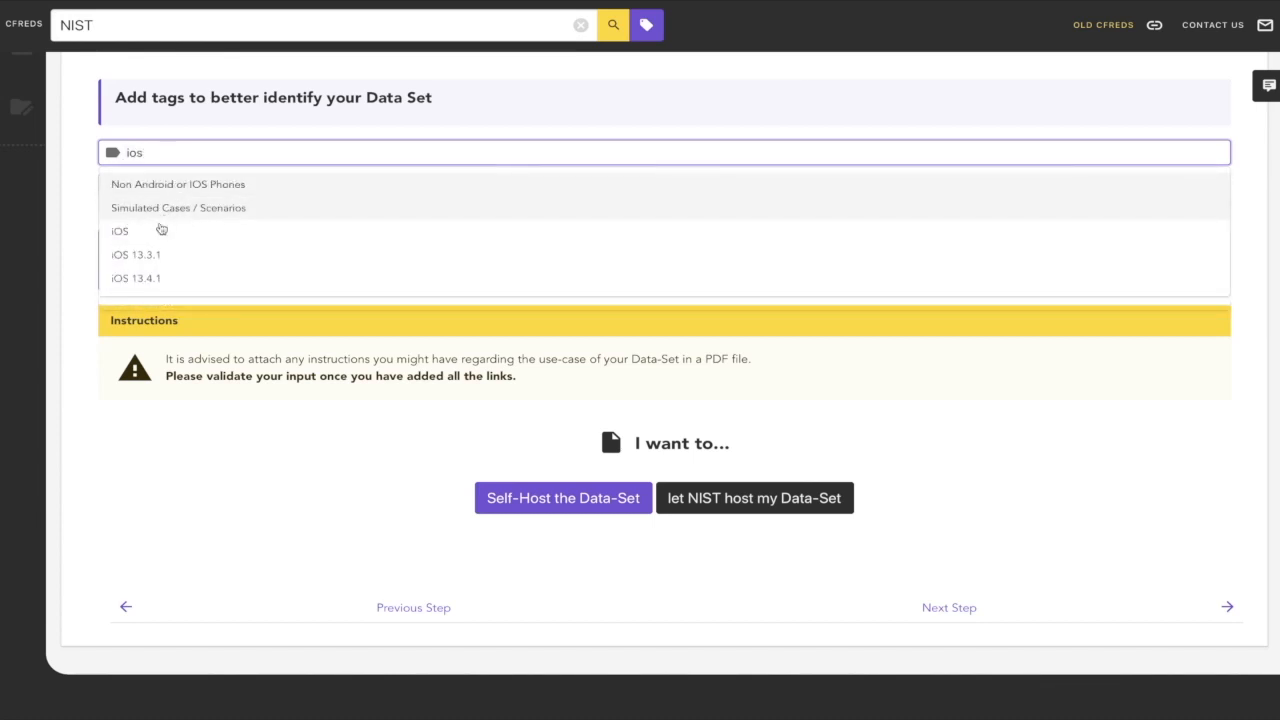
click(119, 231)
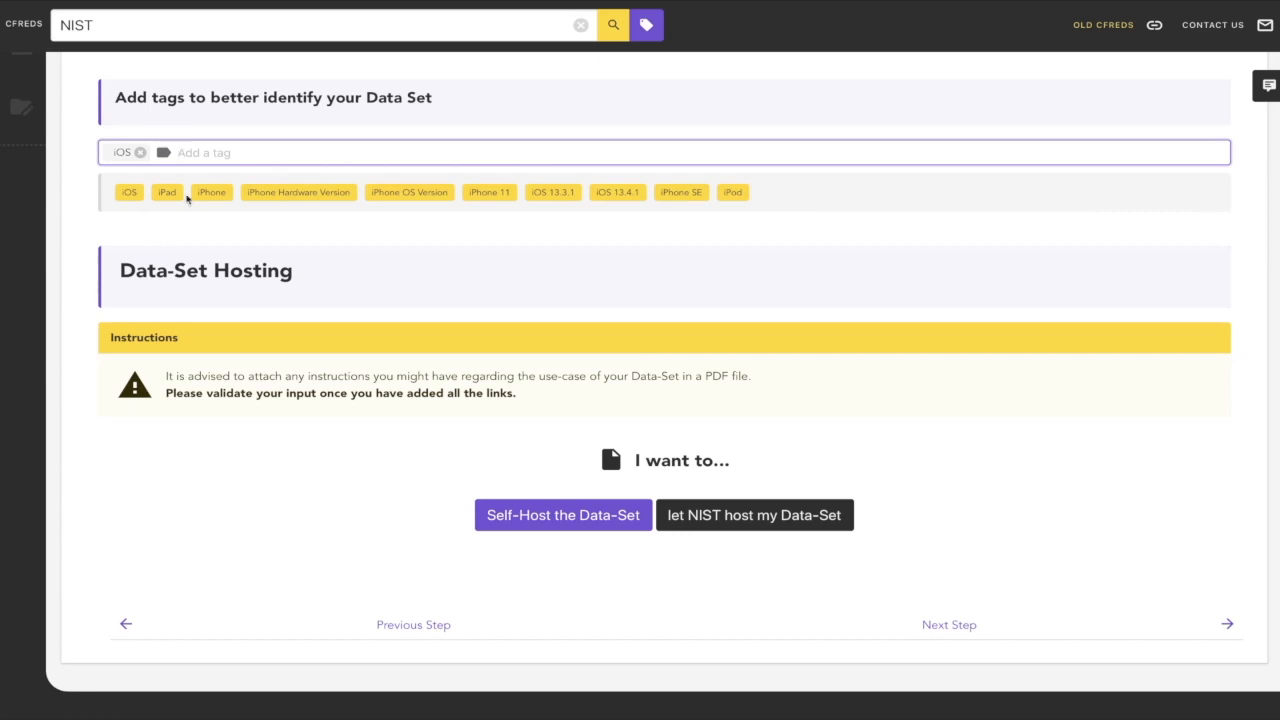
click(562, 514)
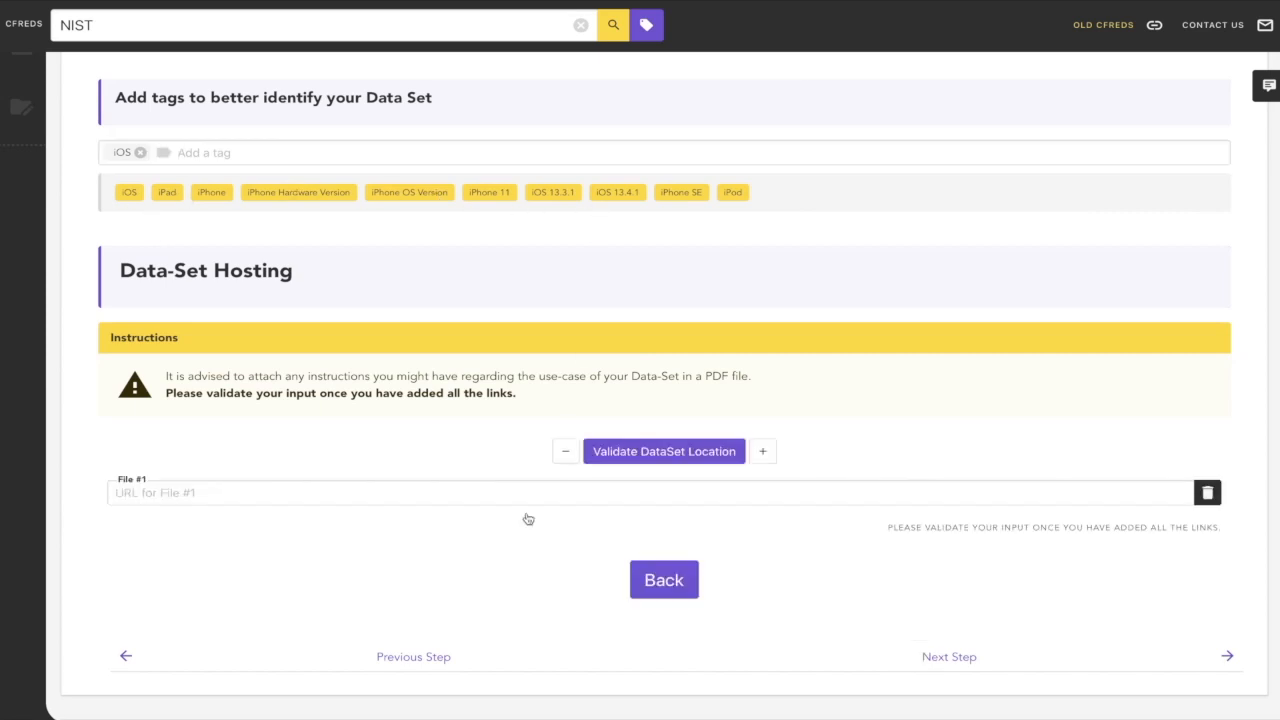
text(https)
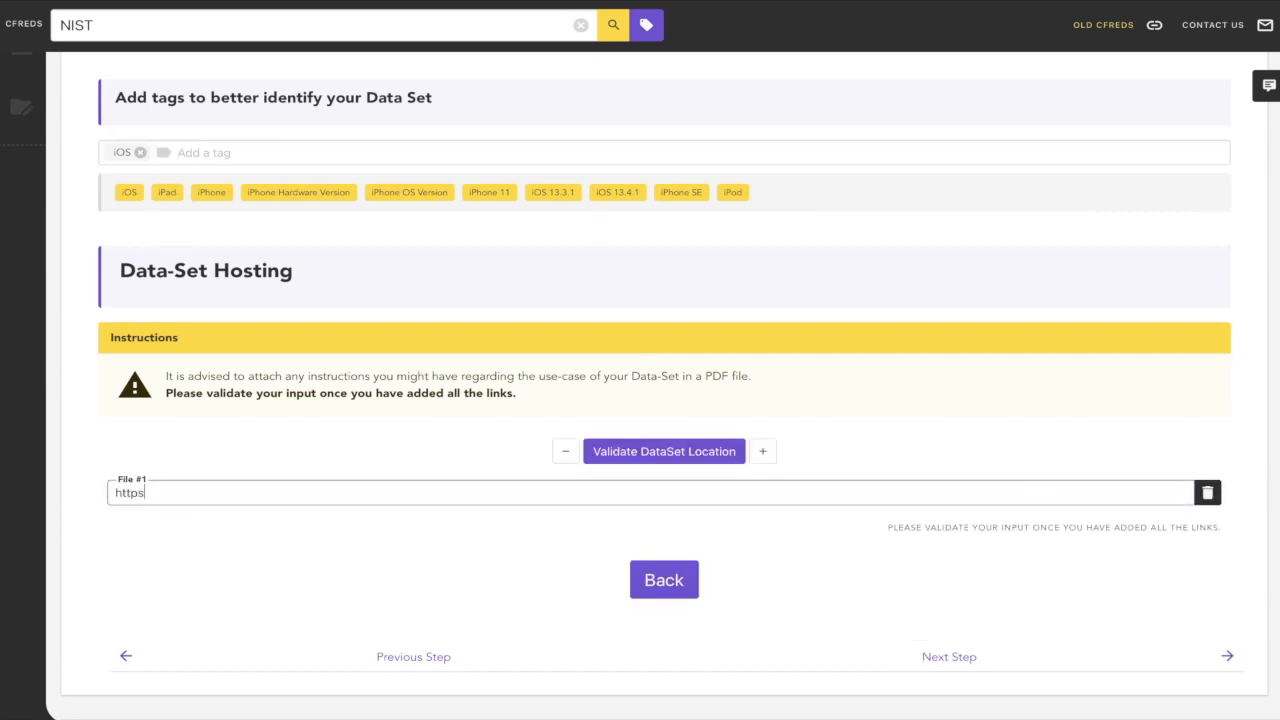
text(://smi)
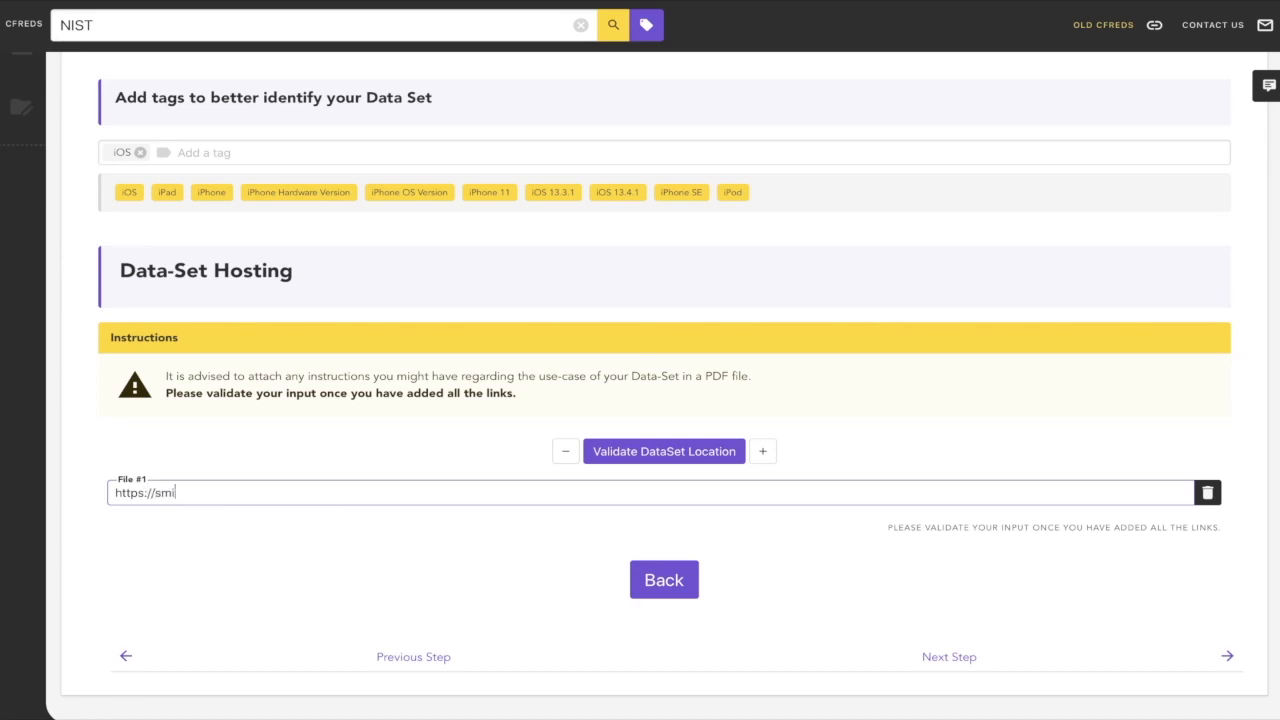
text(th.com/file)
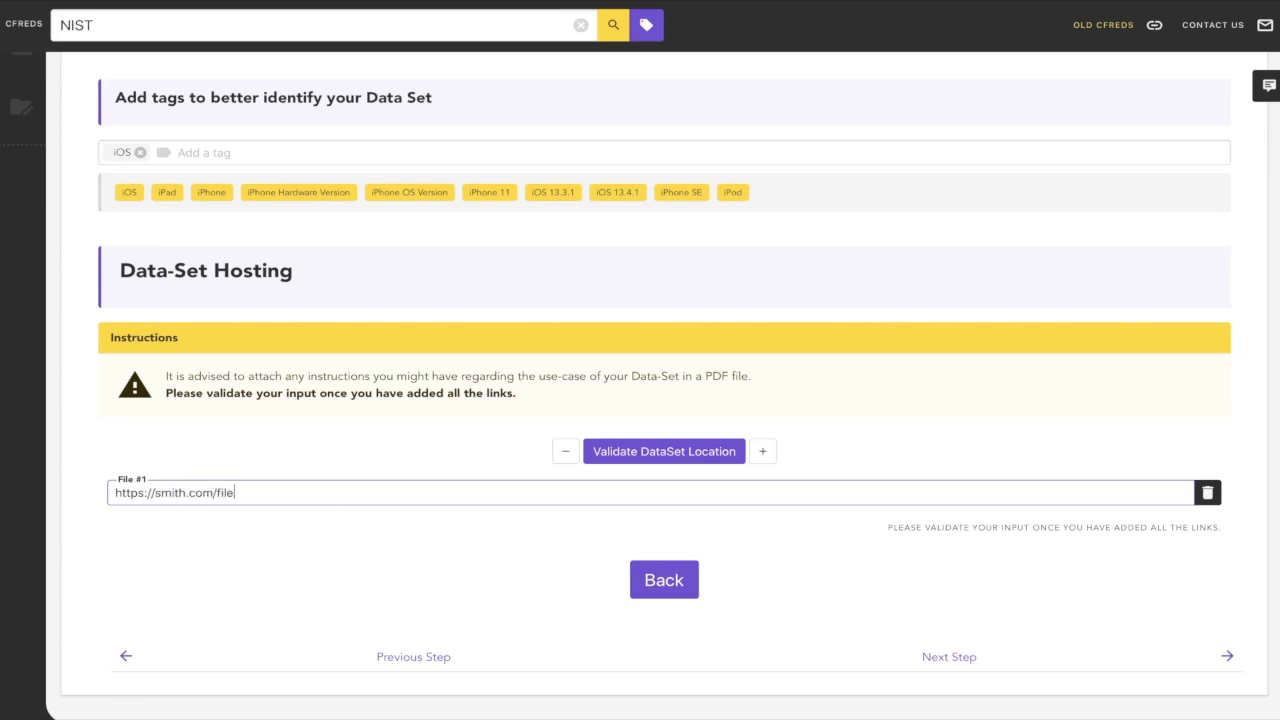
text(s/iosima)
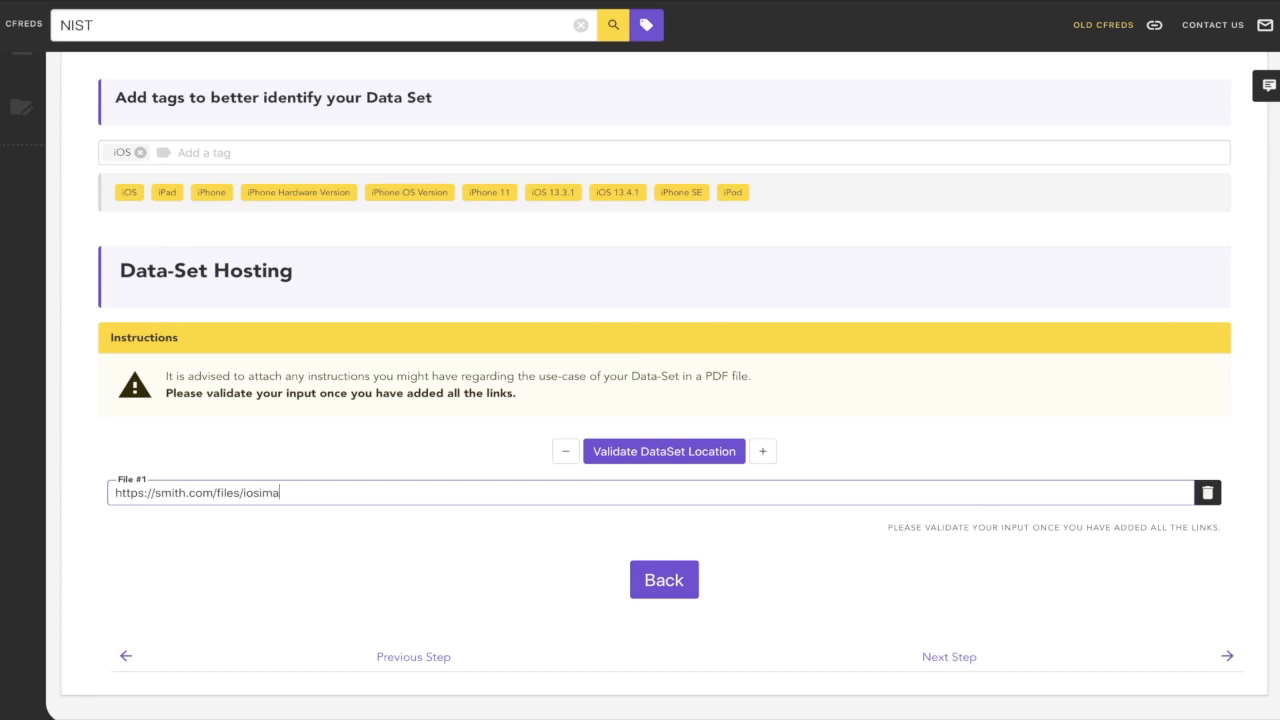
text(ge.tar)
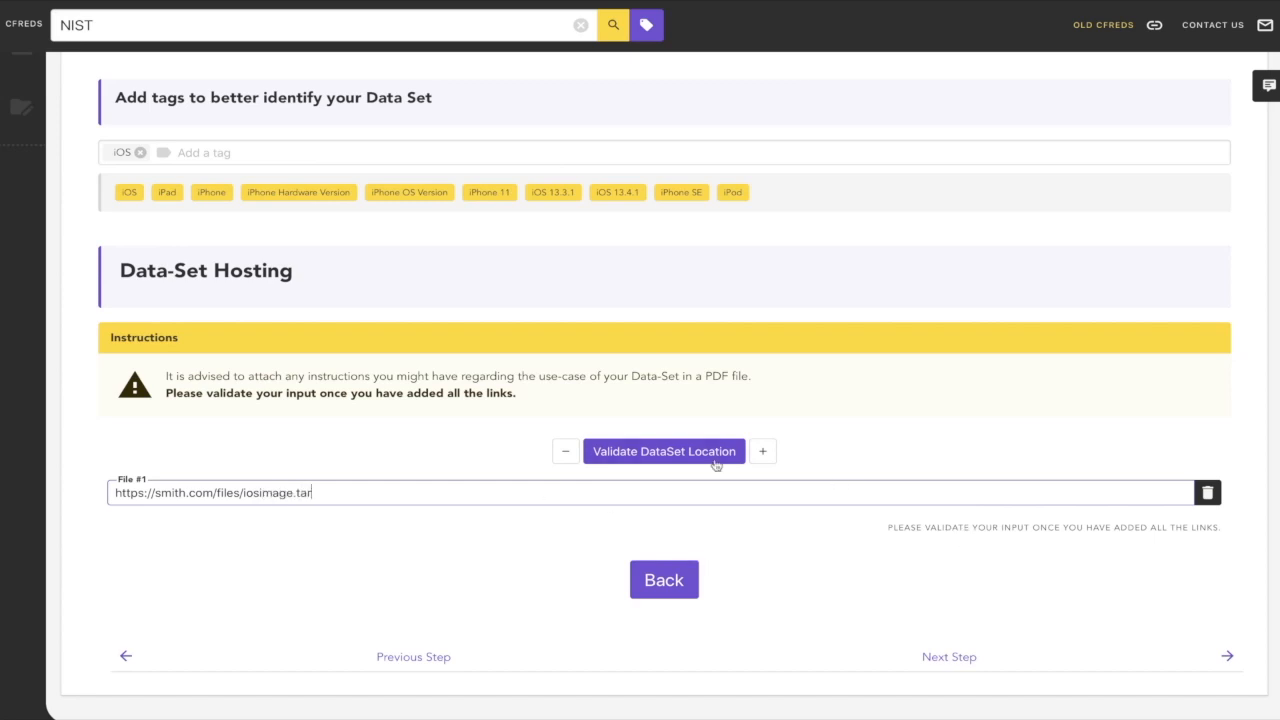
click(663, 451)
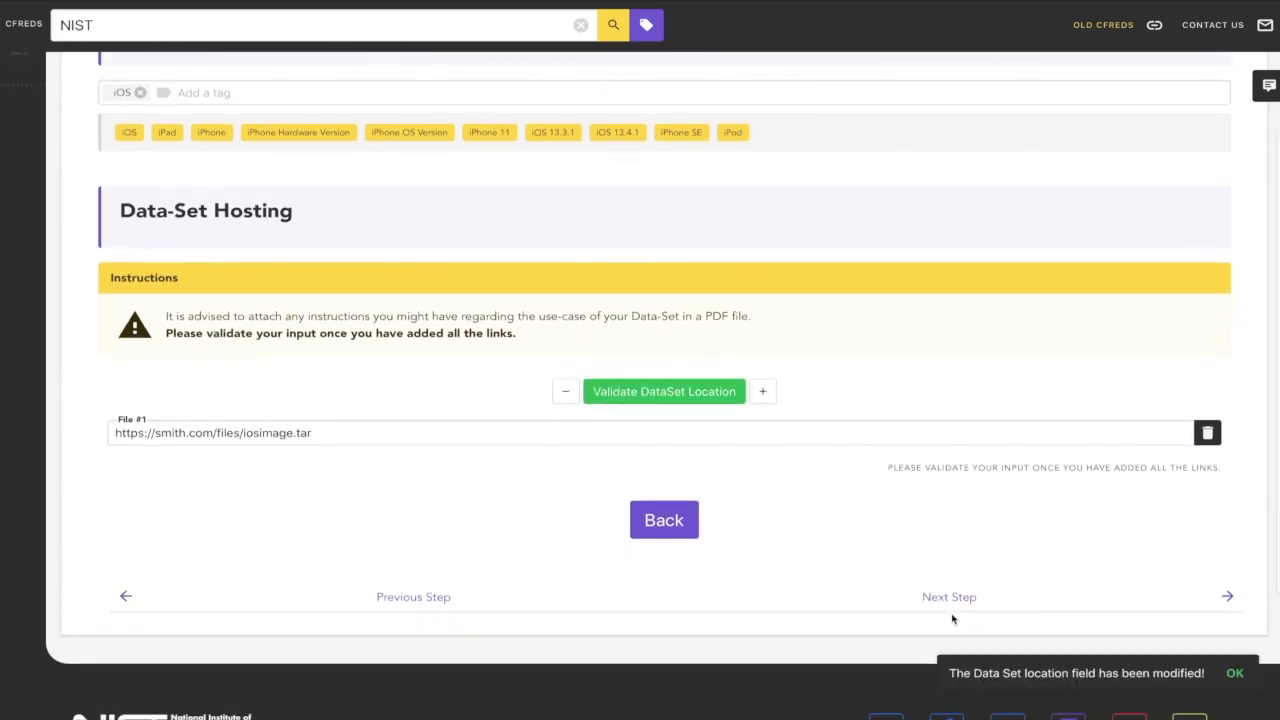
- Review the summary with the iosimage.tar link and create the data set
click(948, 596)
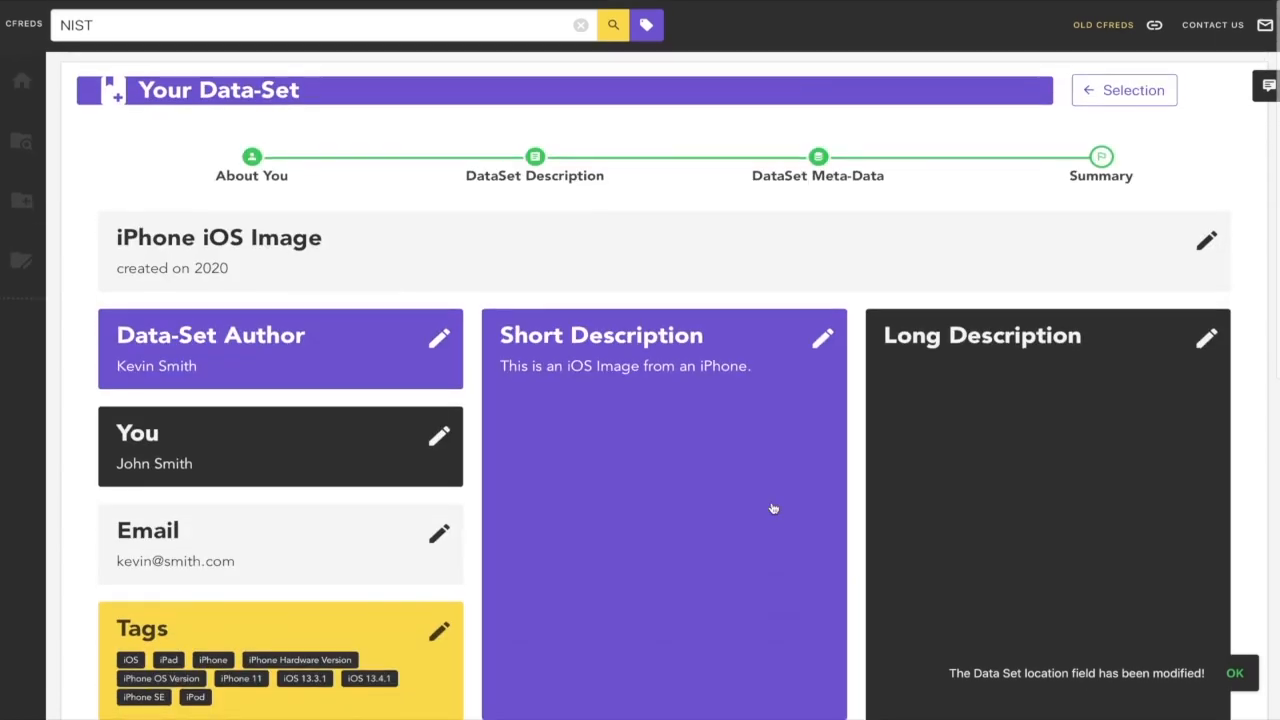
scroll(down, 3)
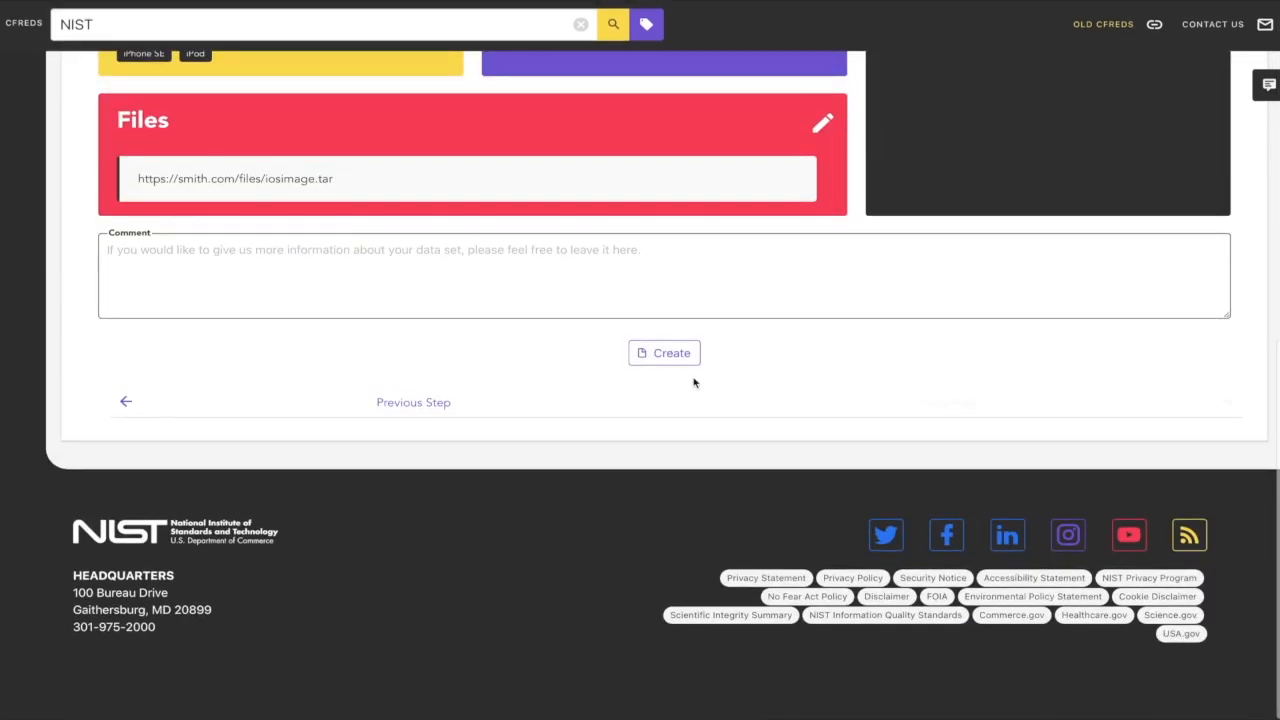
click(664, 352)
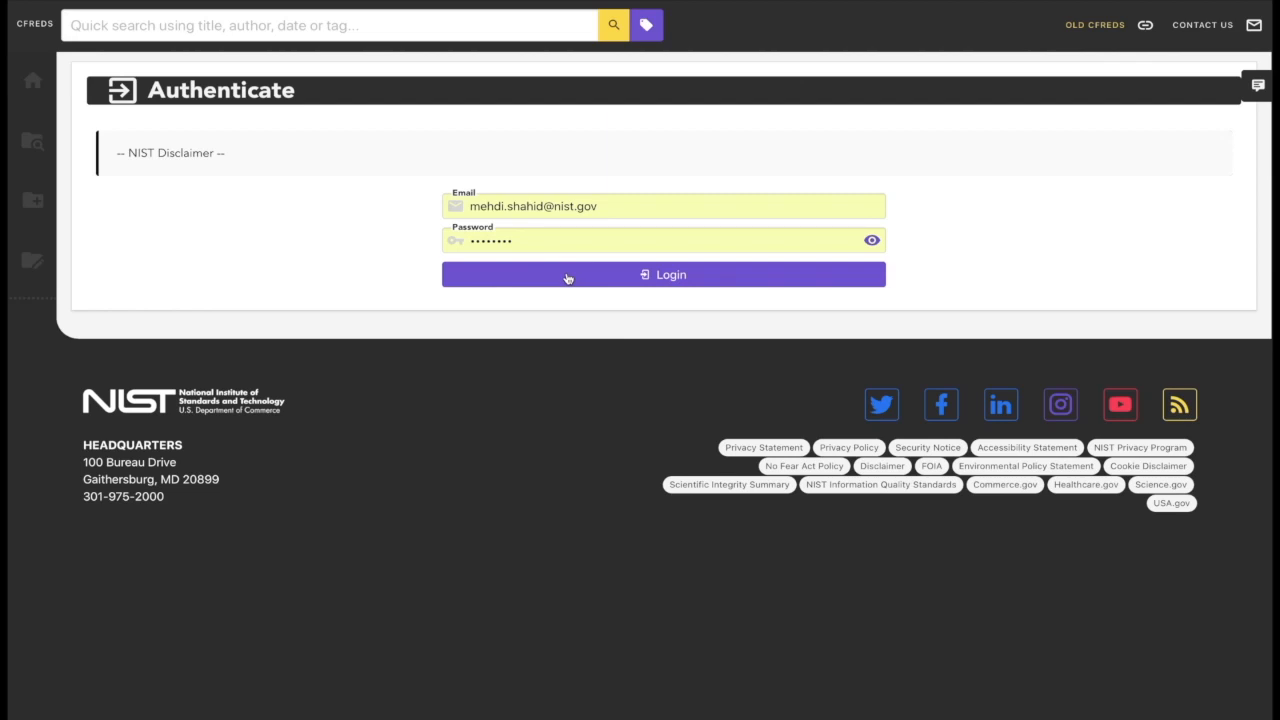
- Log in with the pre-filled administrator email and password
click(663, 274)
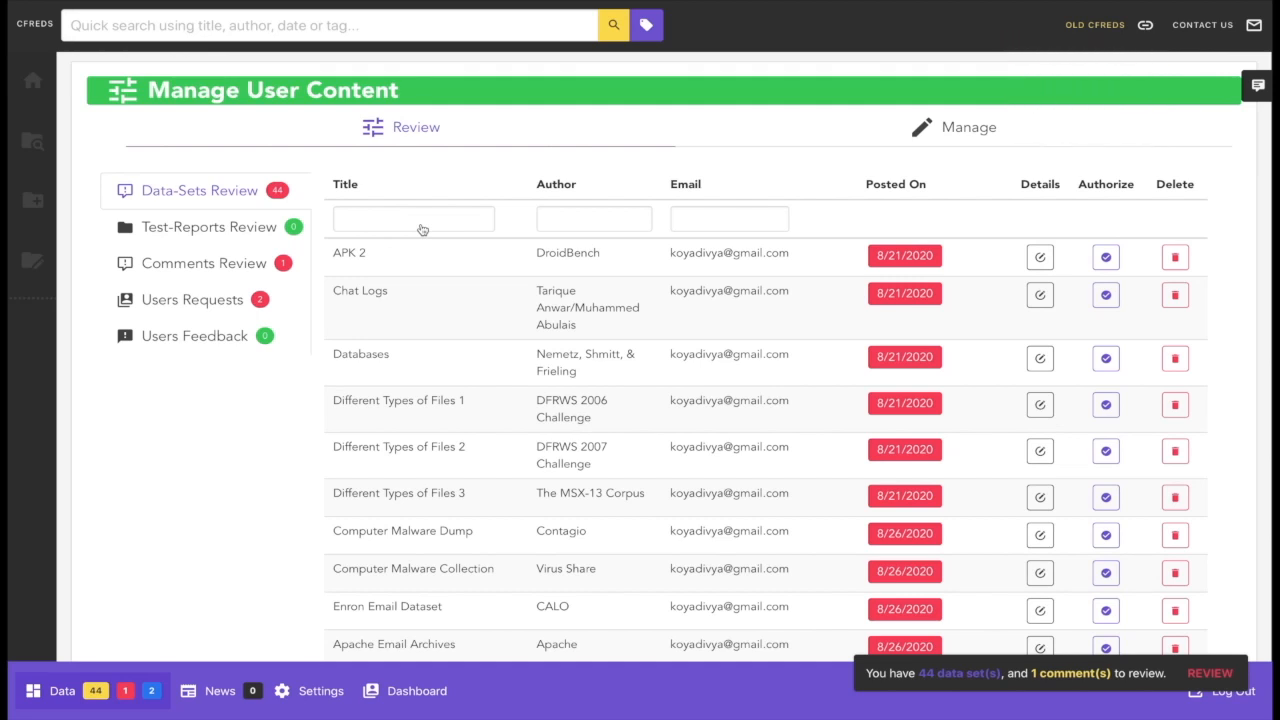
mouse_move(655, 208)
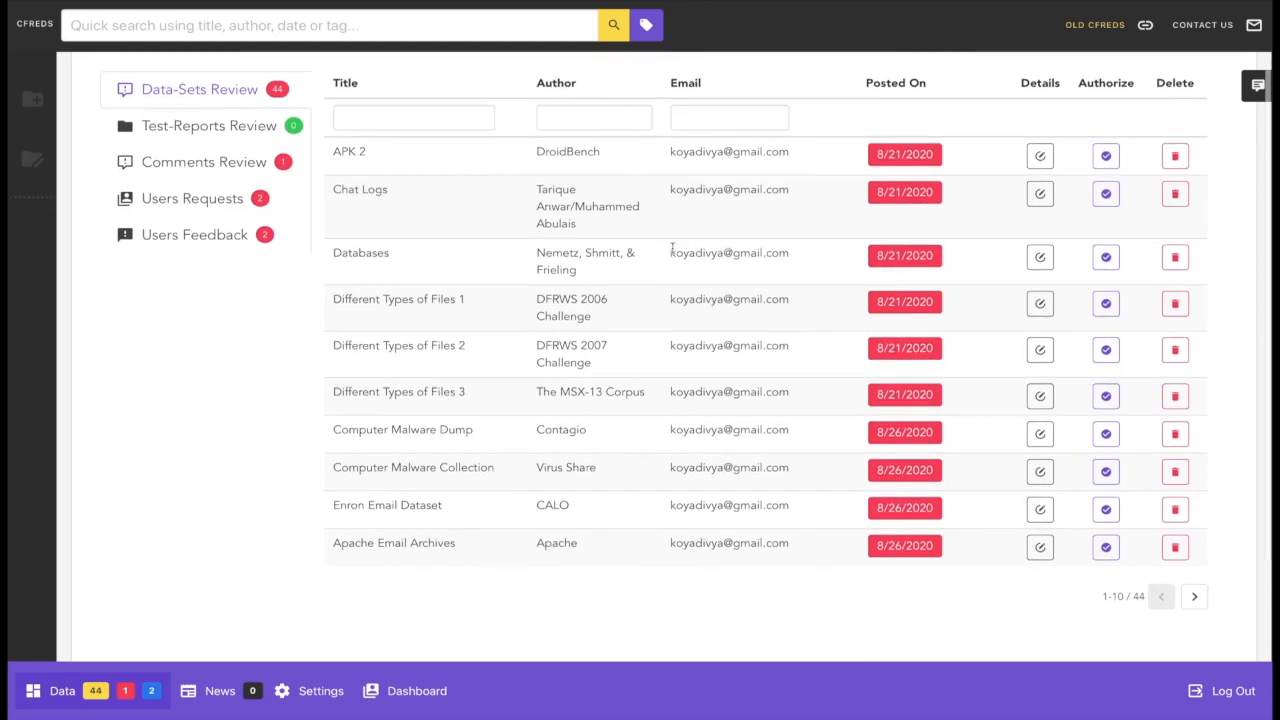
scroll(down, 3)
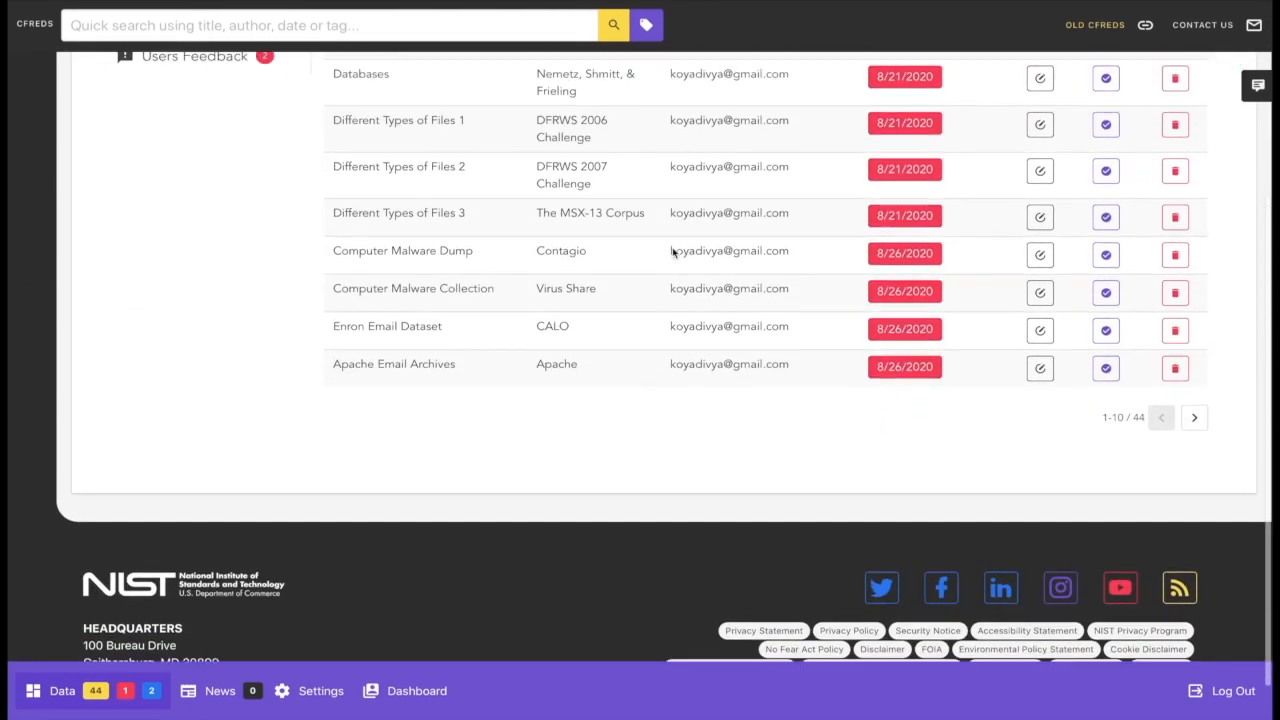
scroll(up, 3)
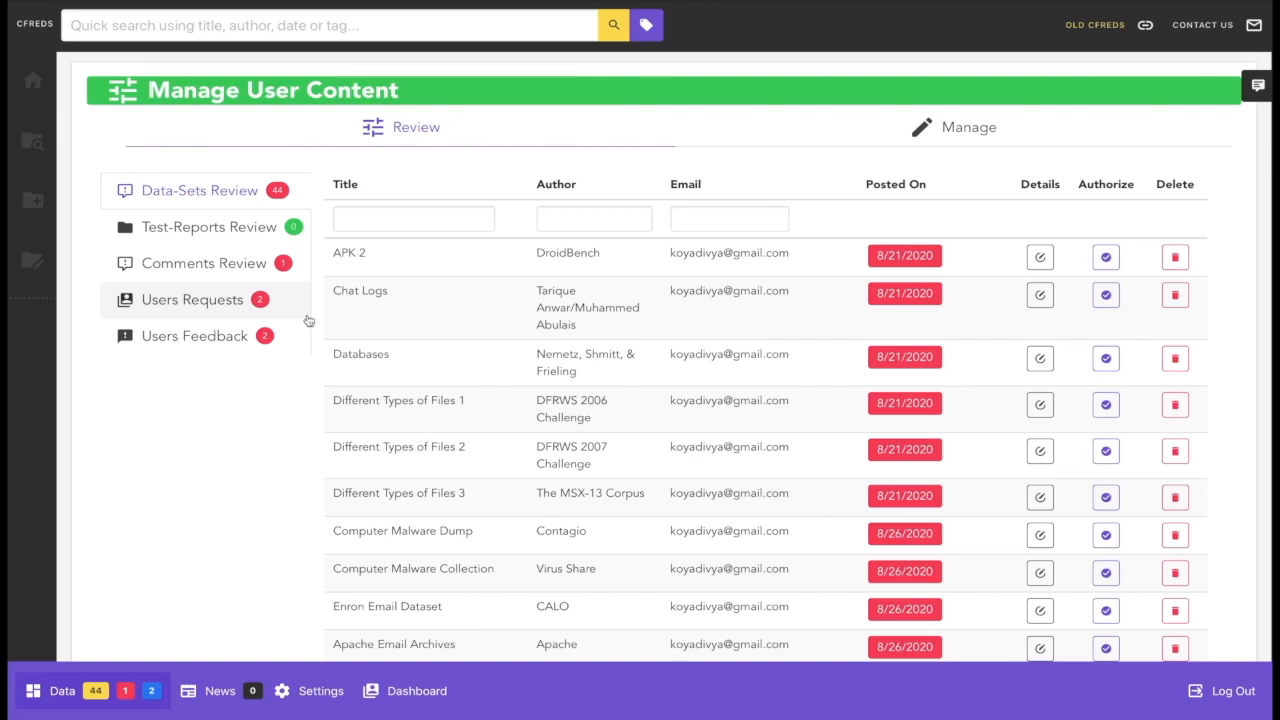
mouse_move(292, 284)
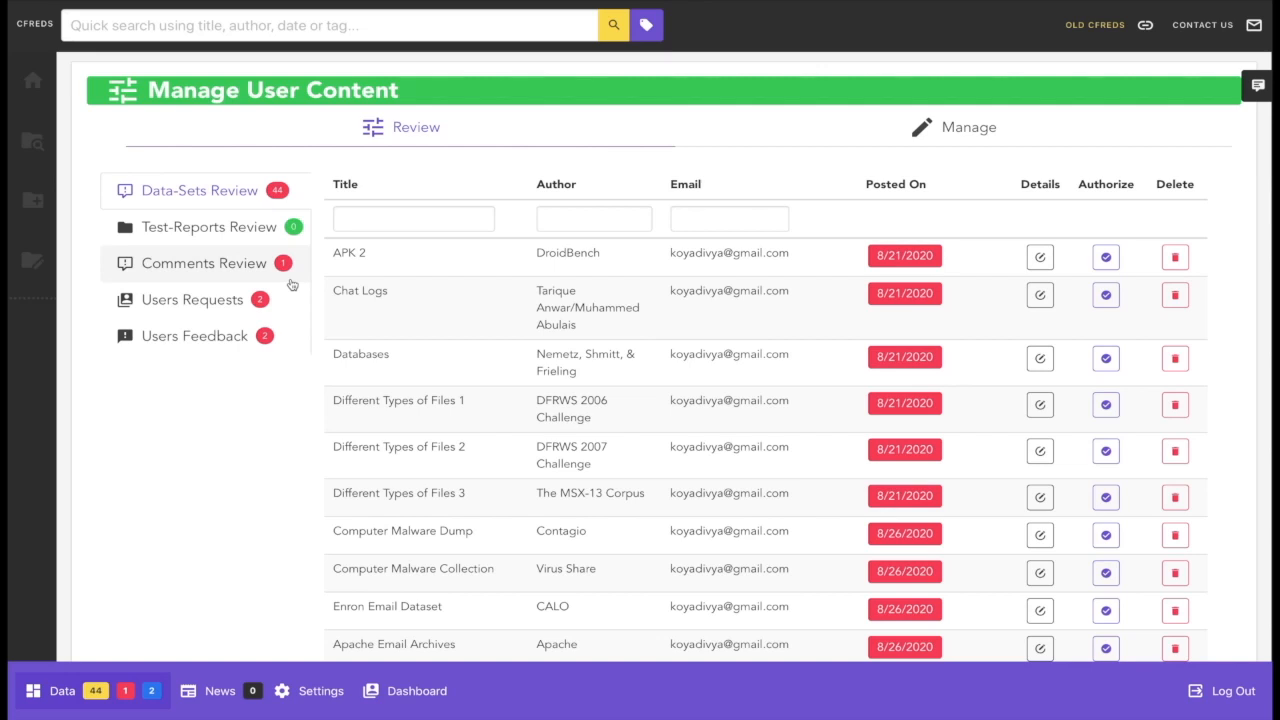
- Filter the Data-Sets Review list by author 'smi' to isolate the iPhone iOS Image submission
click(593, 218)
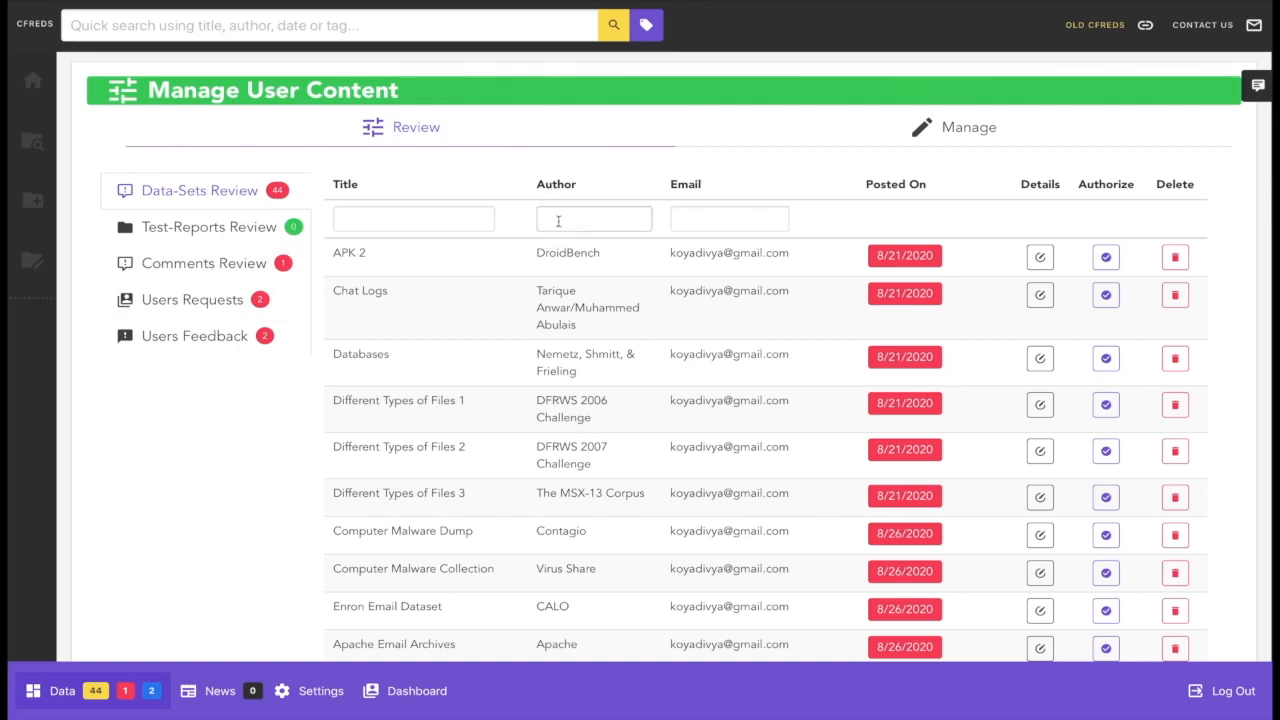
text(smi)
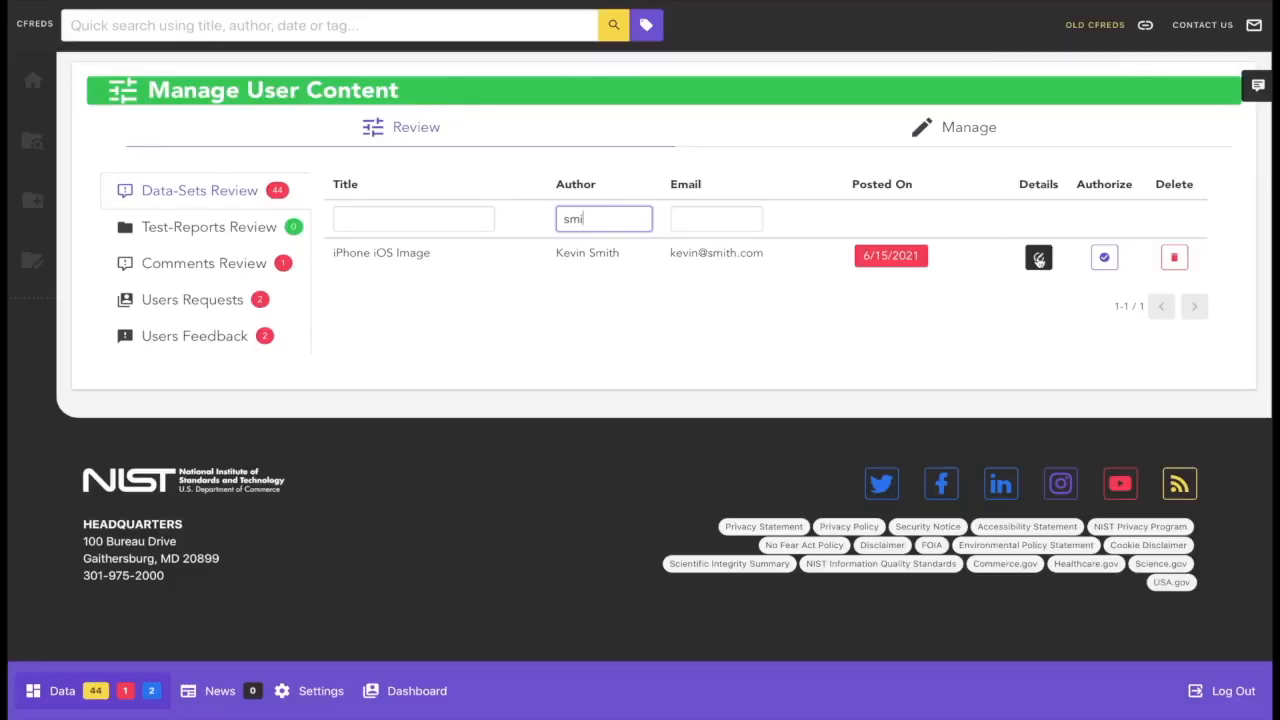
- View the iPhone iOS Image details: tags, author, date, description and iosimage.tar link
click(1038, 257)
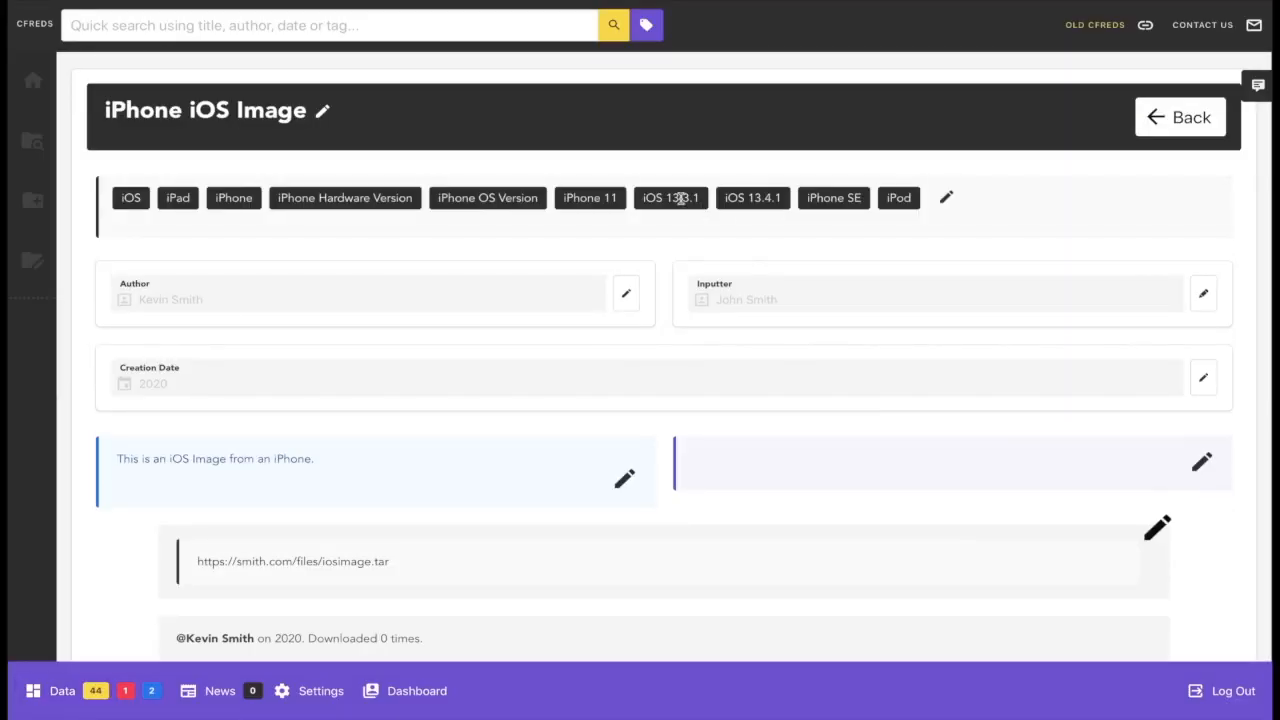
scroll(down, 3)
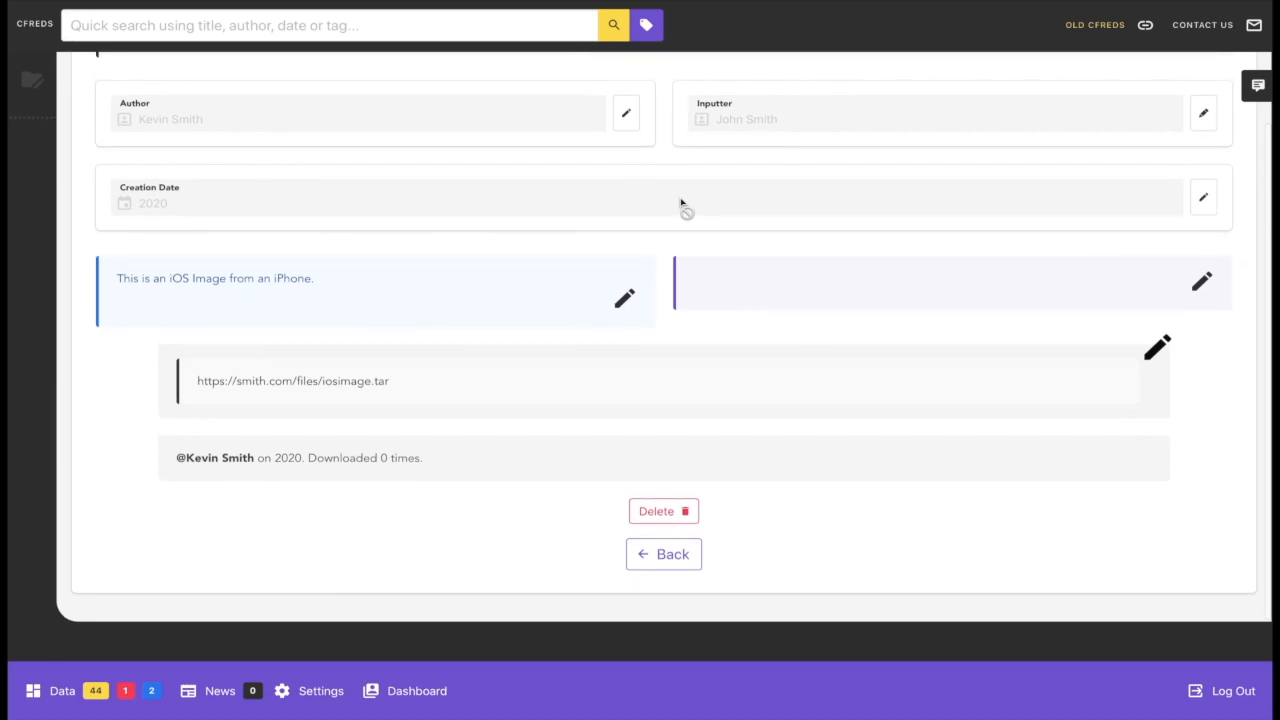
- Return to the queue, refilter by author 'smi', and authorize the iPhone iOS Image dataset
click(663, 554)
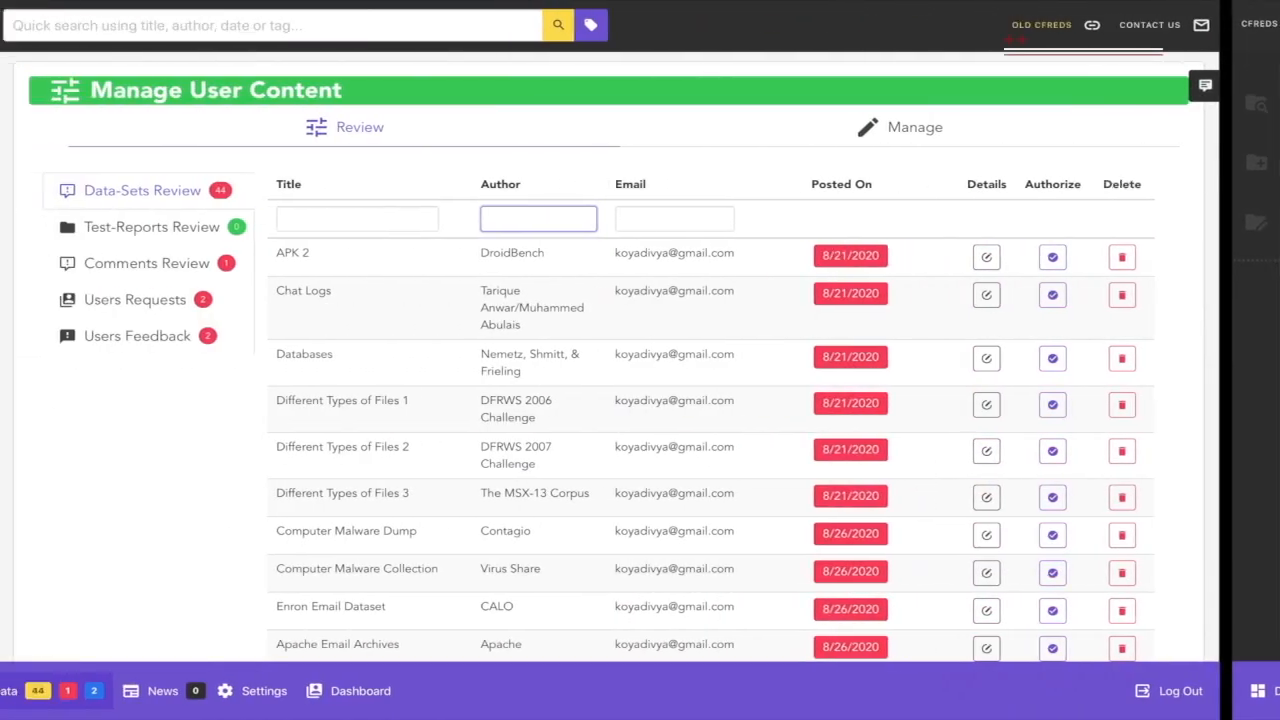
text(smi)
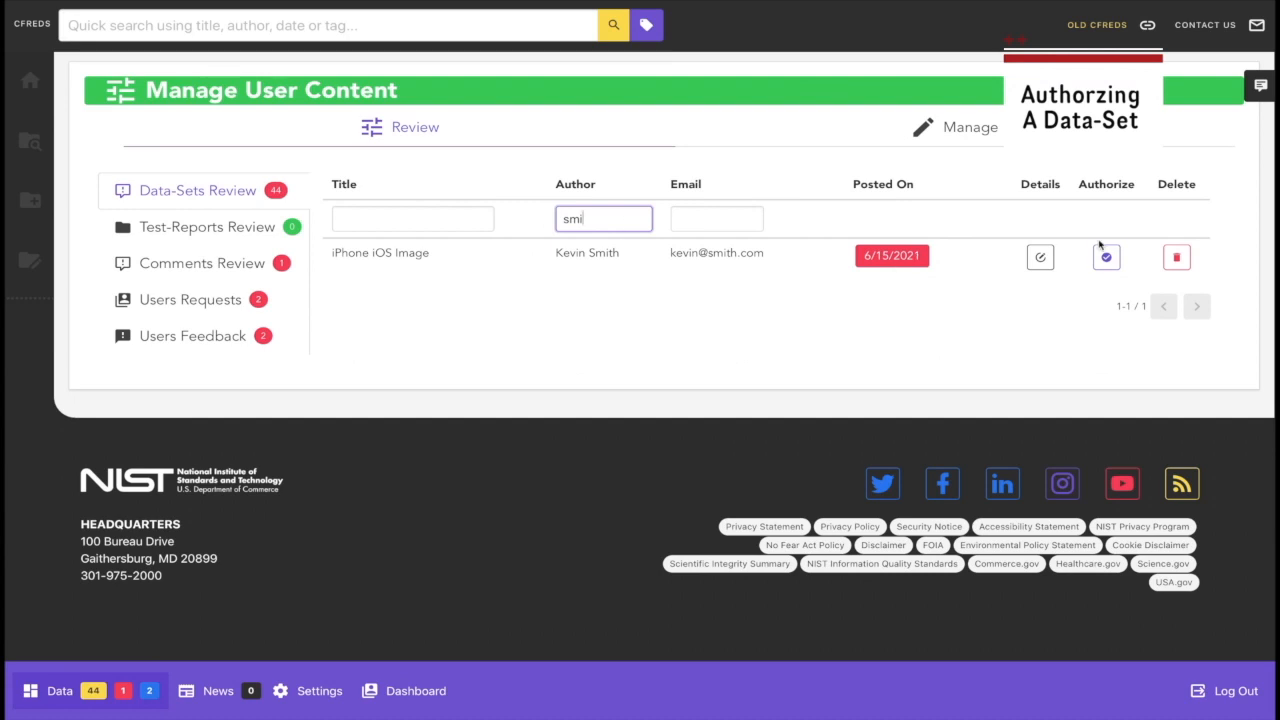
click(1106, 257)
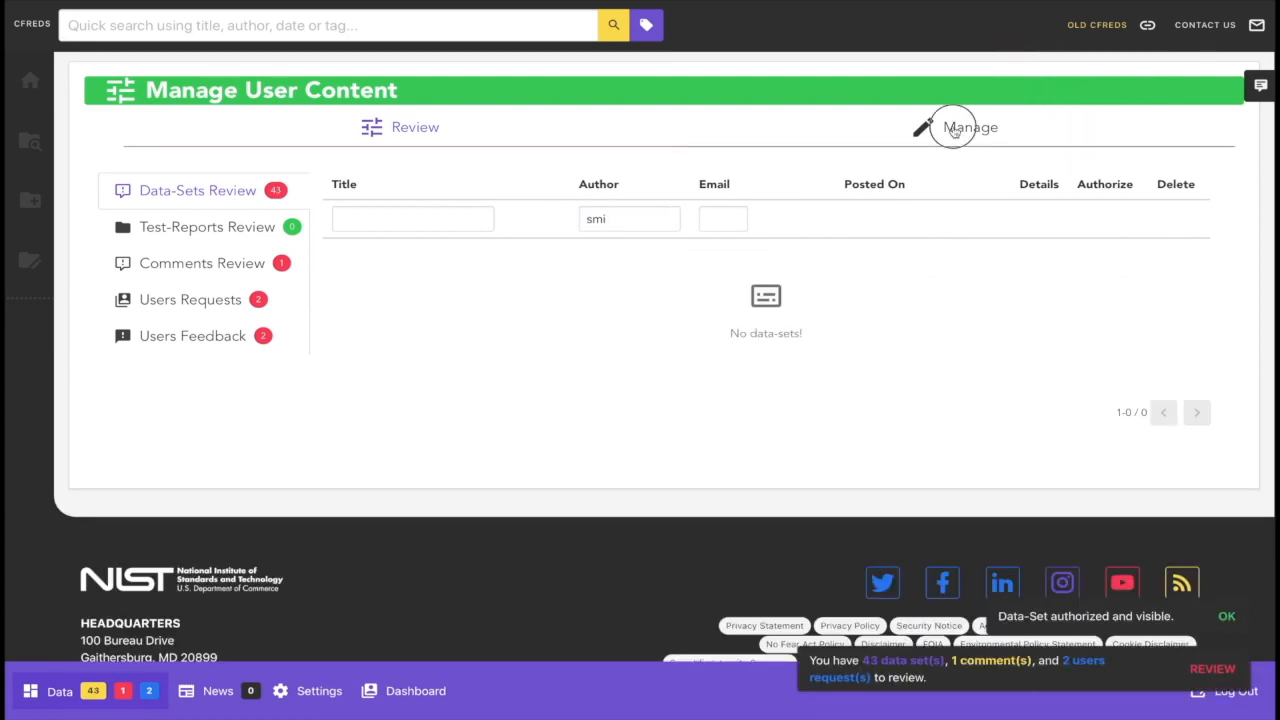
- Preview the iPhone iOS Image row in Manage User Content, then open its edit record
click(970, 127)
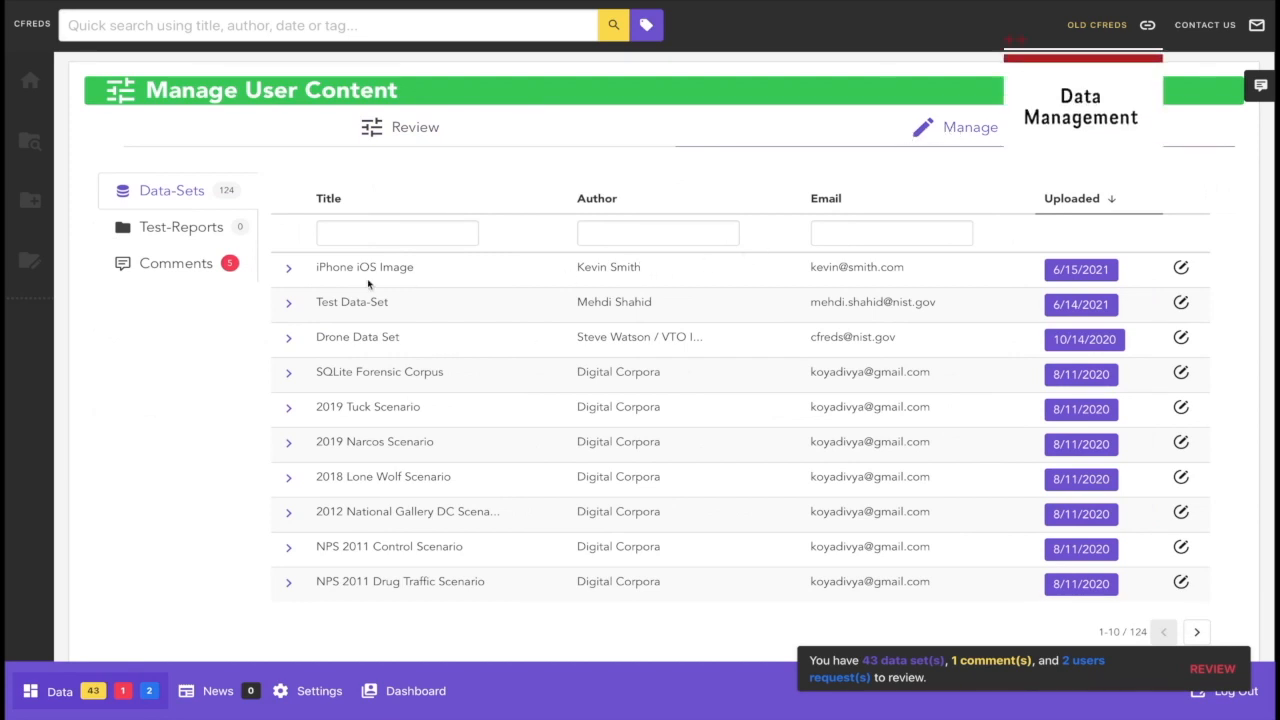
click(288, 267)
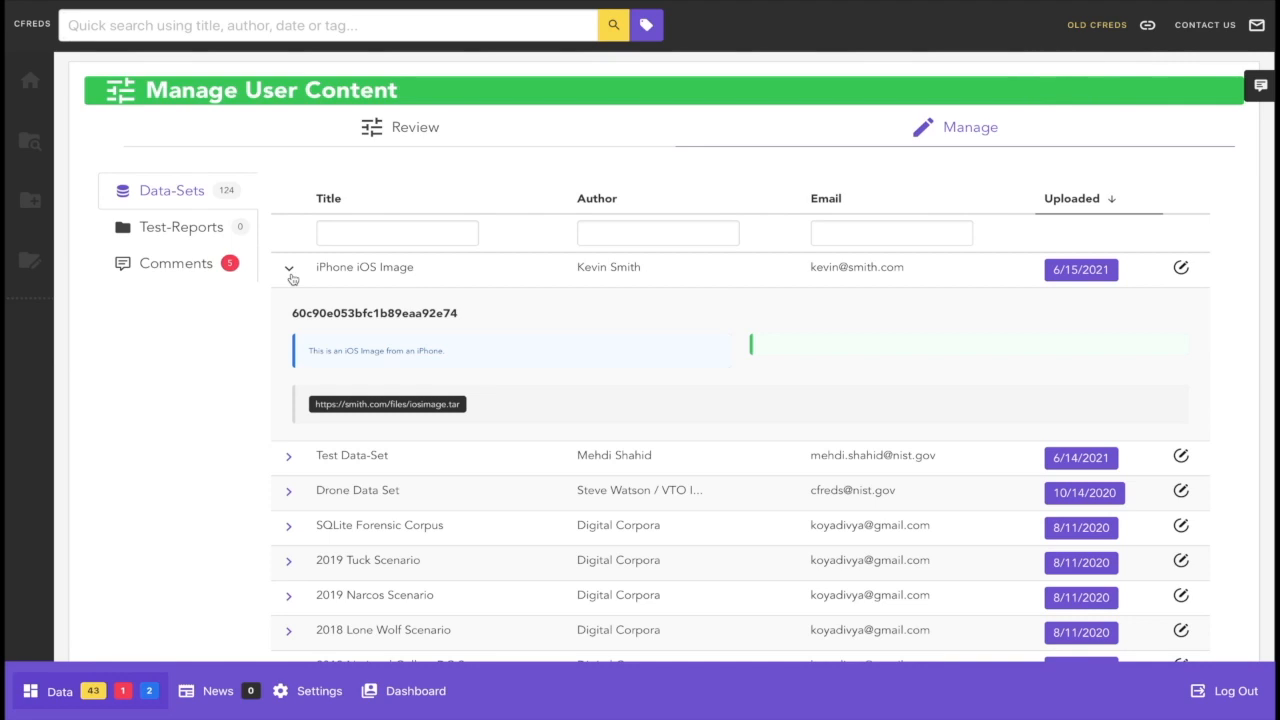
click(289, 268)
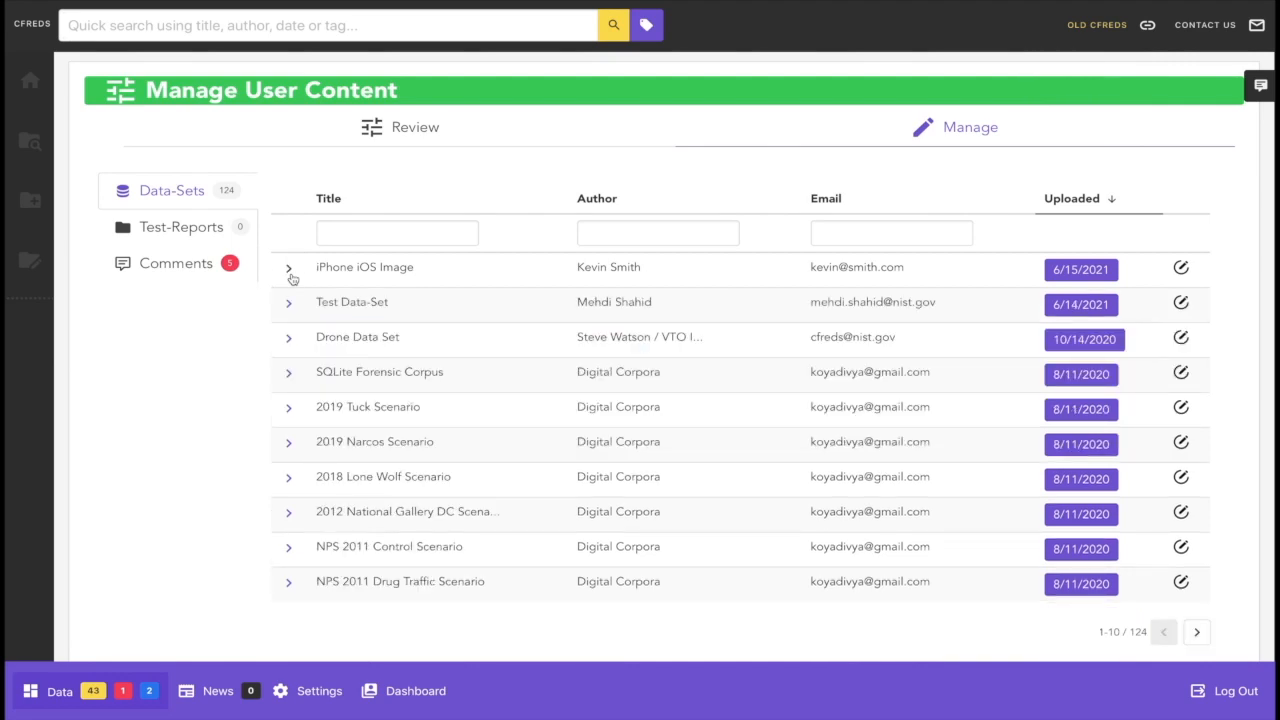
mouse_move(1178, 273)
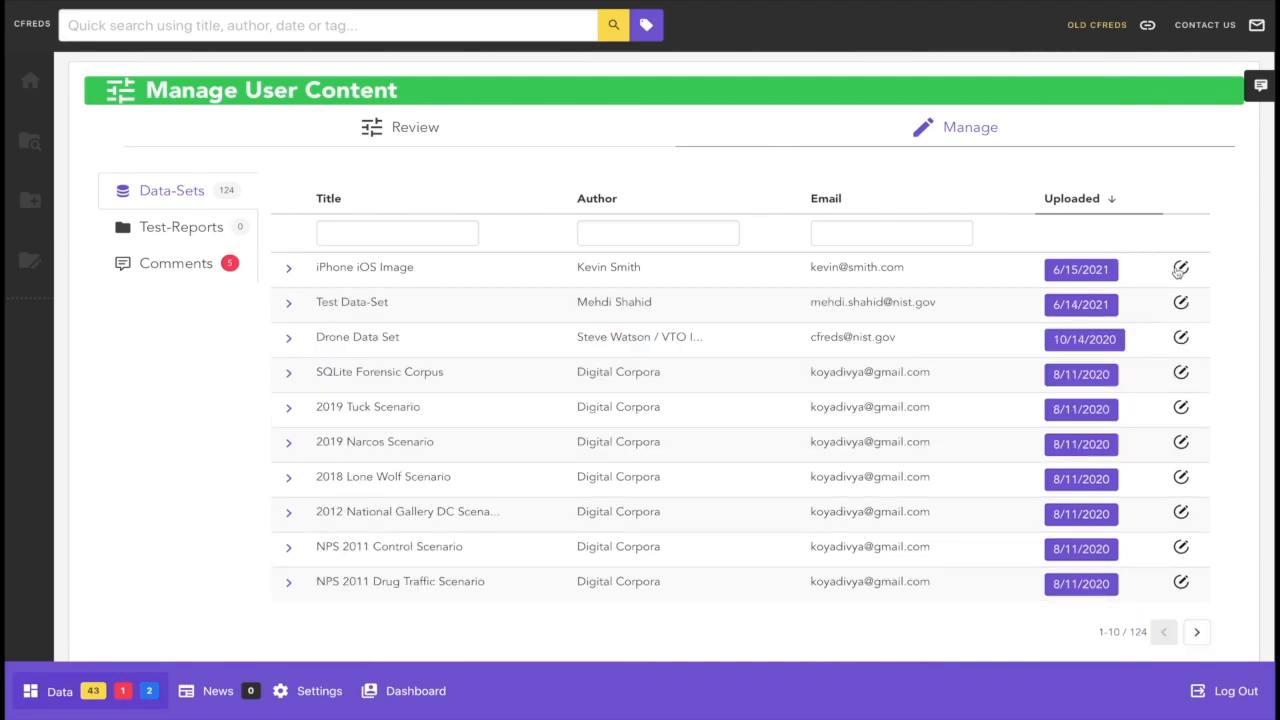
click(1180, 269)
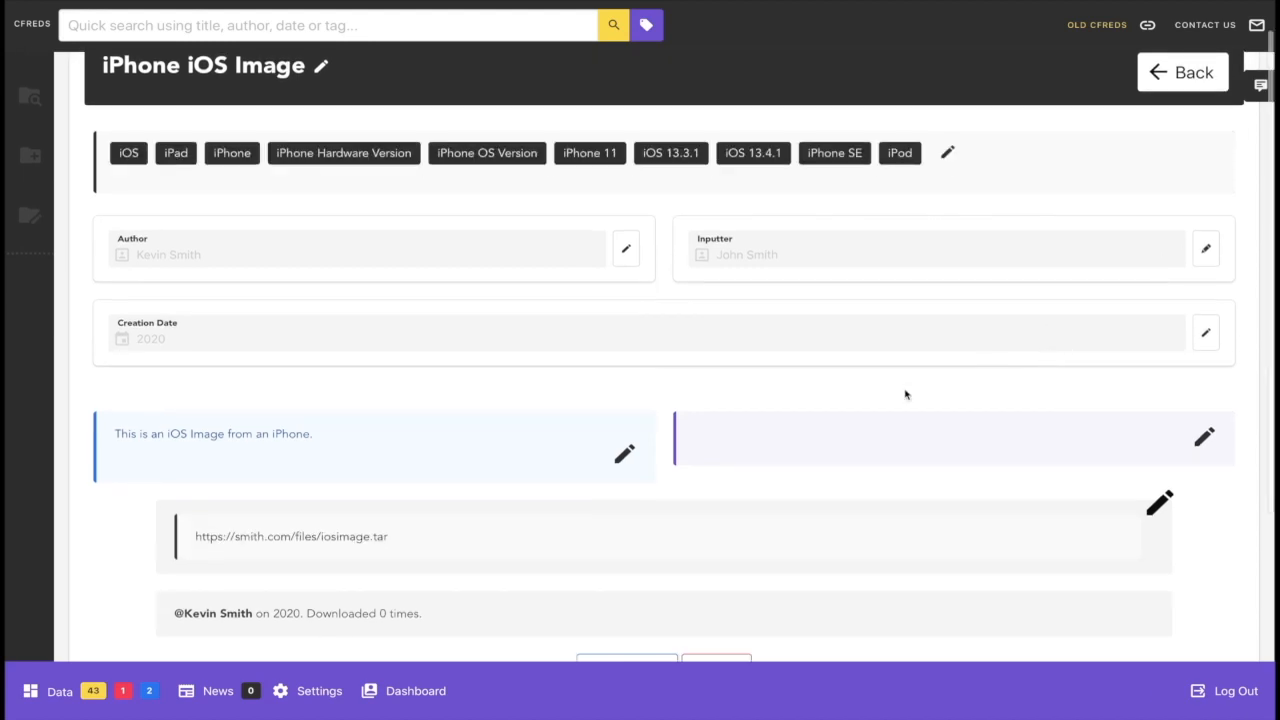
scroll(down, 3)
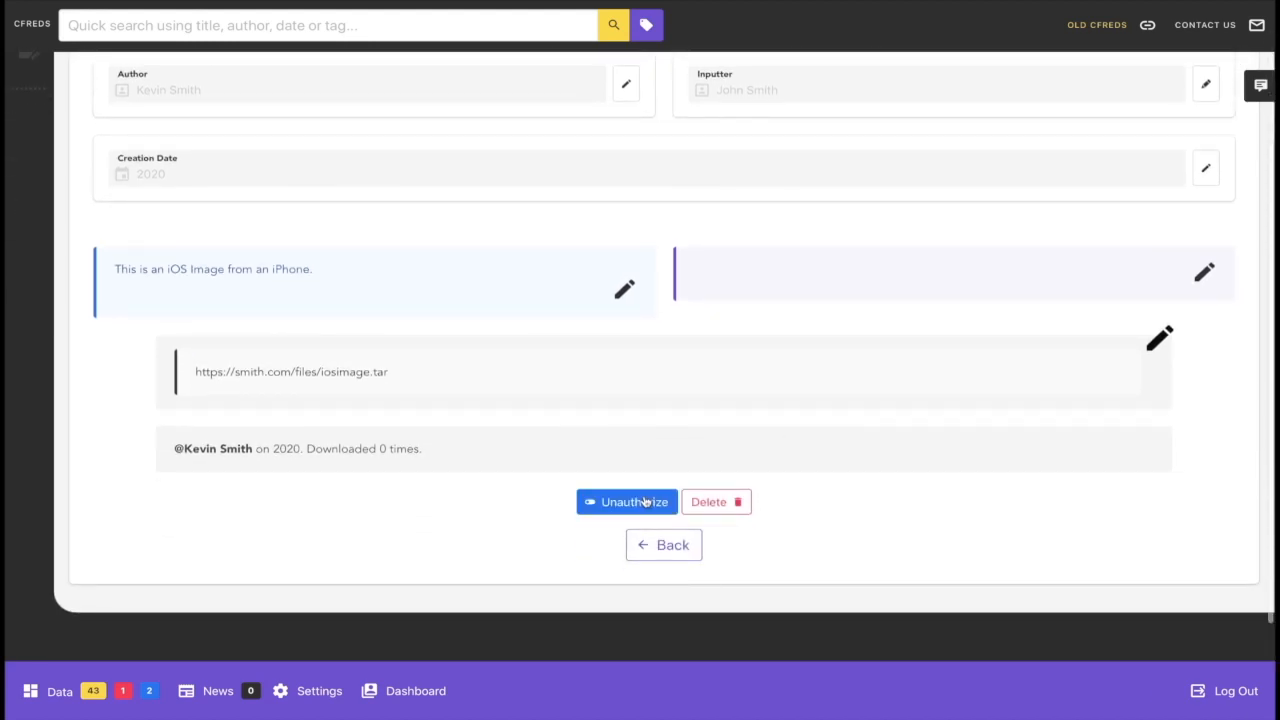
click(217, 690)
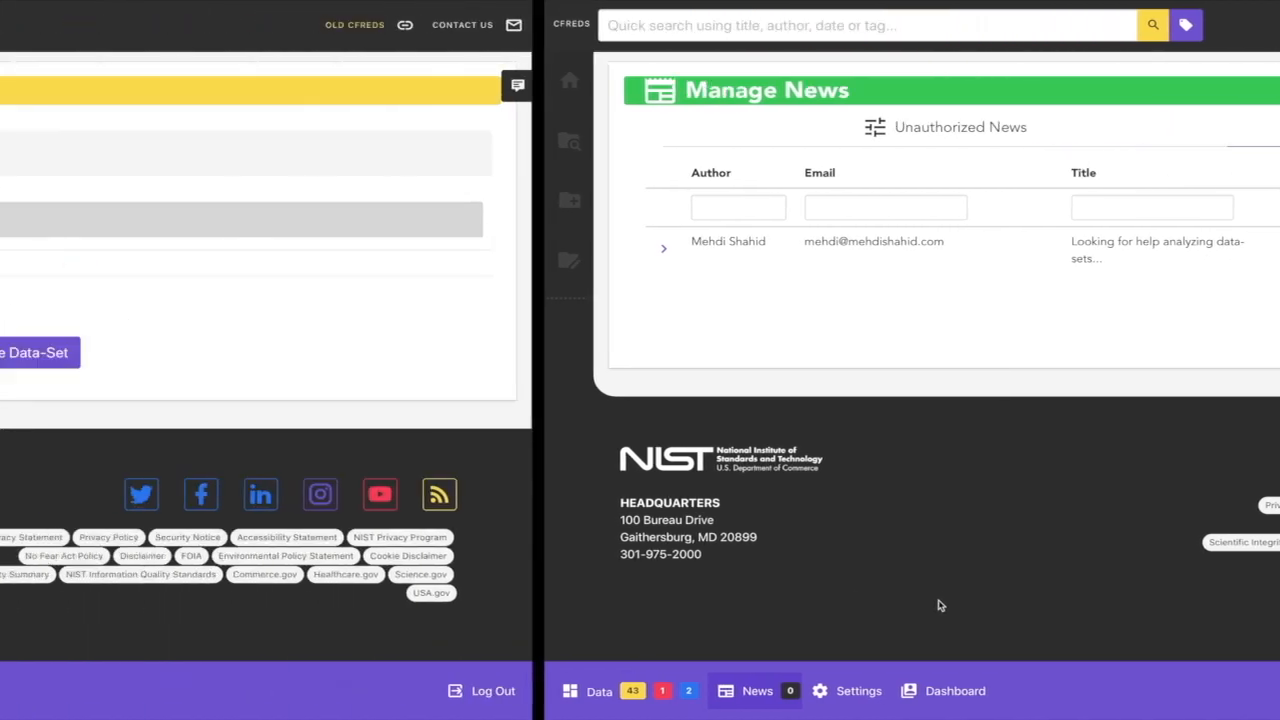
- Choose iPhone iOS Image on the Manage Your Data-Set page to modify it
click(32, 260)
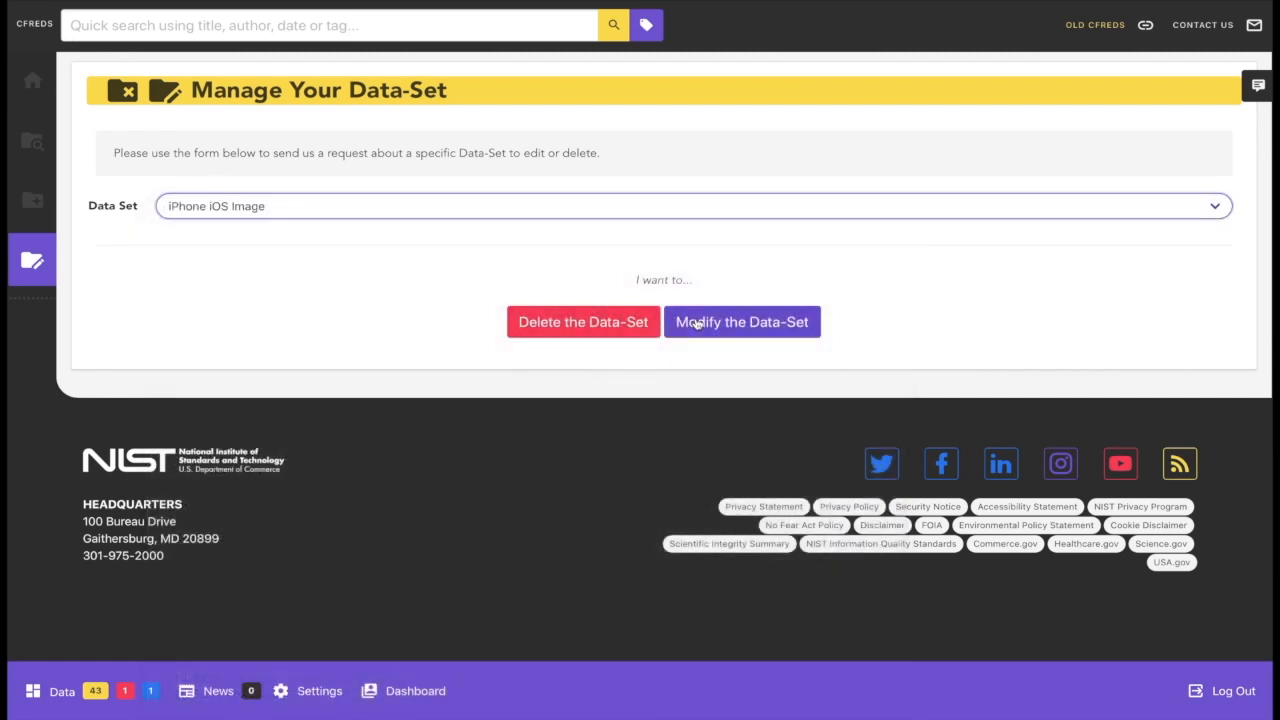
- Send the request 'Could you please also add the iOS 14 tag? Thanks,' for iPhone iOS Image
click(742, 321)
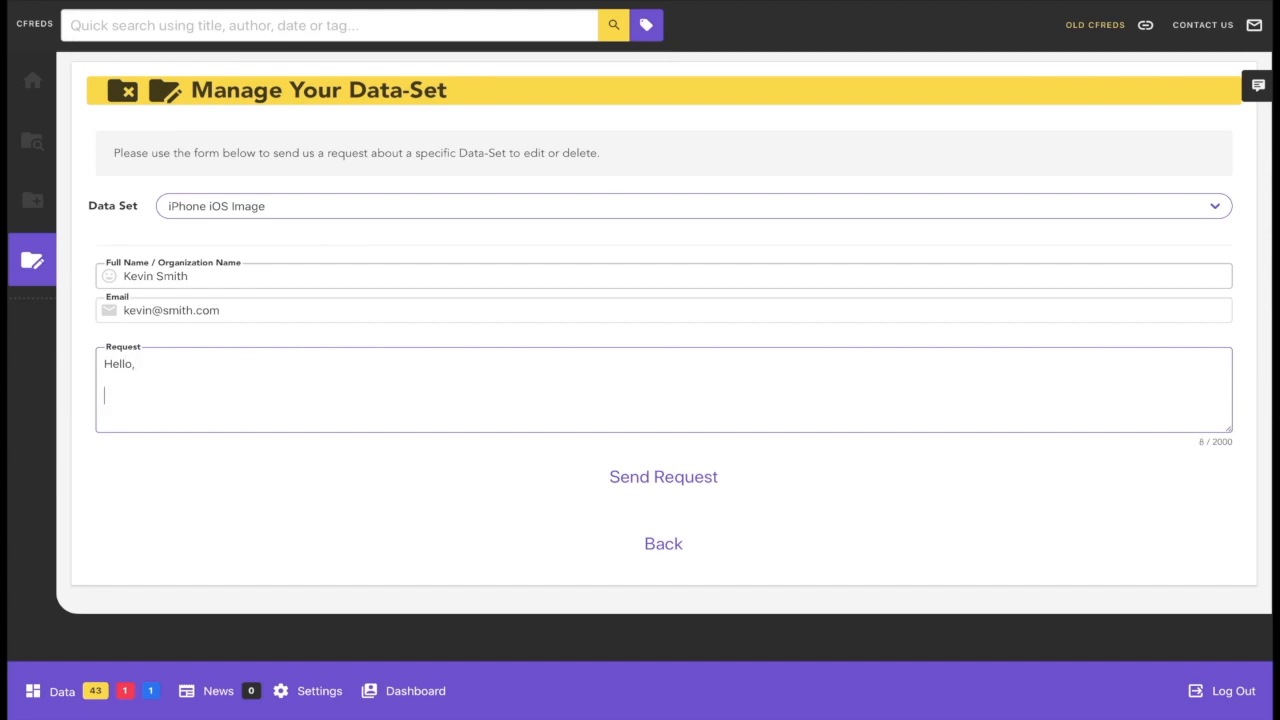
text(Could you ple)
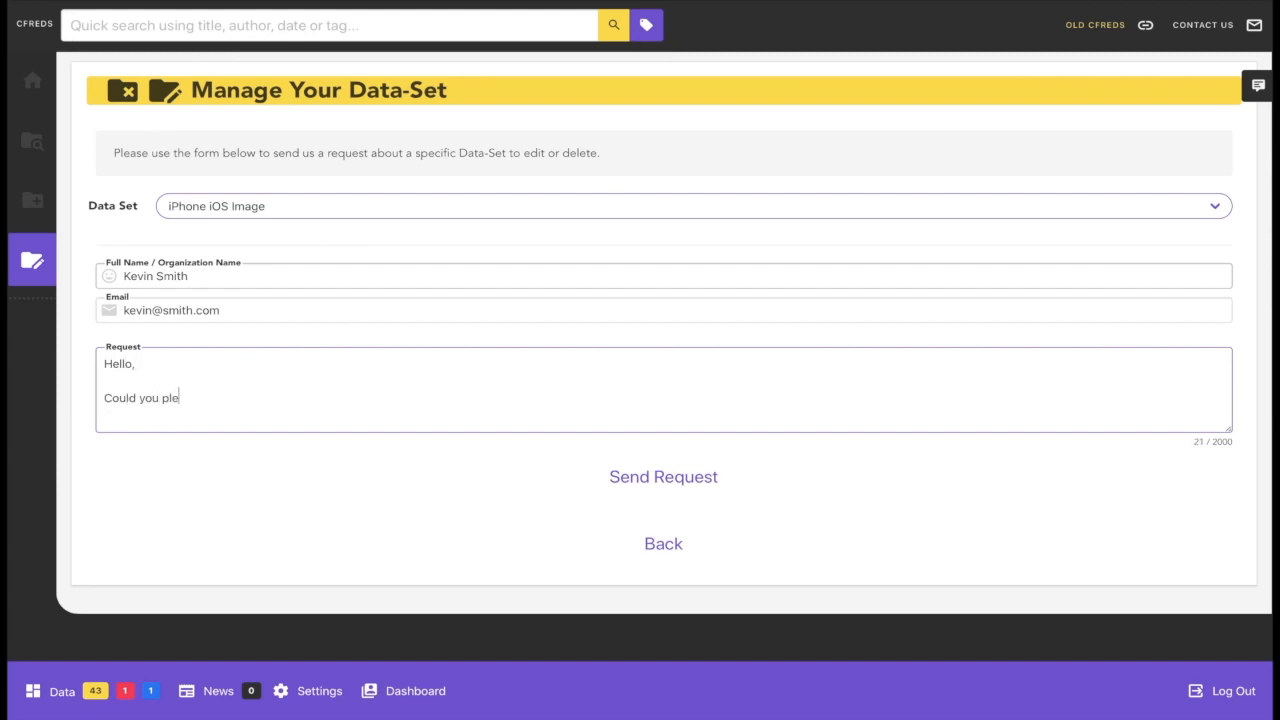
text(ase also add the)
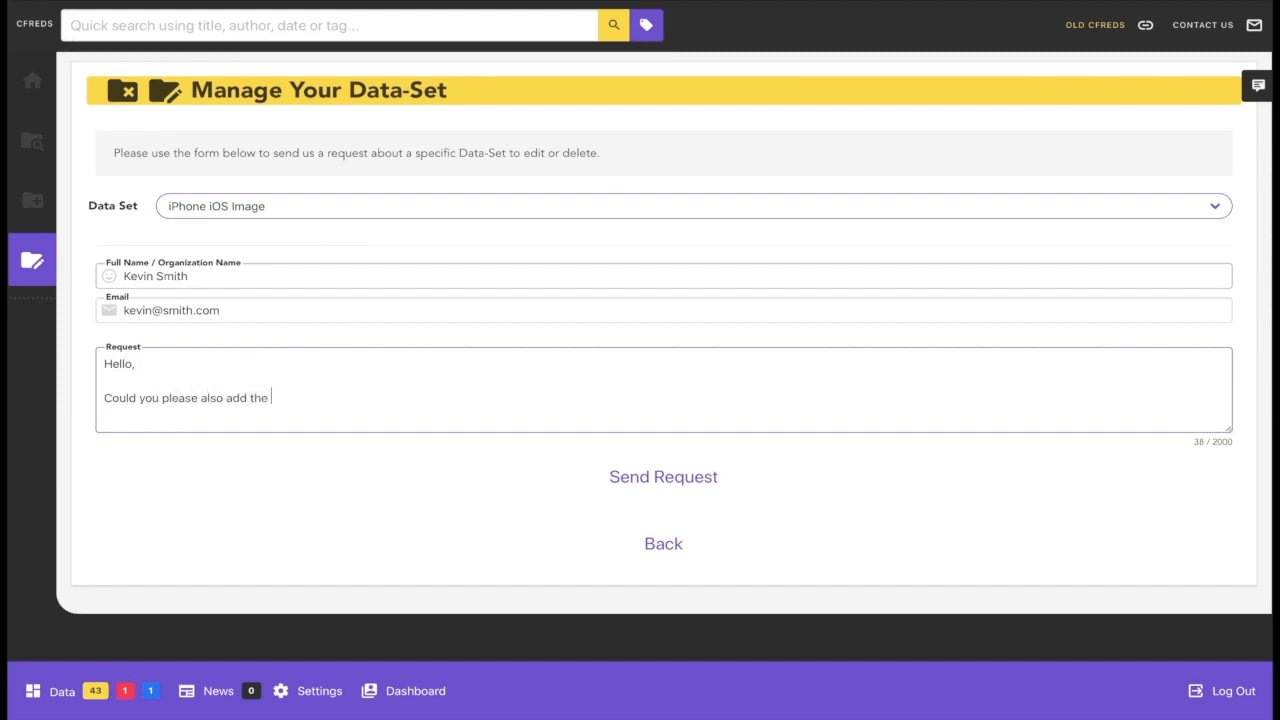
text(iOS)
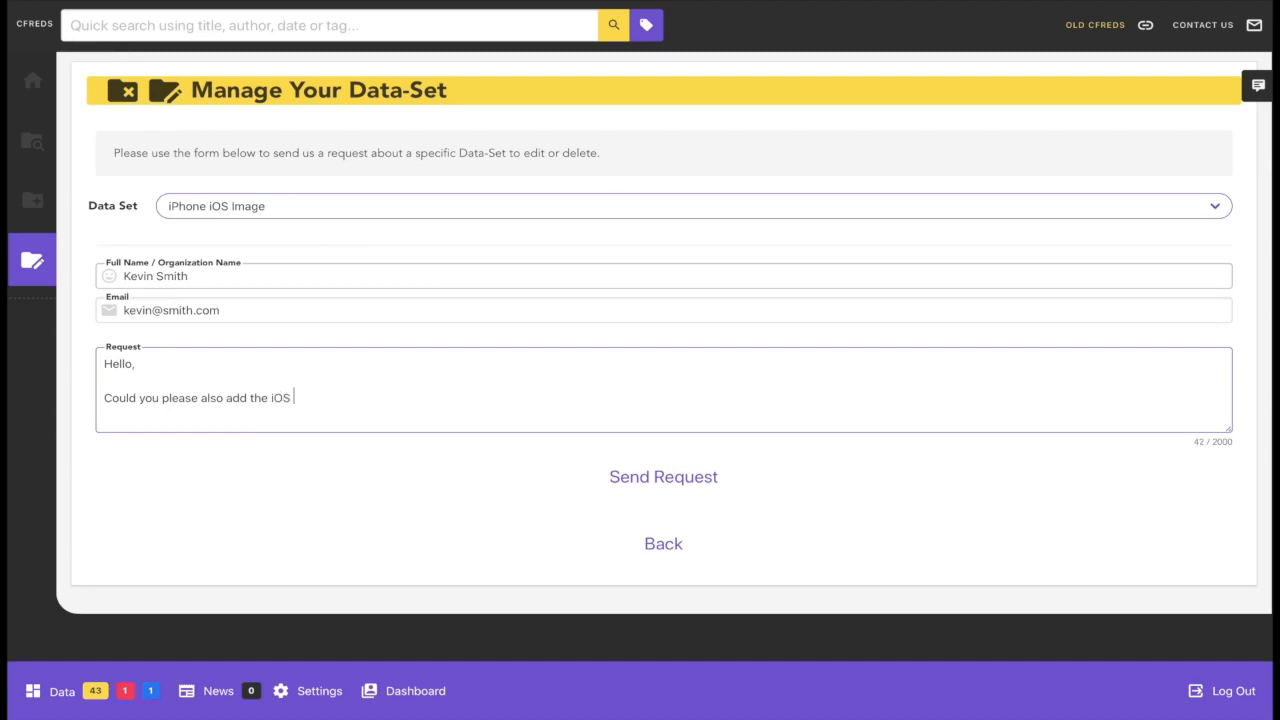
text(14 tag)
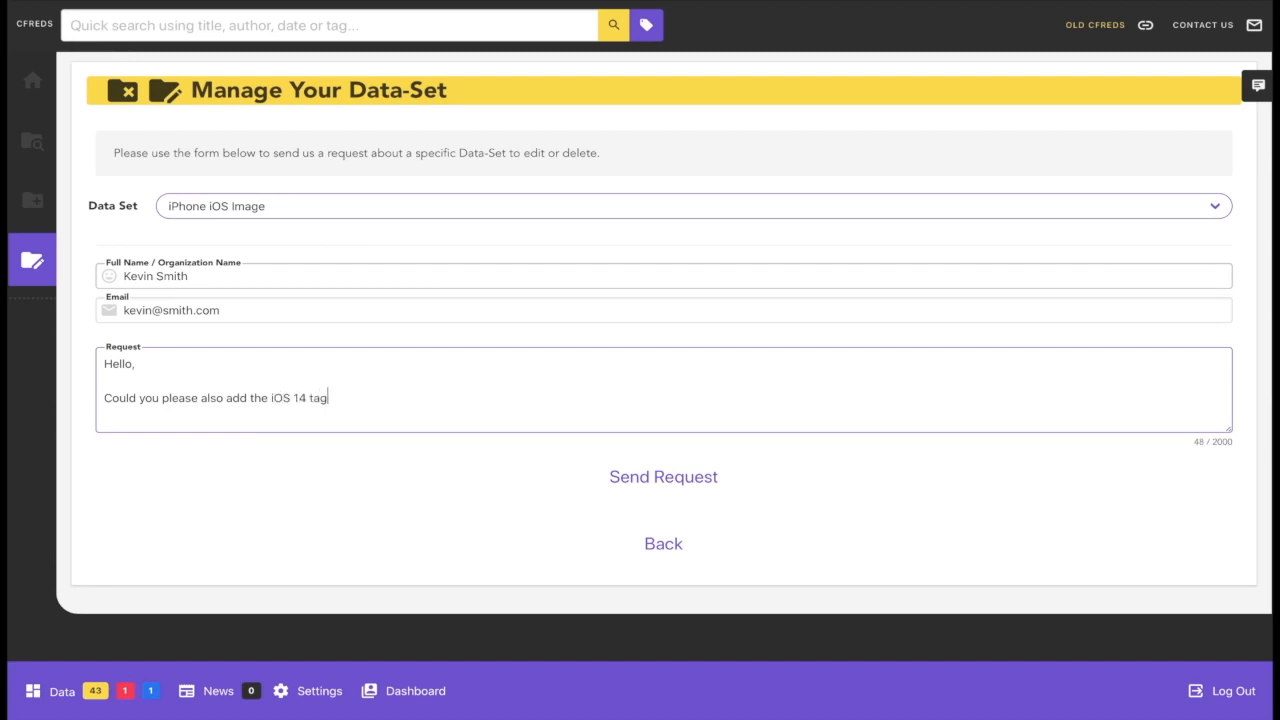
text(?)
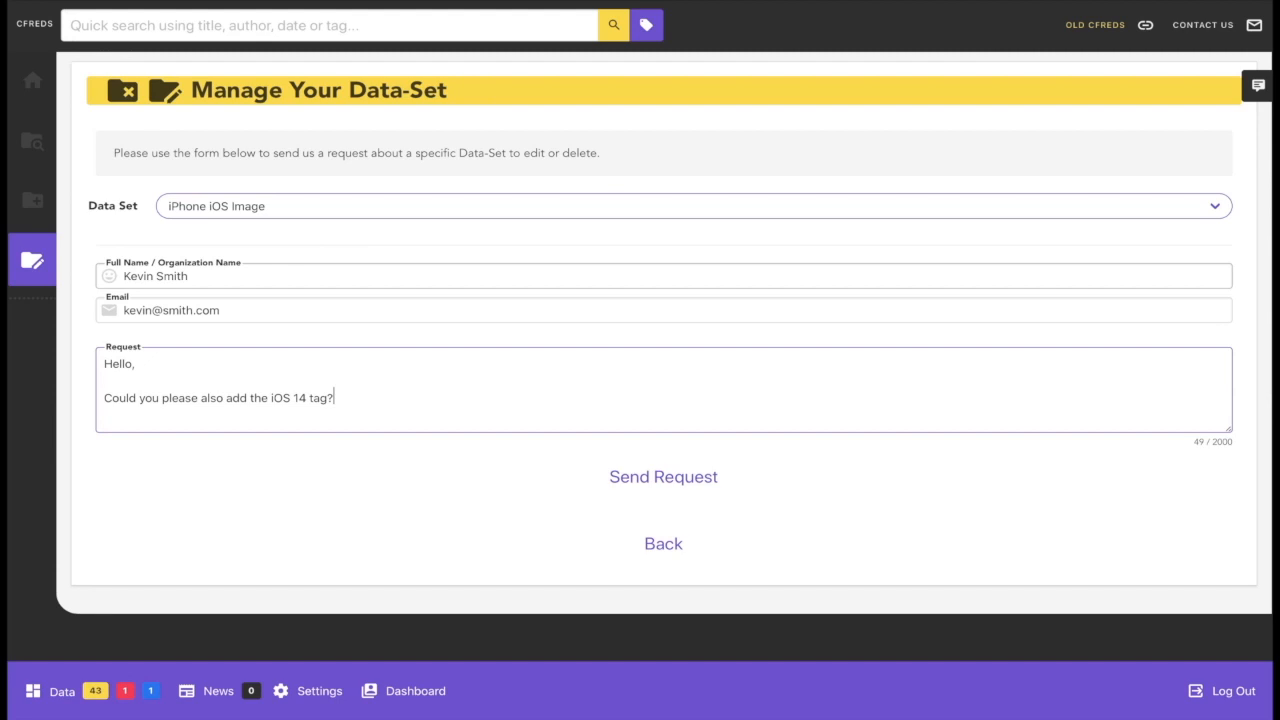
text(Thanks,)
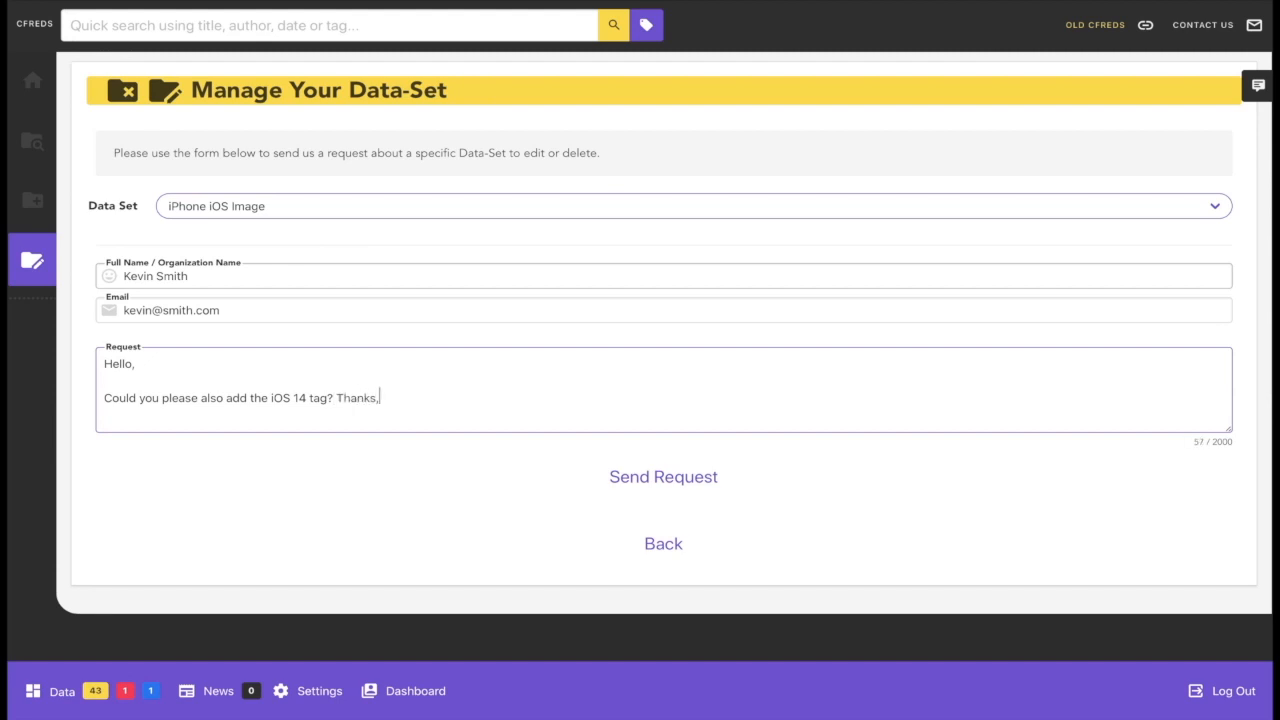
click(663, 476)
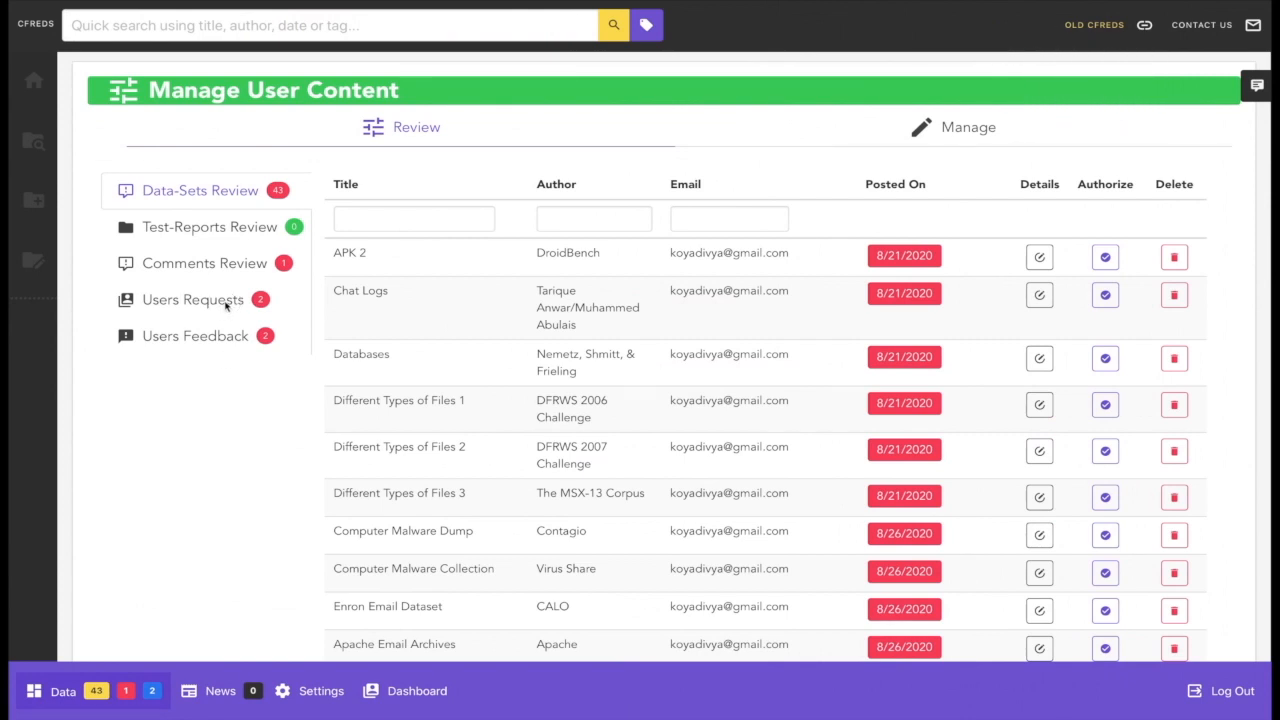
click(192, 299)
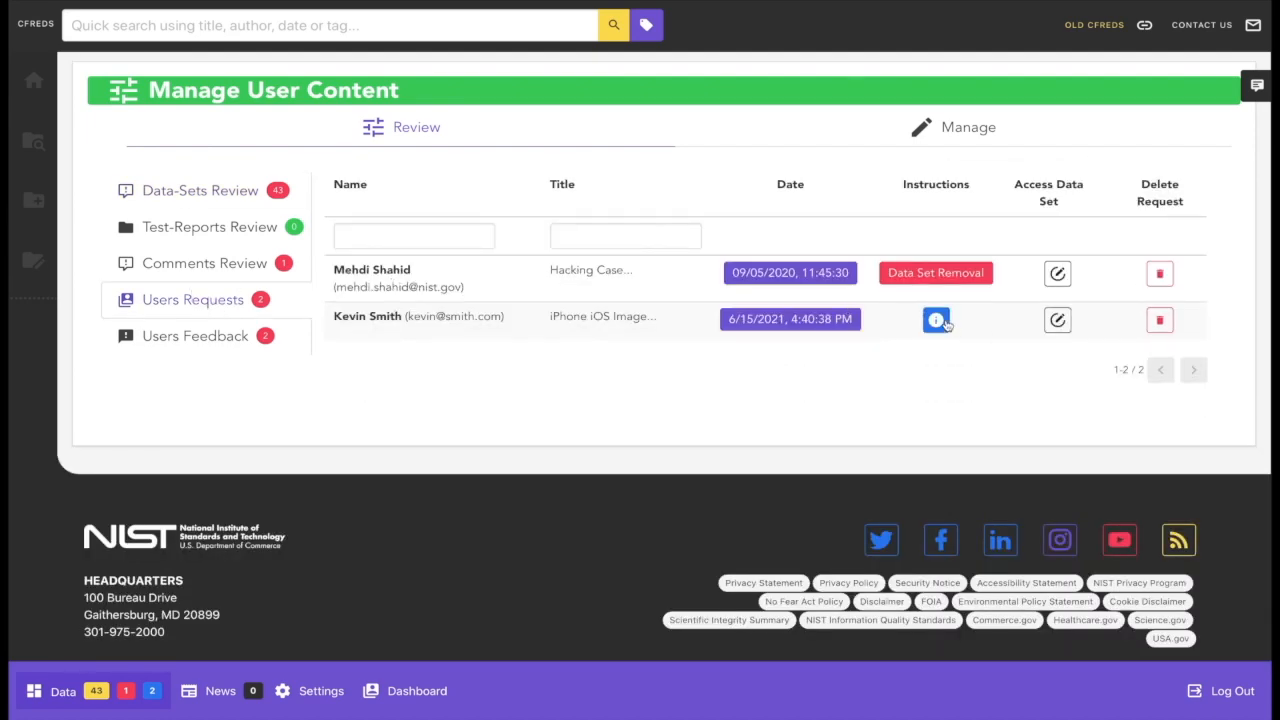
click(935, 320)
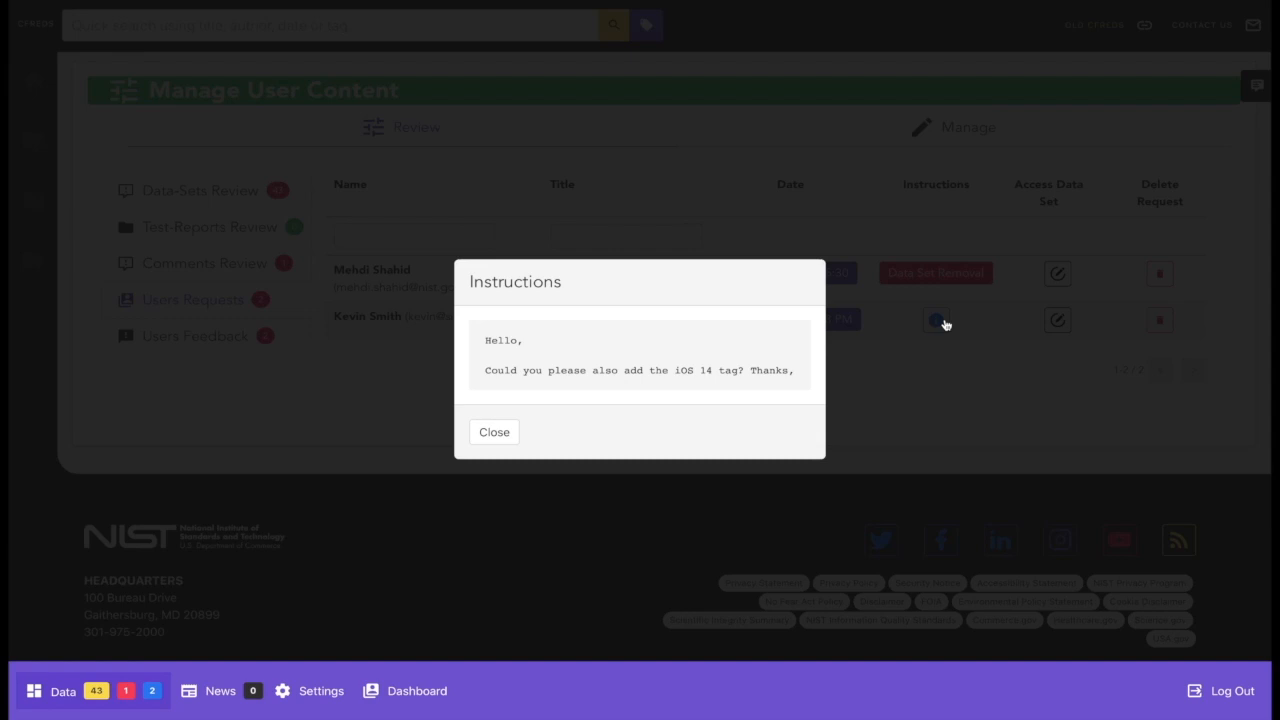
click(493, 431)
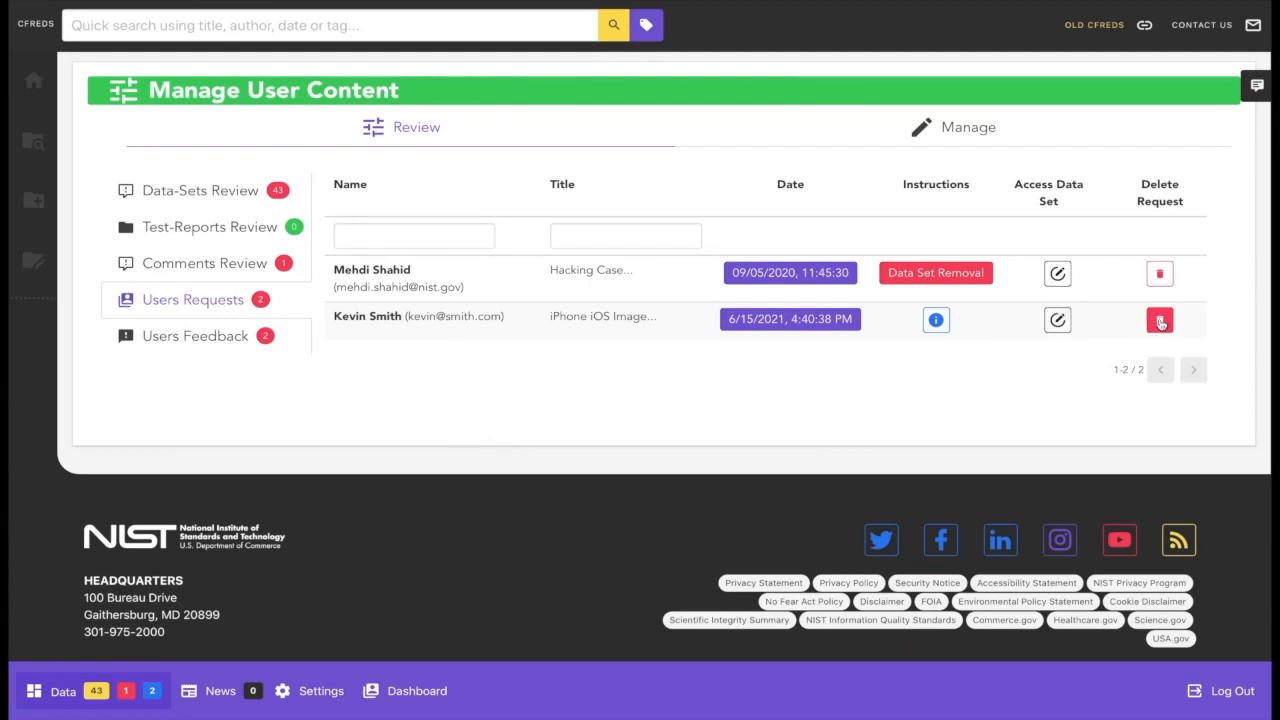
click(1159, 320)
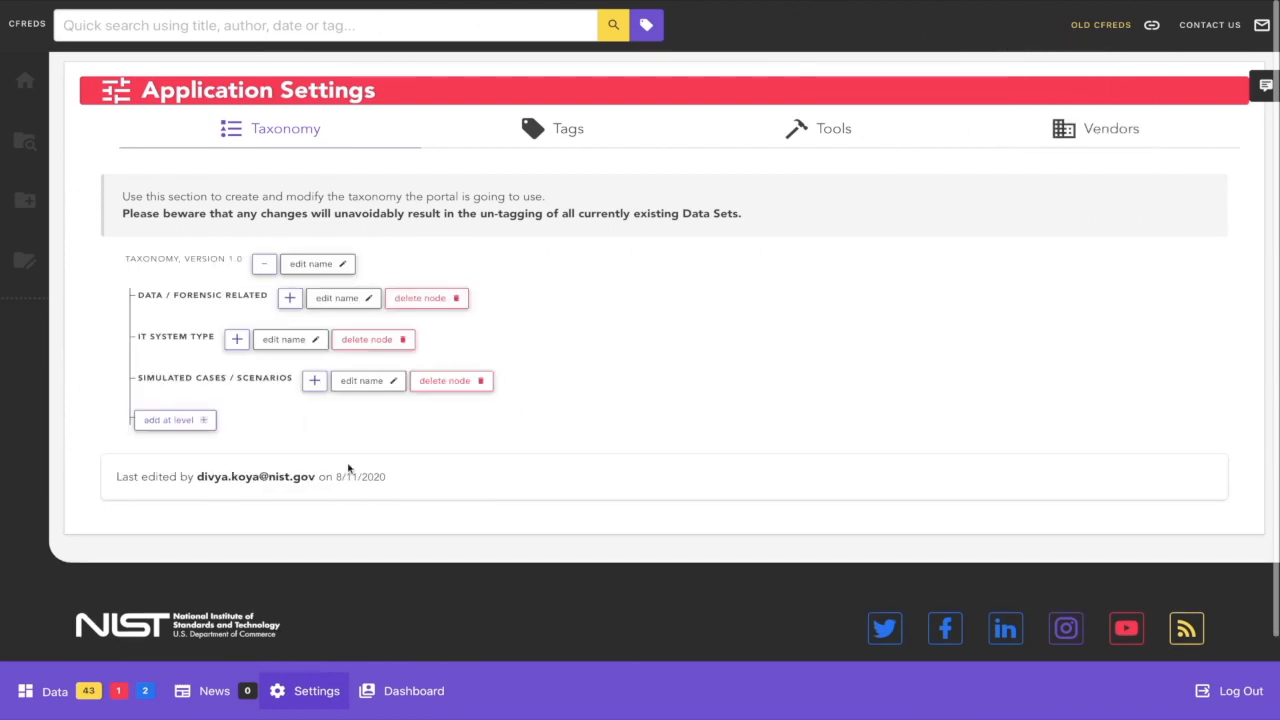
- Create taxonomy node 'IOS 14' under IT System Type > Phone > iOS > iPhone > iPhone OS Version, then log out
click(237, 339)
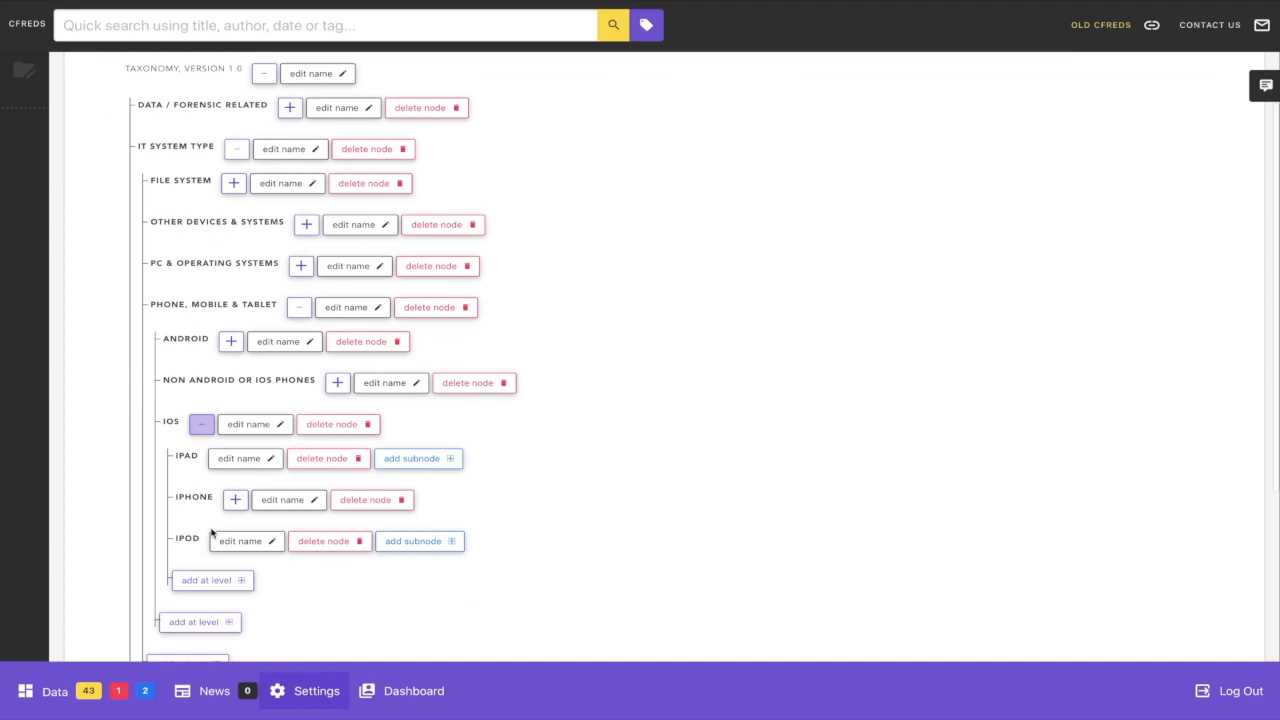
click(235, 499)
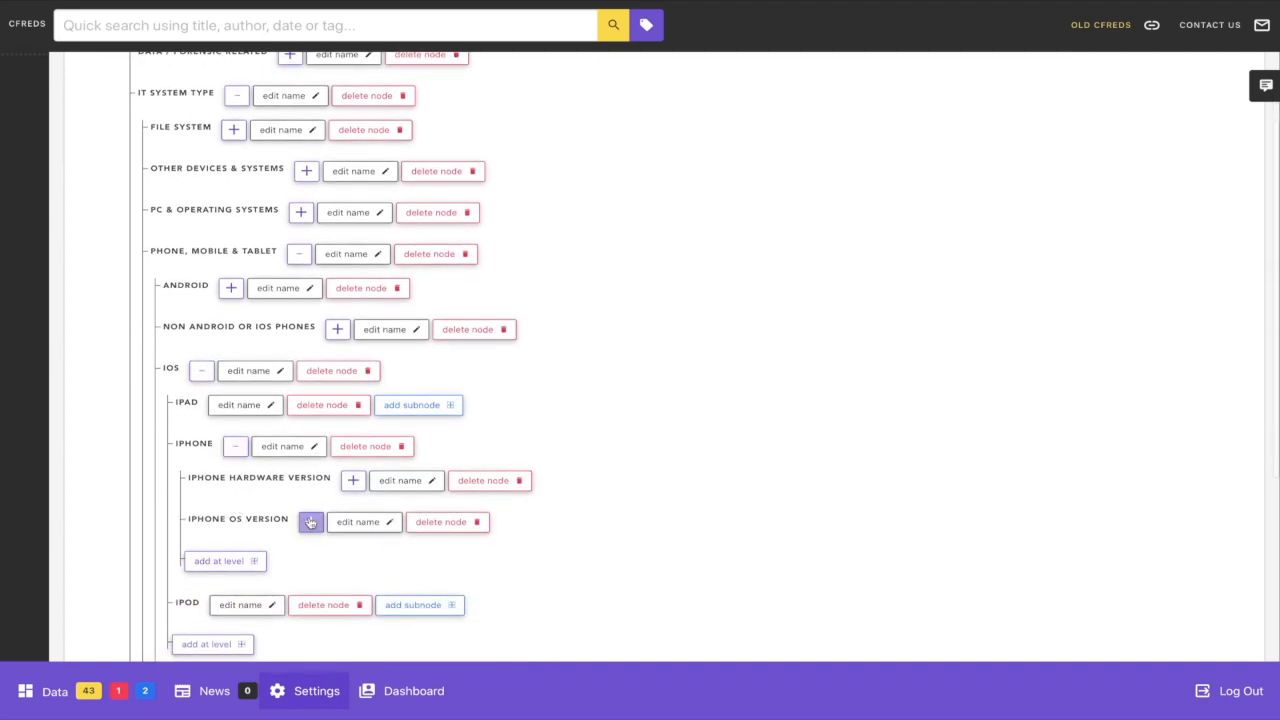
click(311, 522)
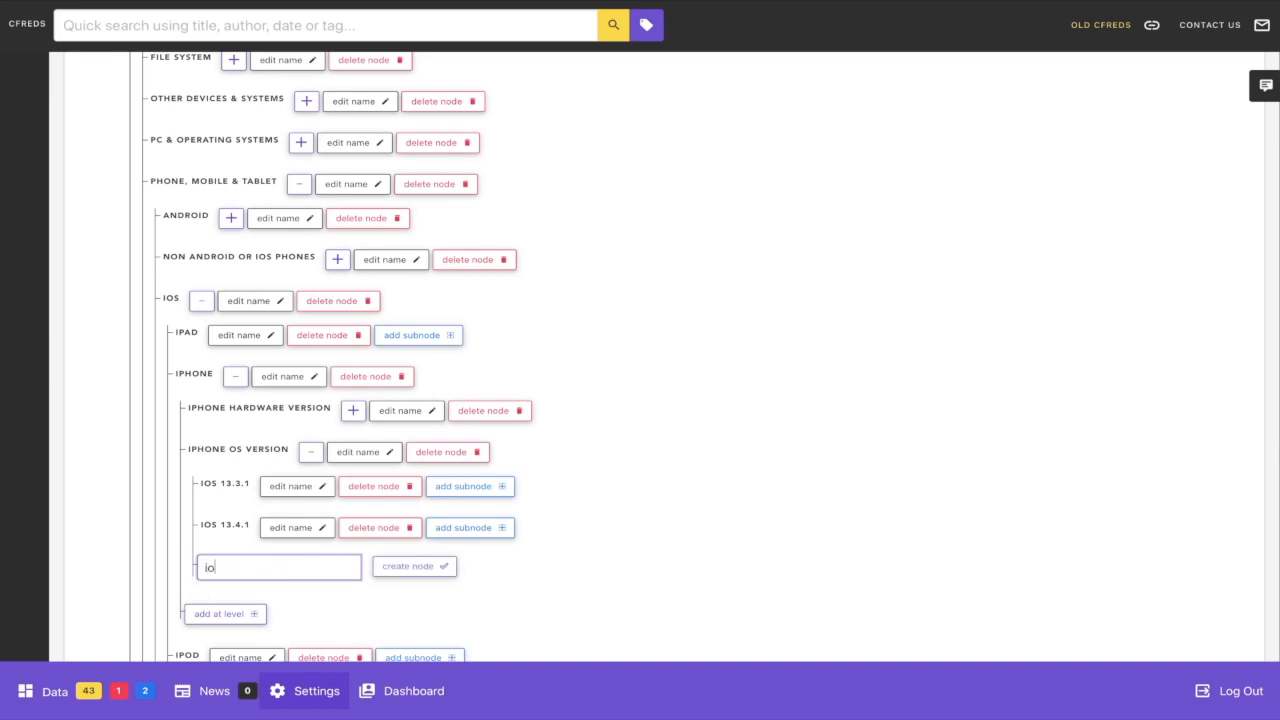
text(IOS 14)
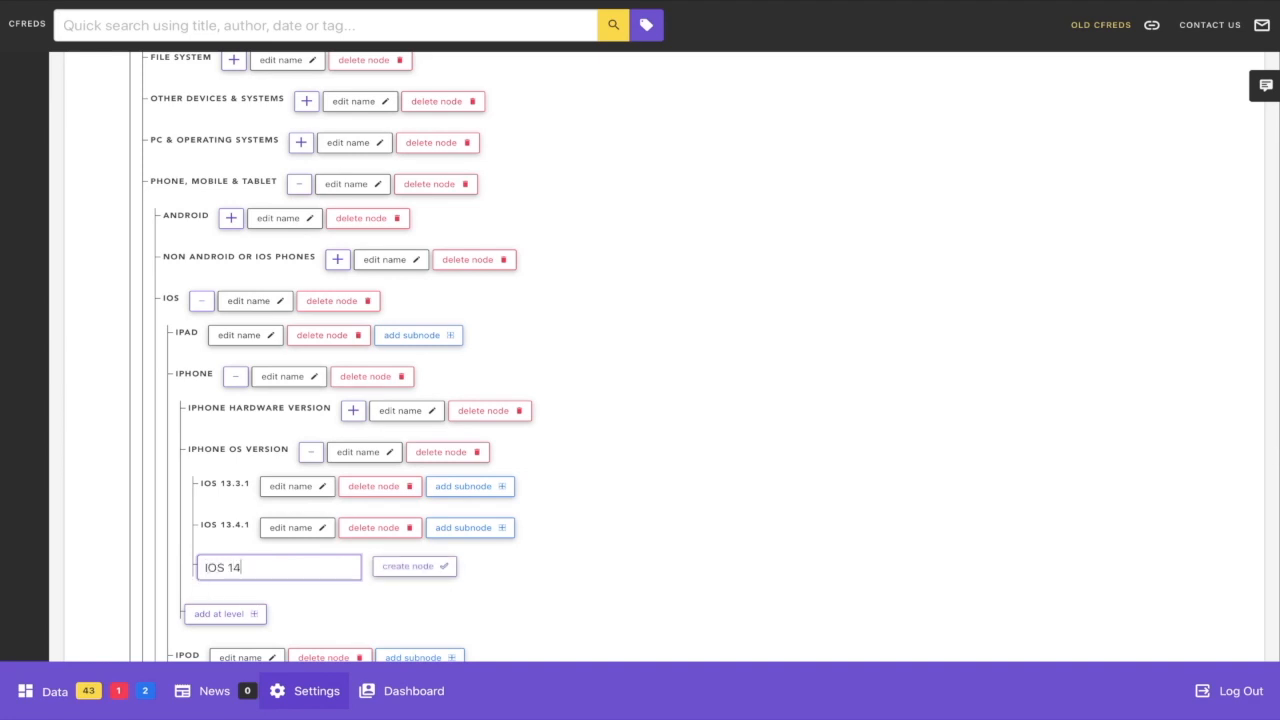
mouse_move(414, 566)
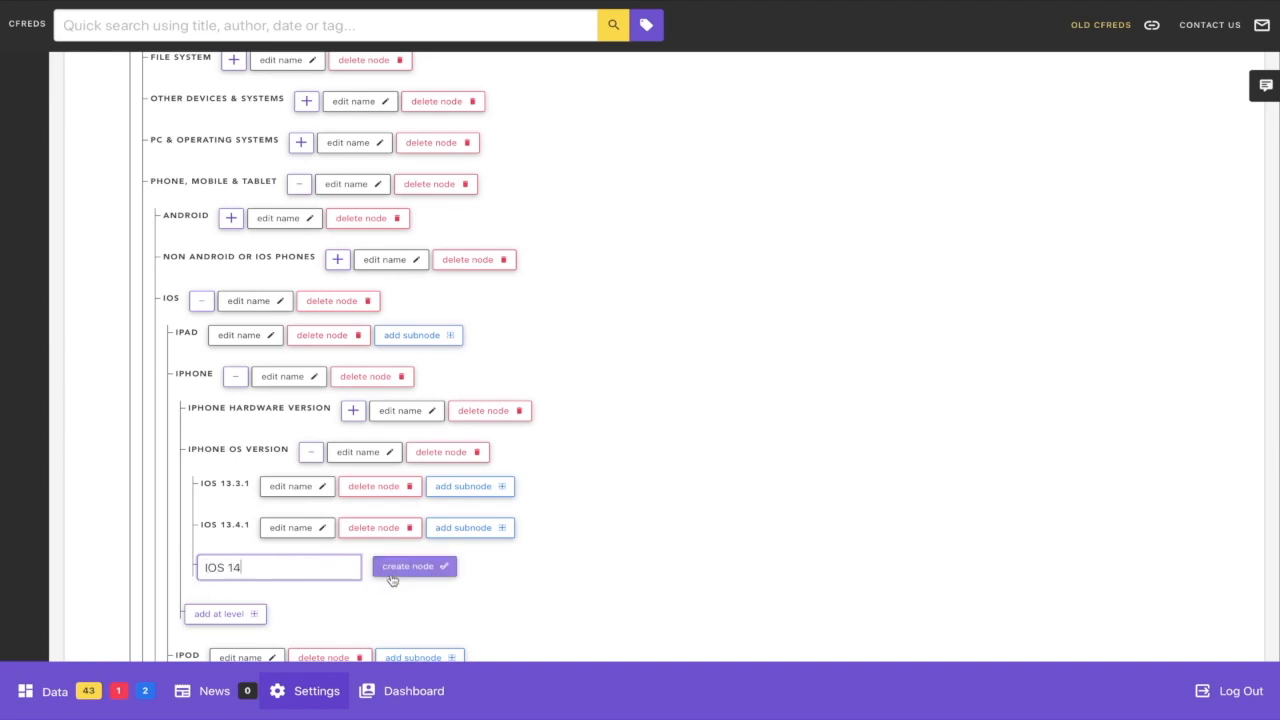
click(414, 566)
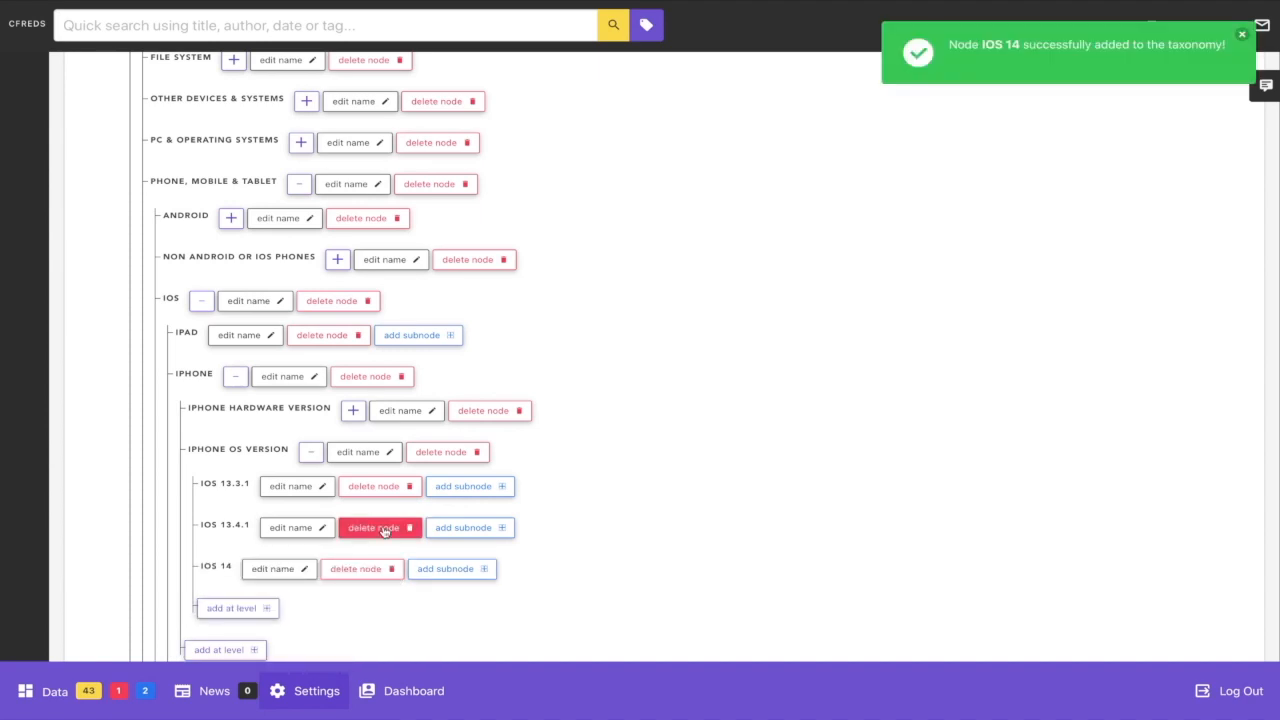
click(1240, 690)
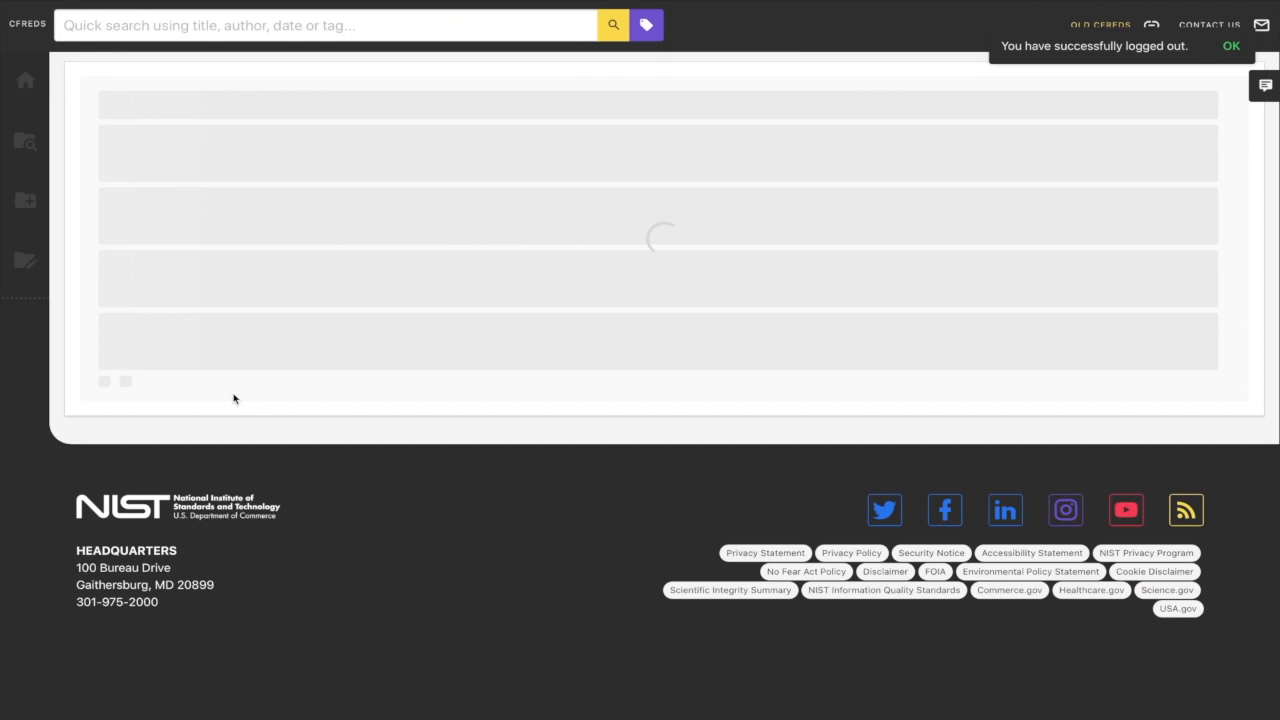